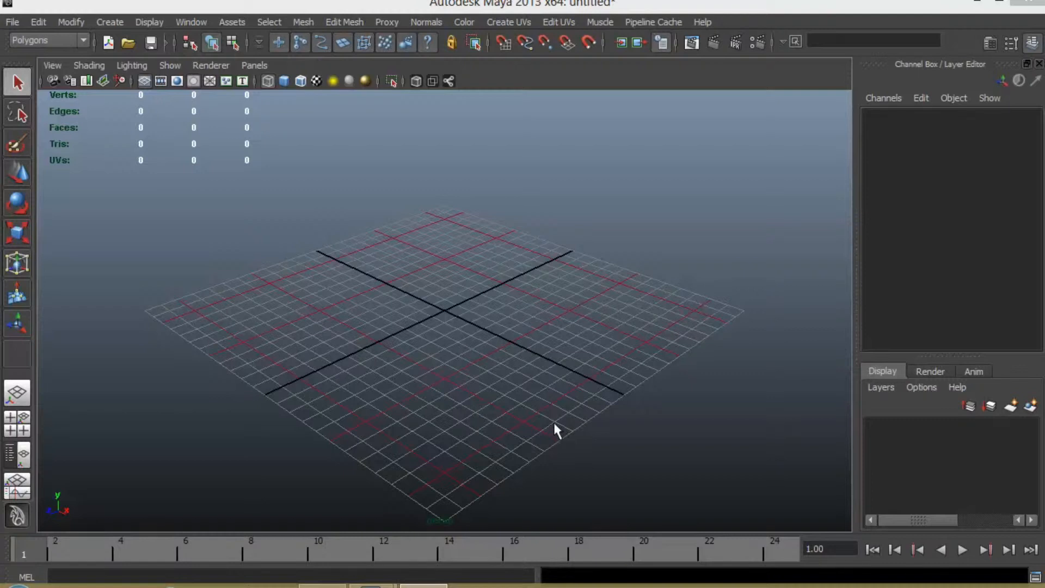
pyautogui.moveTo(550, 420)
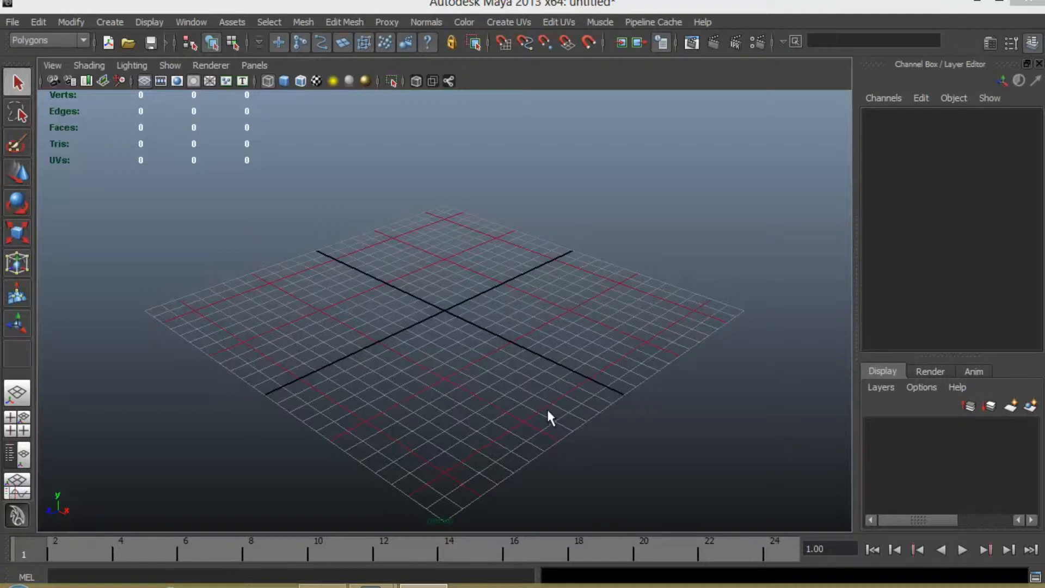
pyautogui.moveTo(490, 320)
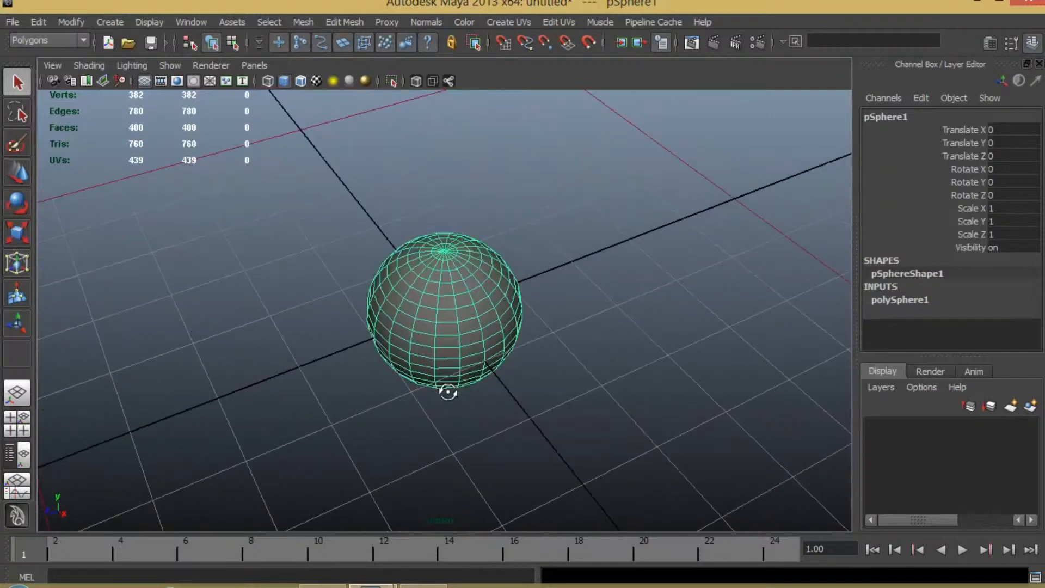
# Assign a Blinn material to the sphere and map a Ramp texture onto its Color
pyautogui.moveTo(448, 391); pyautogui.dragTo(437, 351)
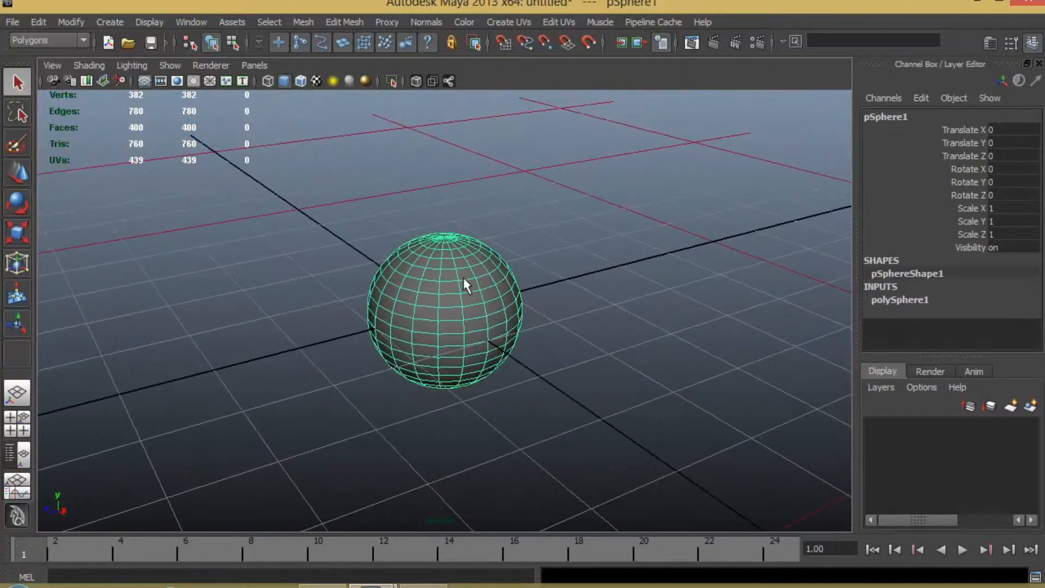
pyautogui.rightClick(464, 273)
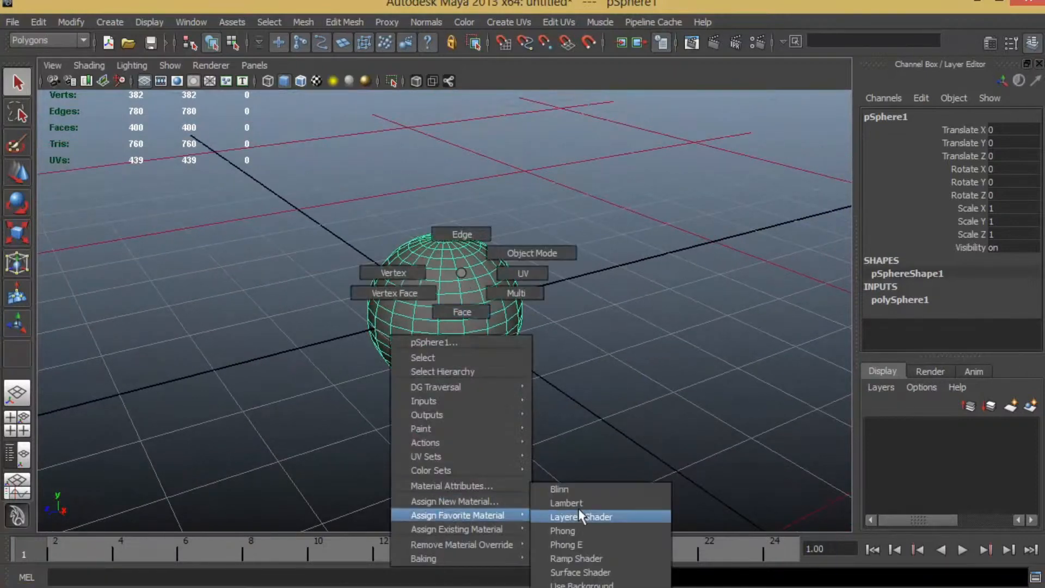
pyautogui.click(559, 489)
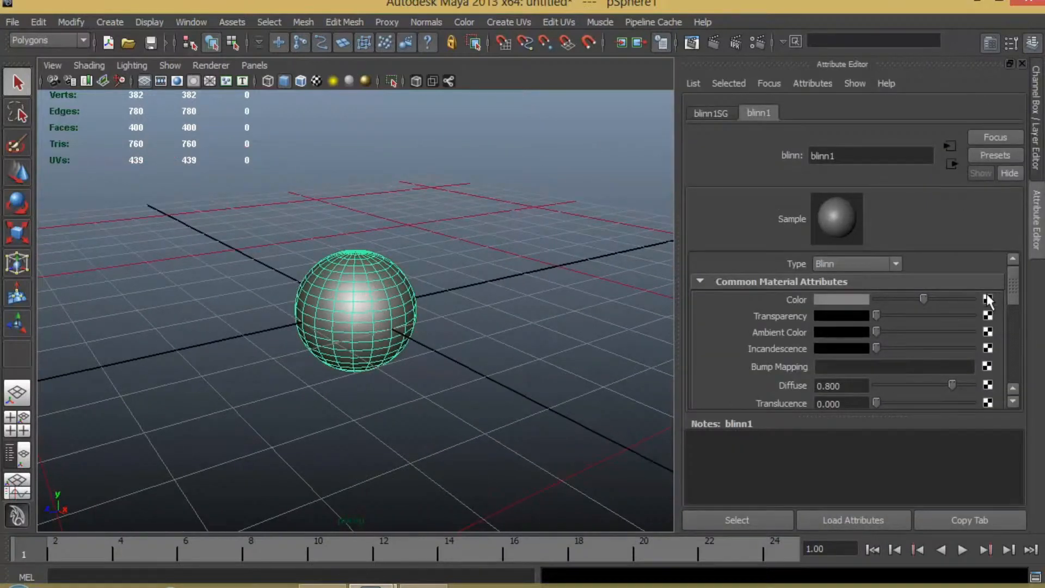
pyautogui.click(988, 298)
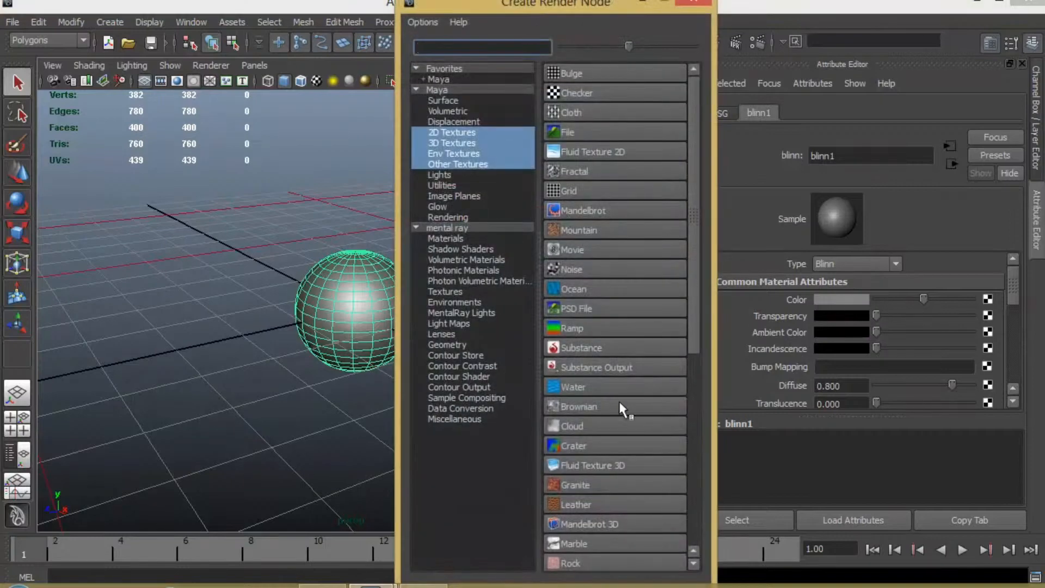
pyautogui.click(572, 328)
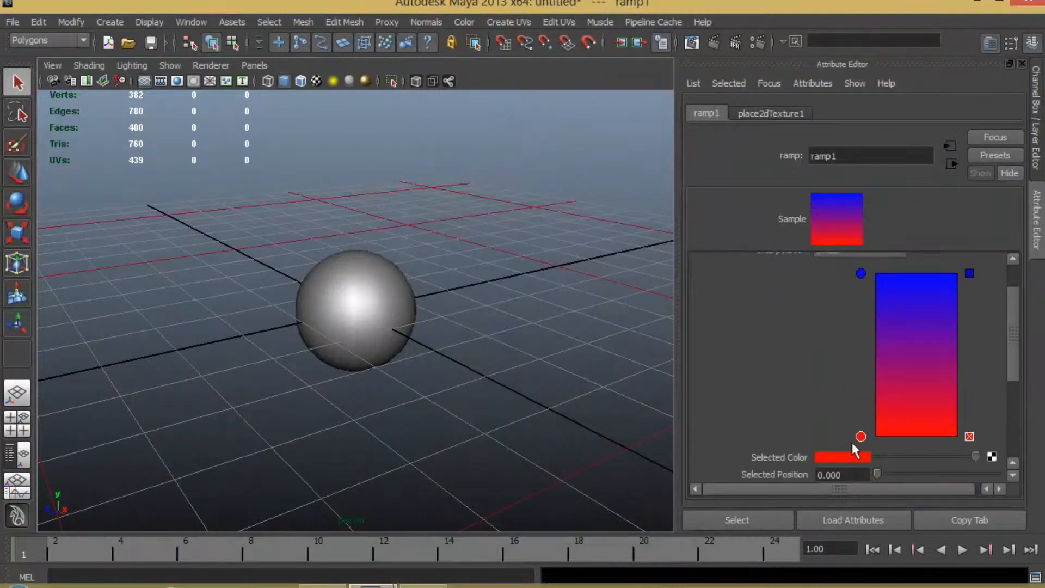
# Set the ramp to white with a black band at the top, forming the pupil
pyautogui.moveTo(860, 436); pyautogui.dragTo(860, 325)
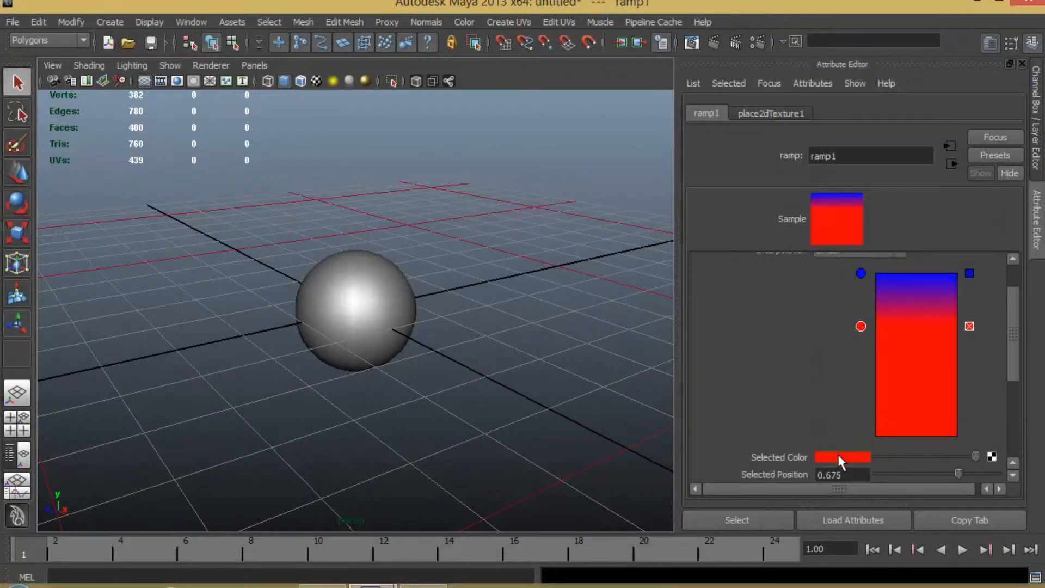
pyautogui.click(841, 456)
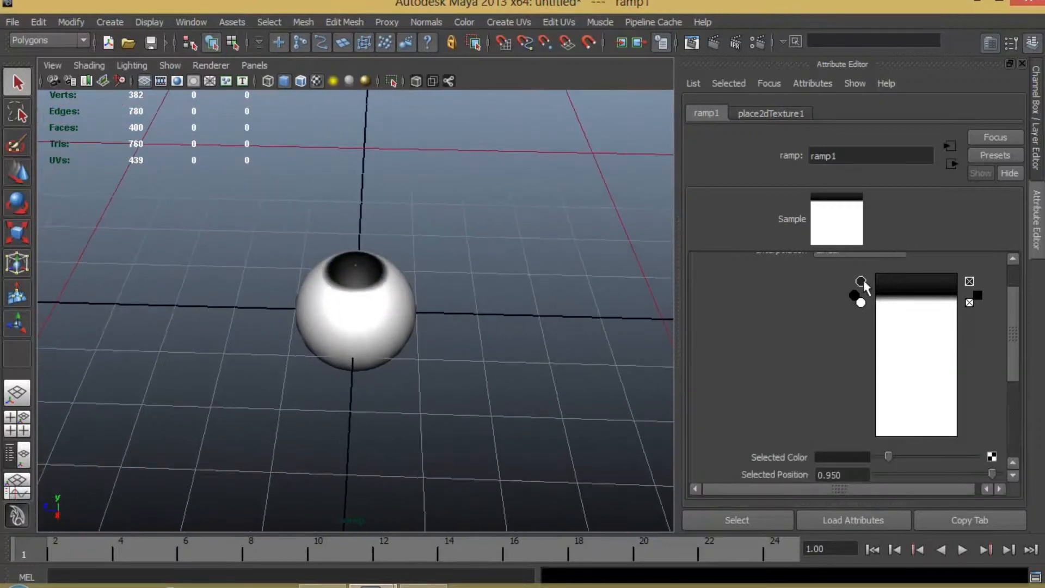
pyautogui.click(843, 456)
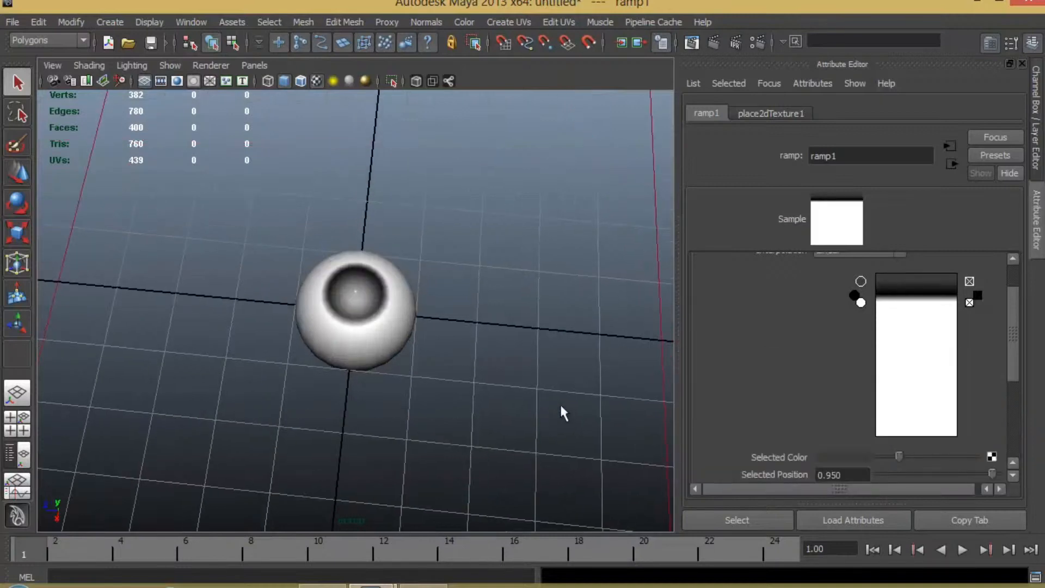
pyautogui.moveTo(561, 411); pyautogui.dragTo(637, 360)
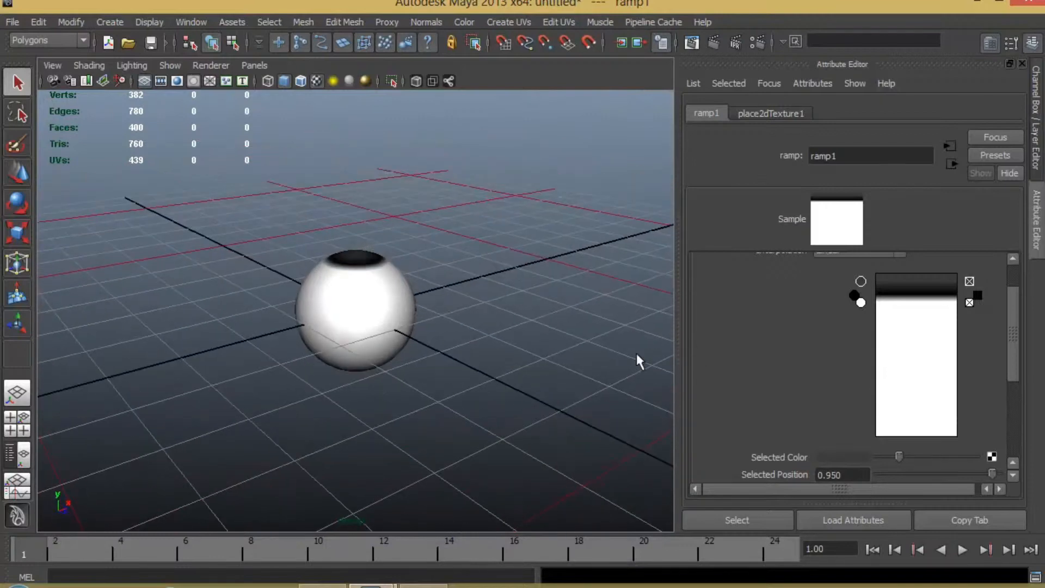
pyautogui.moveTo(637, 360); pyautogui.dragTo(383, 276)
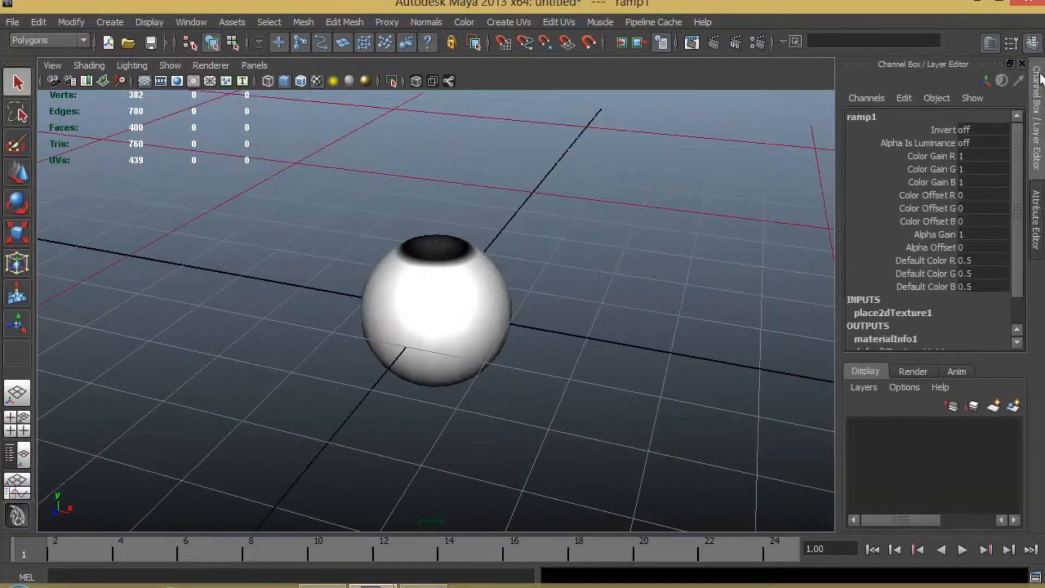
# Rotate the eyeball -90 so the pupil faces sideways
pyautogui.rightClick(434, 307)
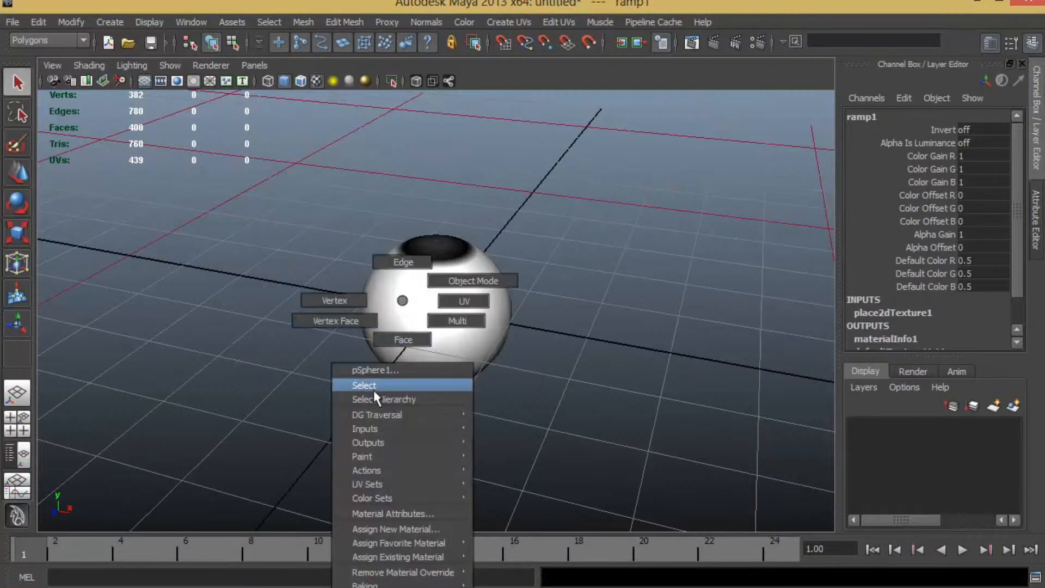
pyautogui.click(365, 385)
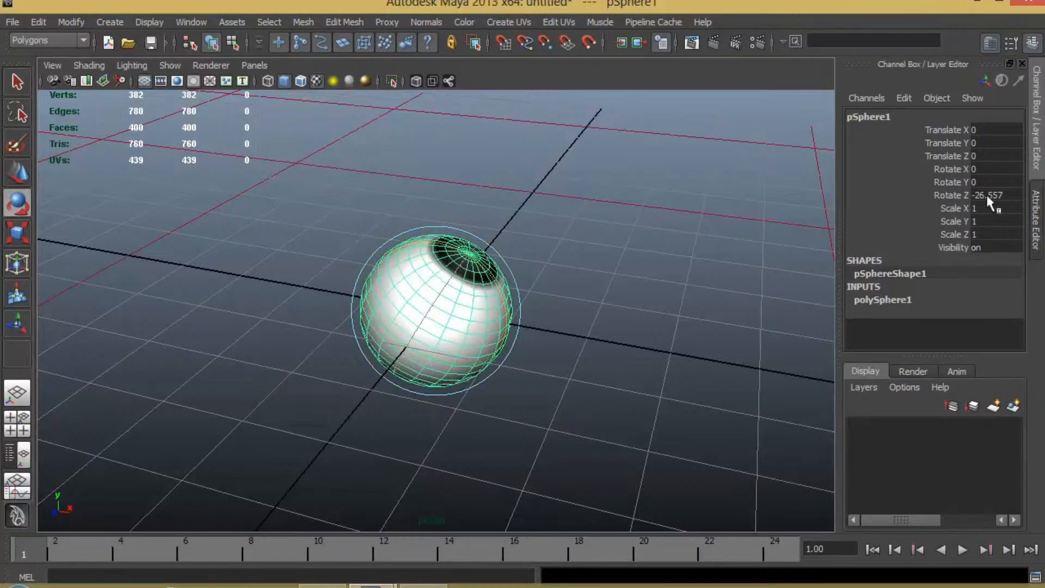
pyautogui.write('90')
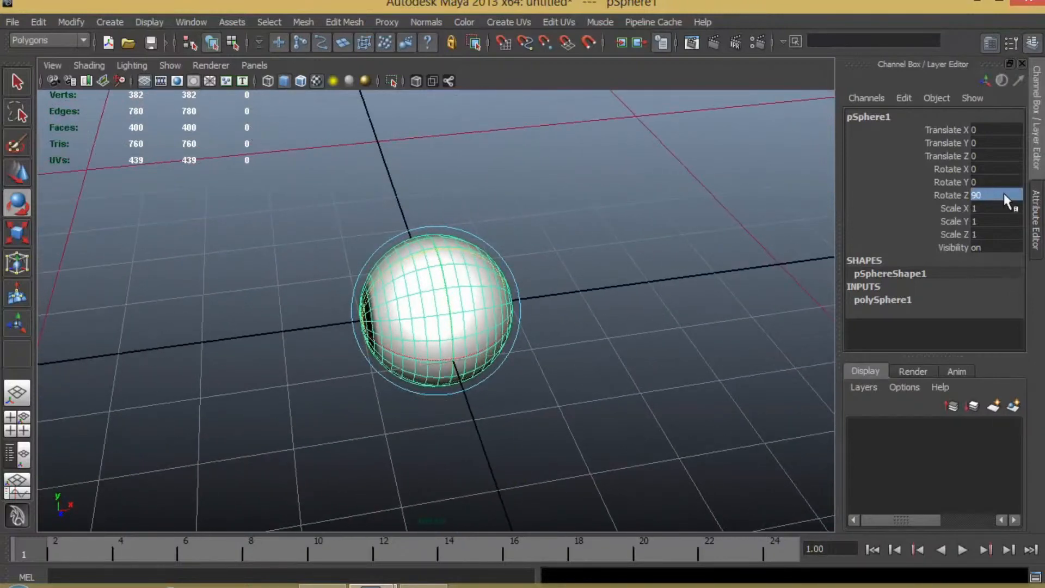
pyautogui.write('-90')
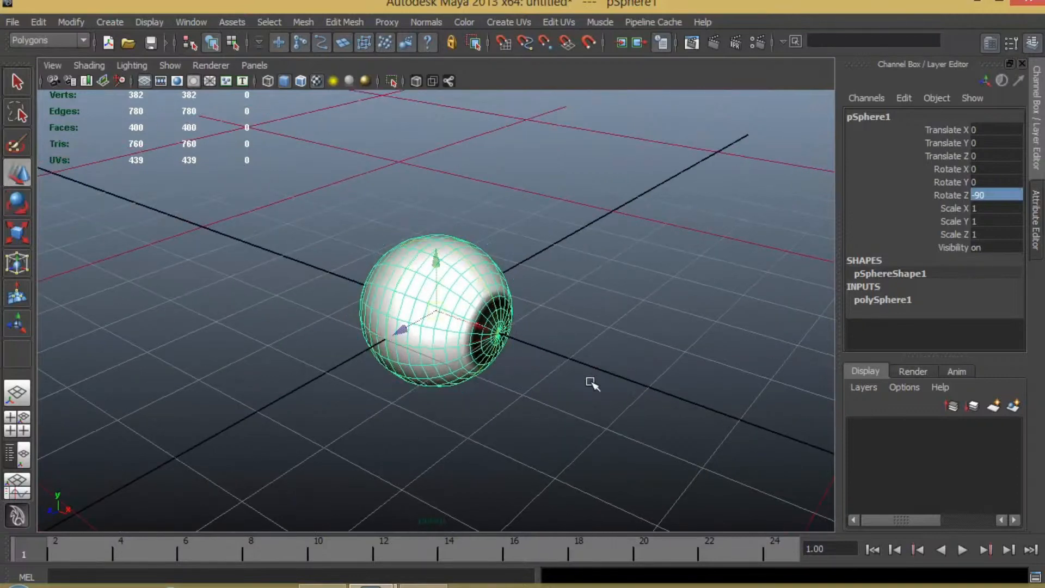
pyautogui.moveTo(592, 383); pyautogui.dragTo(518, 386)
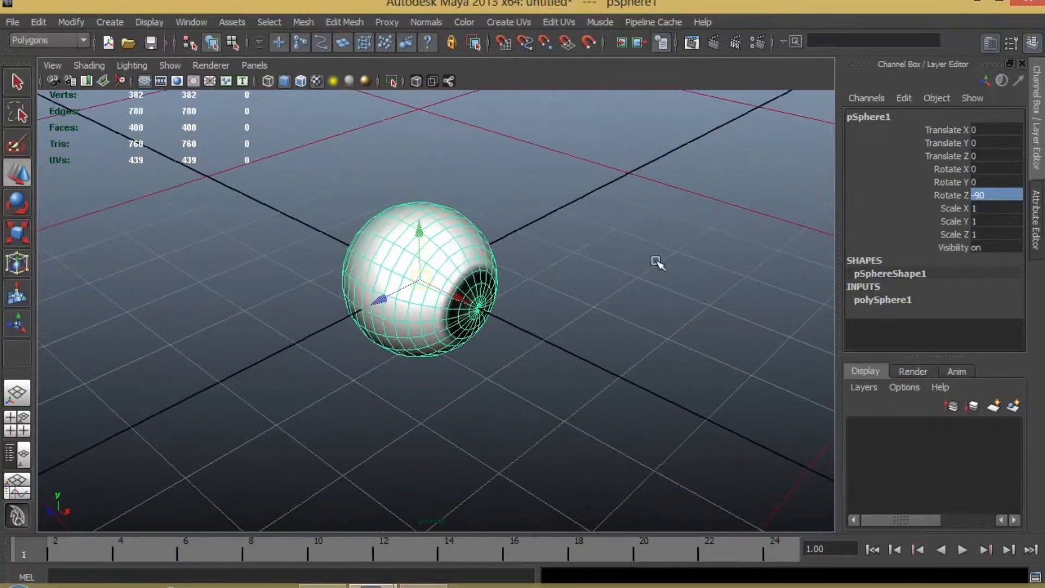
# Freeze Transformations on the sphere so its rotation reads zero
pyautogui.click(38, 22)
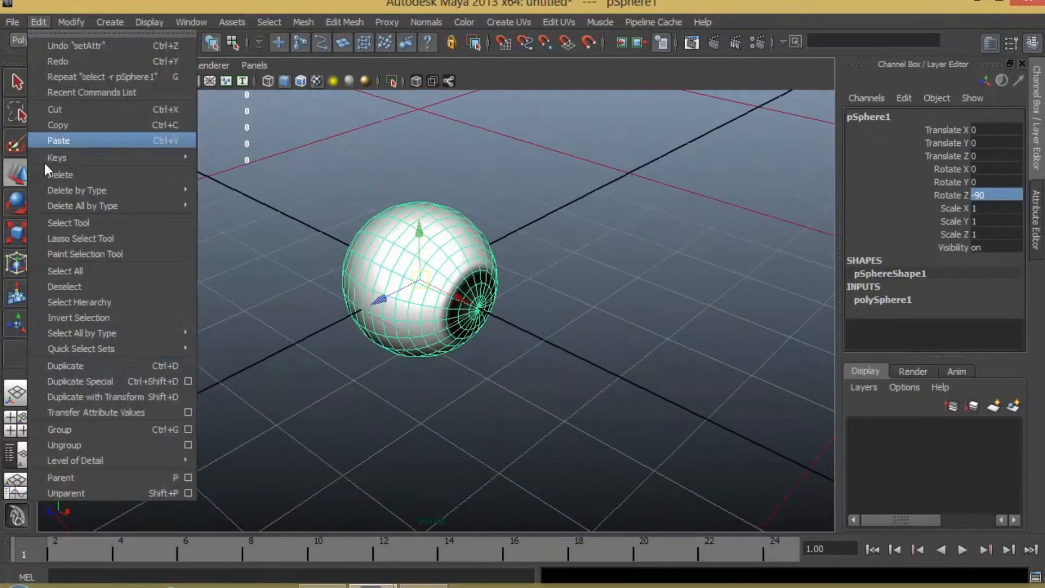
pyautogui.click(70, 22)
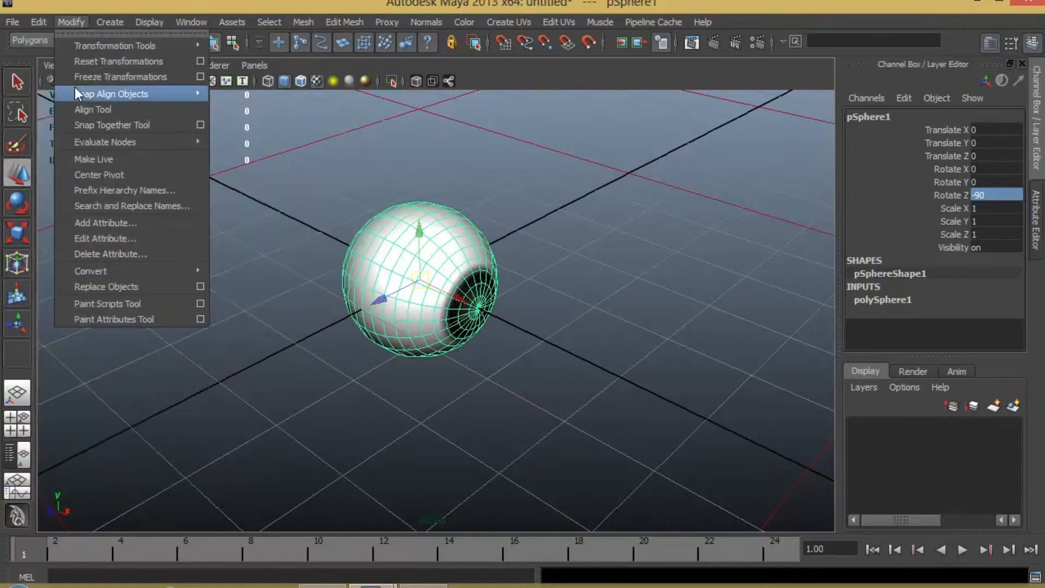
pyautogui.click(38, 22)
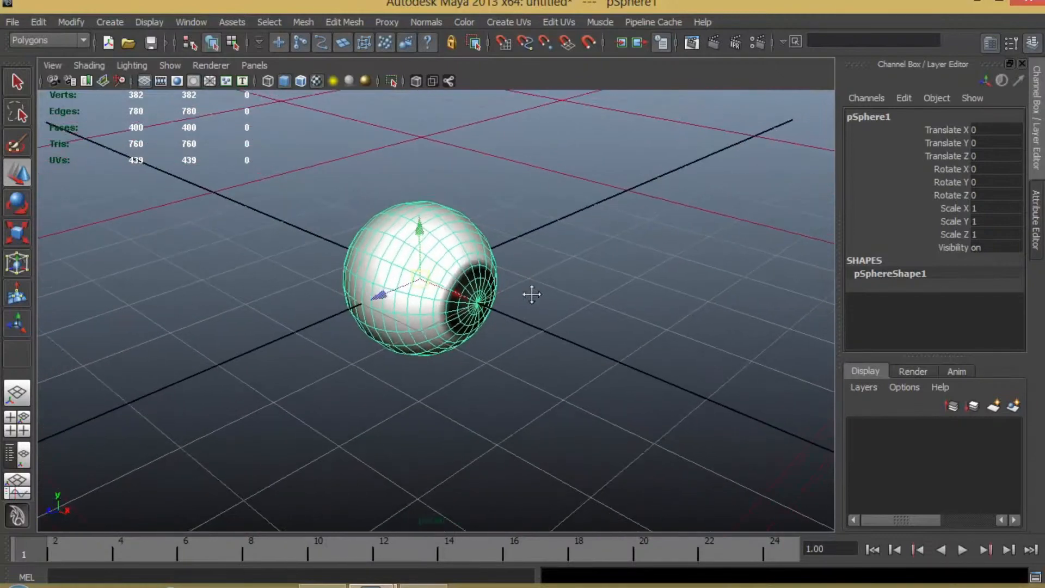
pyautogui.moveTo(532, 295); pyautogui.dragTo(550, 355)
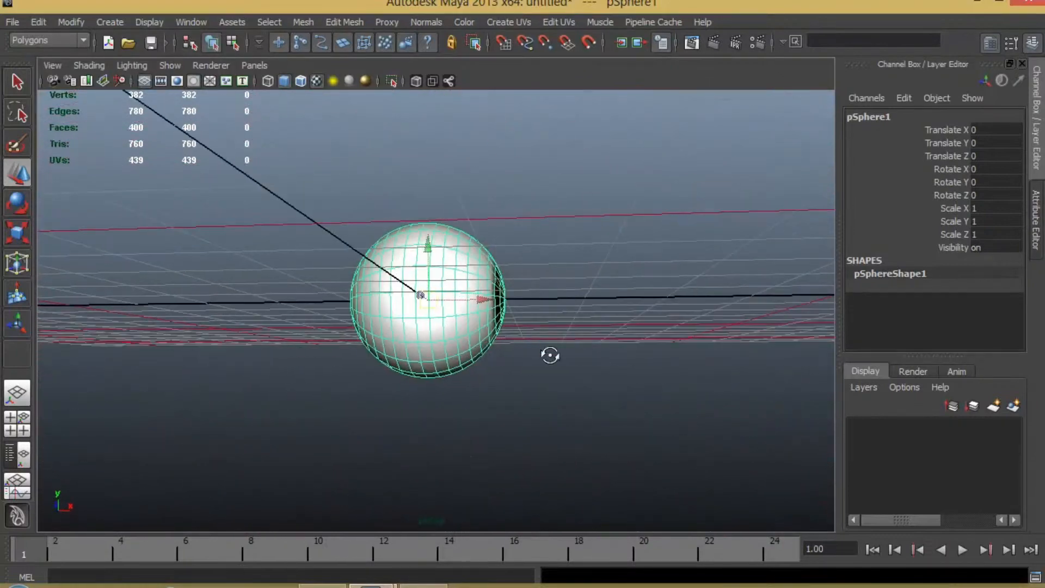
pyautogui.moveTo(549, 355); pyautogui.dragTo(462, 276)
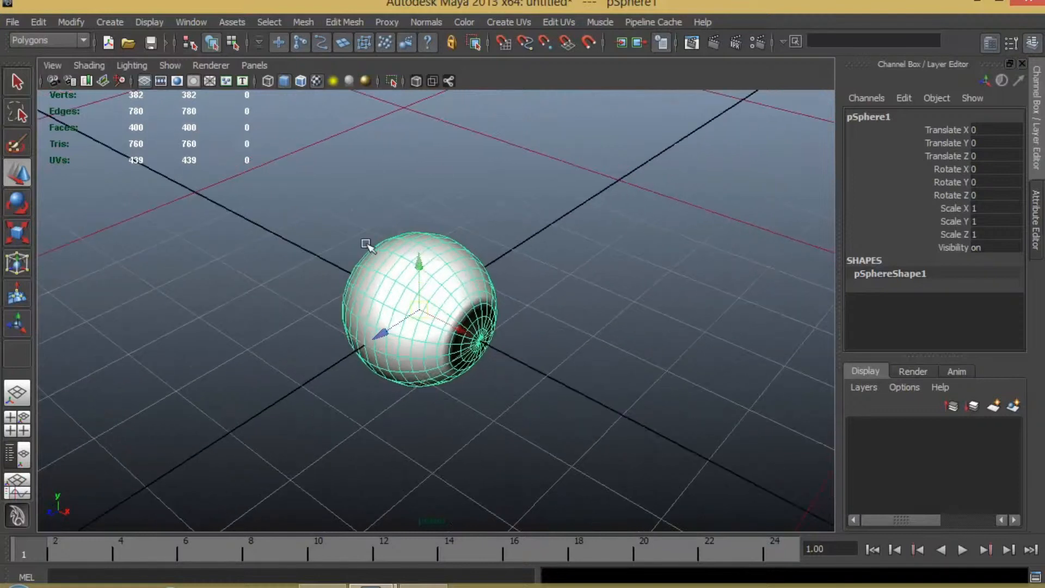
# Create a second polygon sphere of radius 1.2 with 12 by 12 subdivisions around the eyeball
pyautogui.click(109, 22)
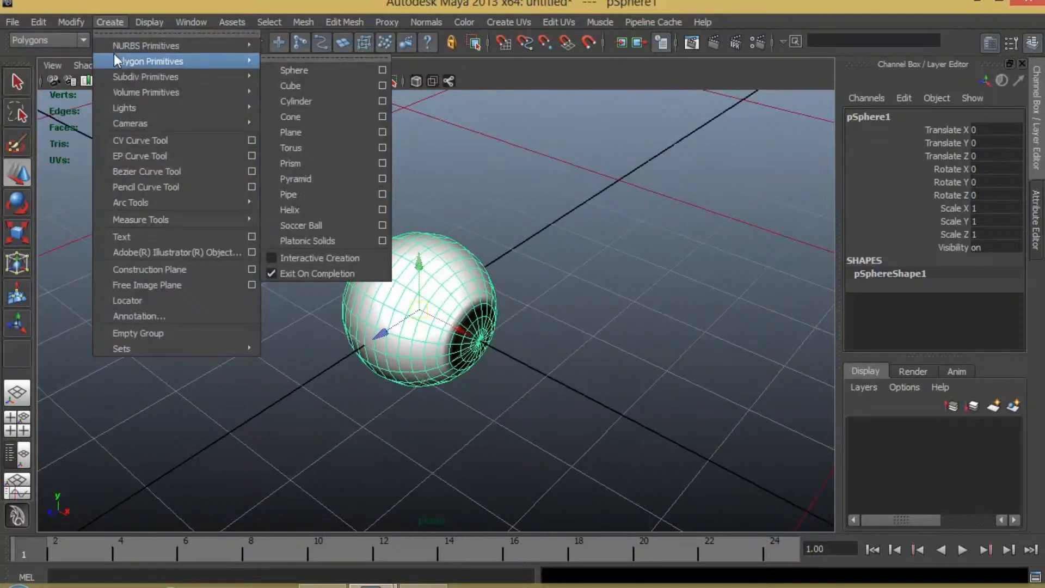
pyautogui.click(294, 70)
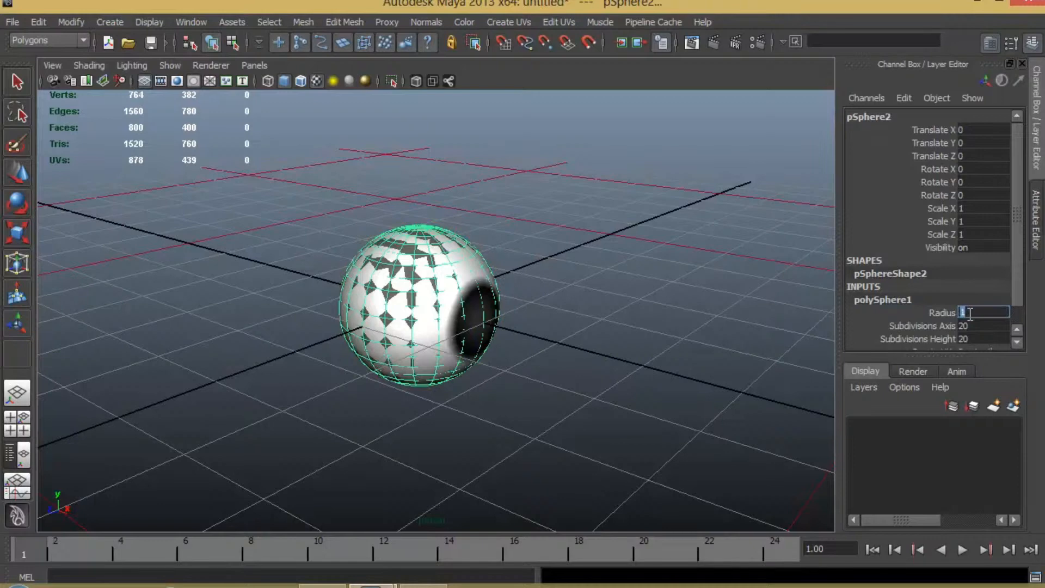
pyautogui.write('1.2')
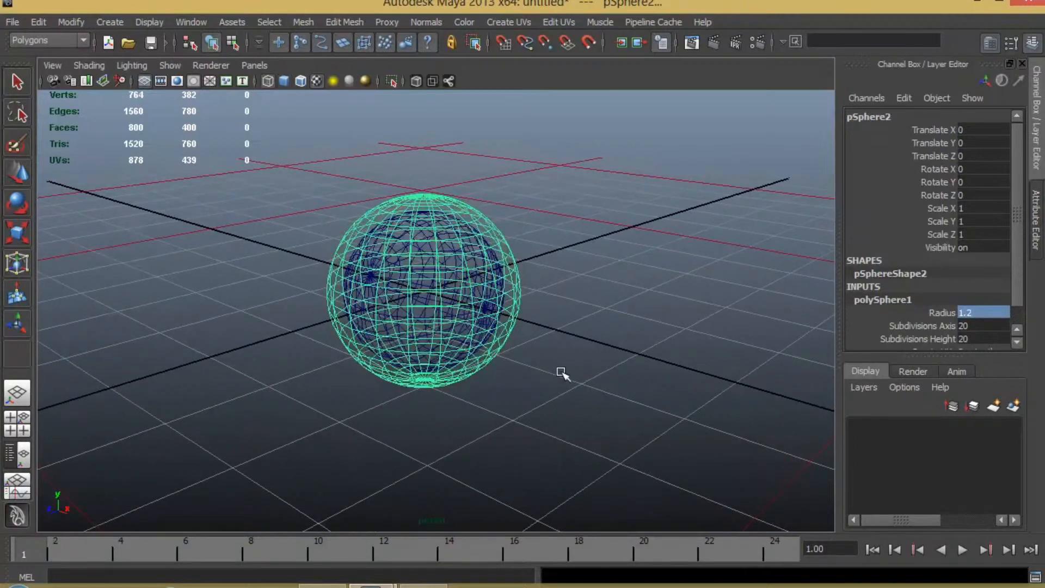
pyautogui.moveTo(563, 372); pyautogui.dragTo(503, 361)
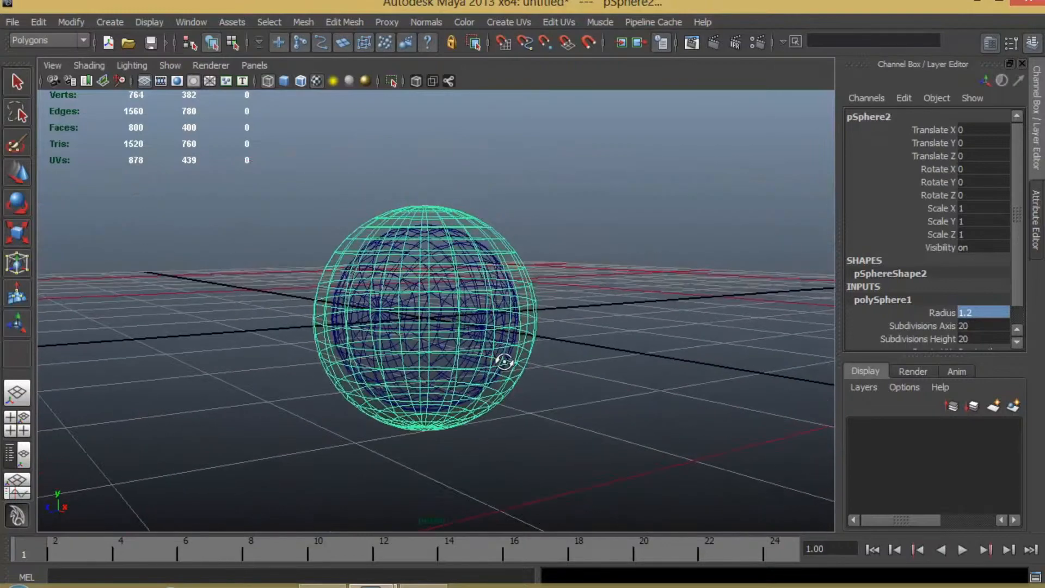
pyautogui.moveTo(503, 360); pyautogui.dragTo(562, 383)
pyautogui.write('6')
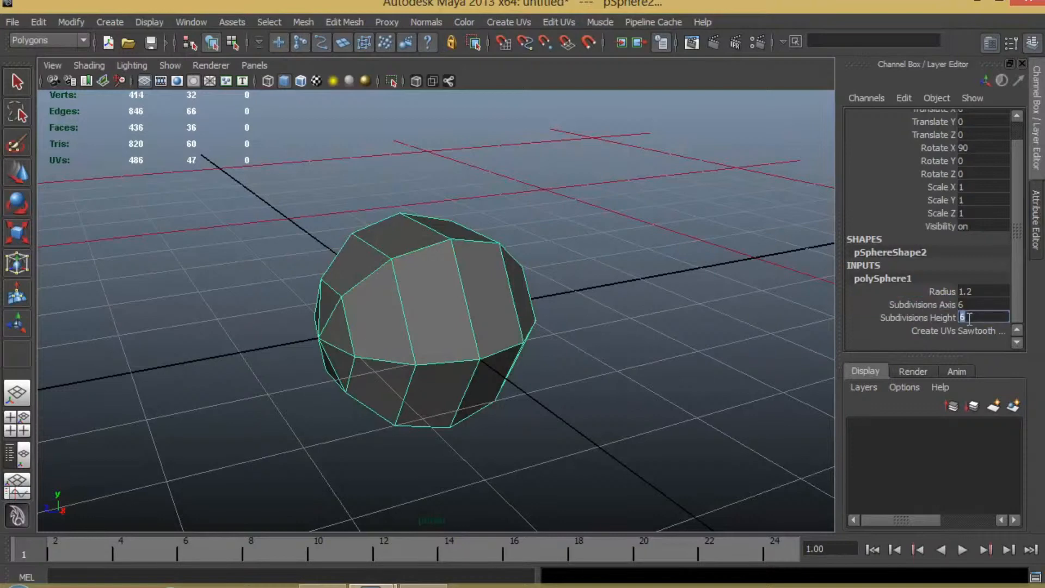
pyautogui.write('12')
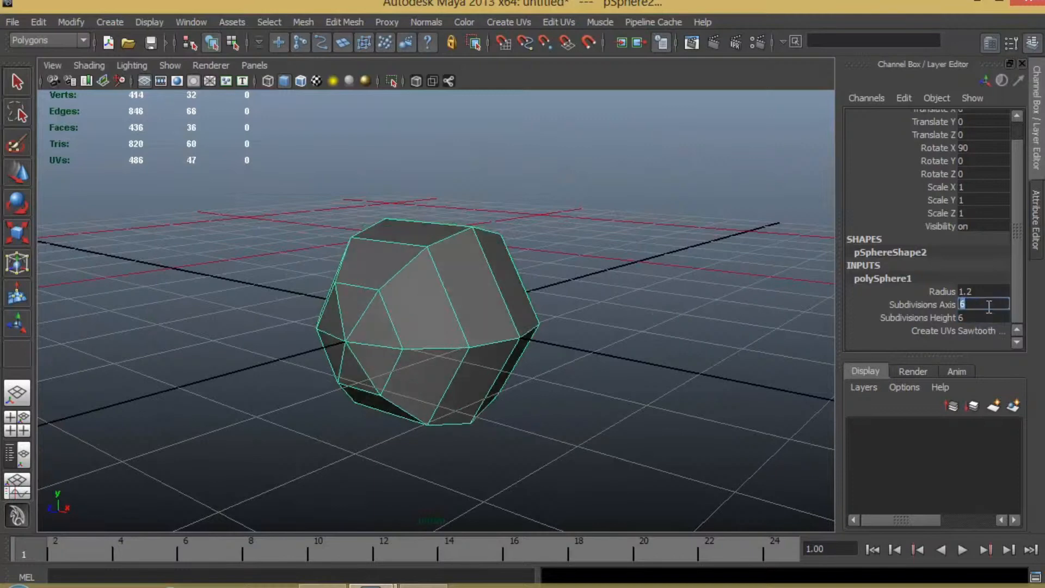
pyautogui.write('12')
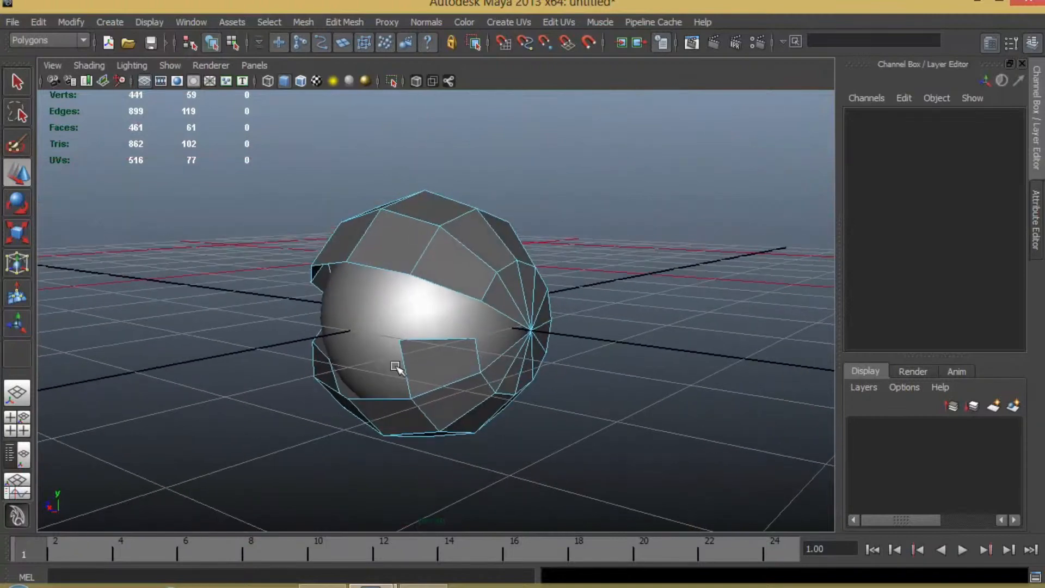
# Fit the cut-open eyelid shell around the eyeball and inspect it from different angles
pyautogui.click(399, 411)
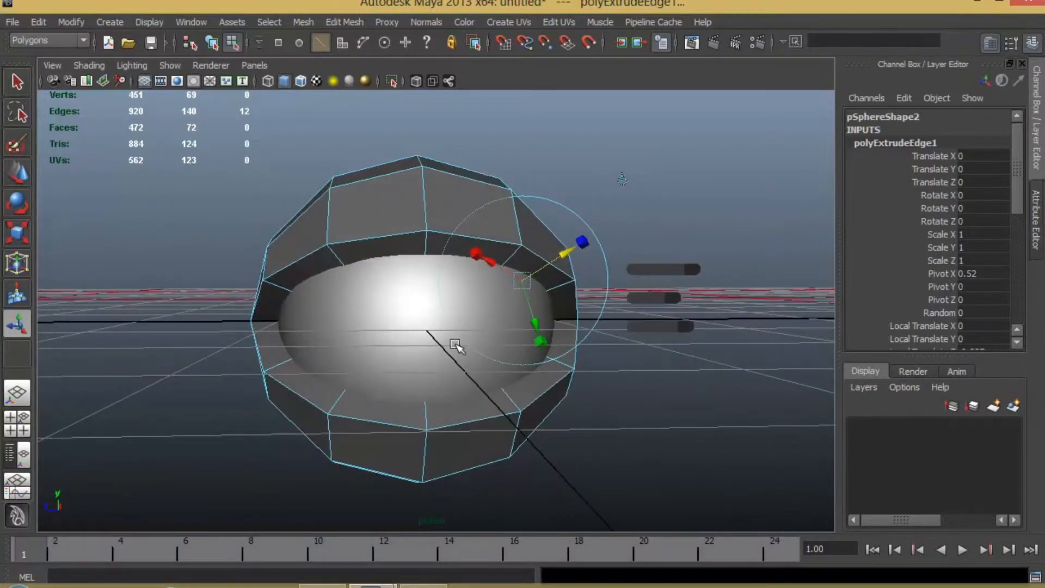
pyautogui.rightClick(456, 345)
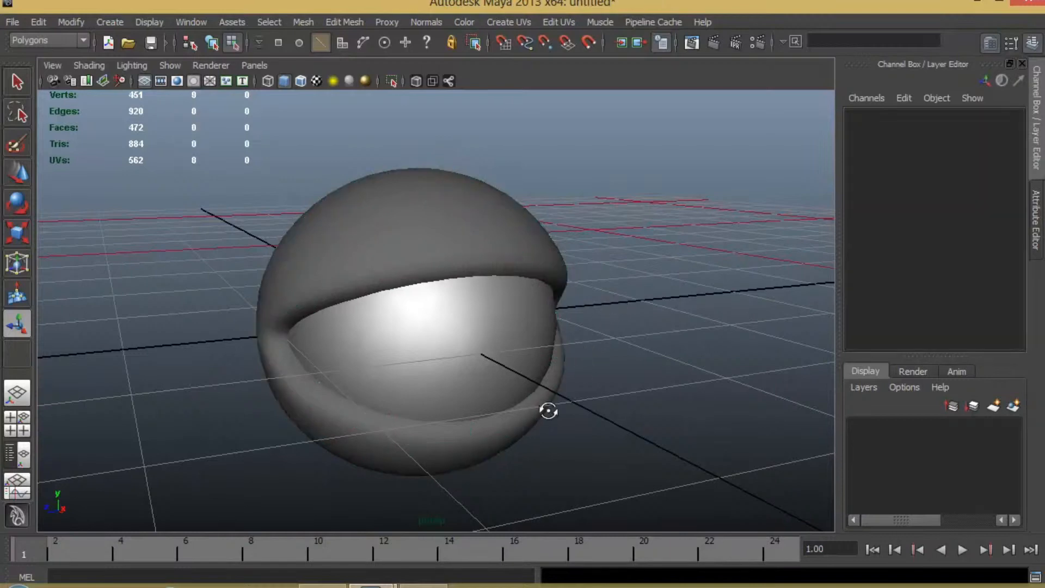
pyautogui.moveTo(549, 411); pyautogui.dragTo(353, 405)
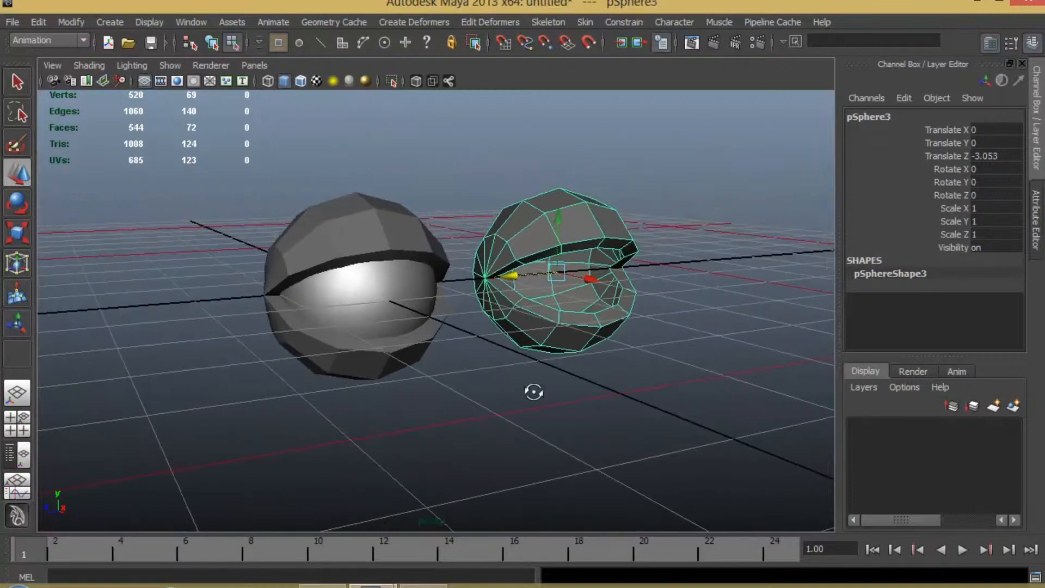
# Move the lid copy's edge vertices to close the opening and preview it smooth-shaded
pyautogui.rightClick(559, 273)
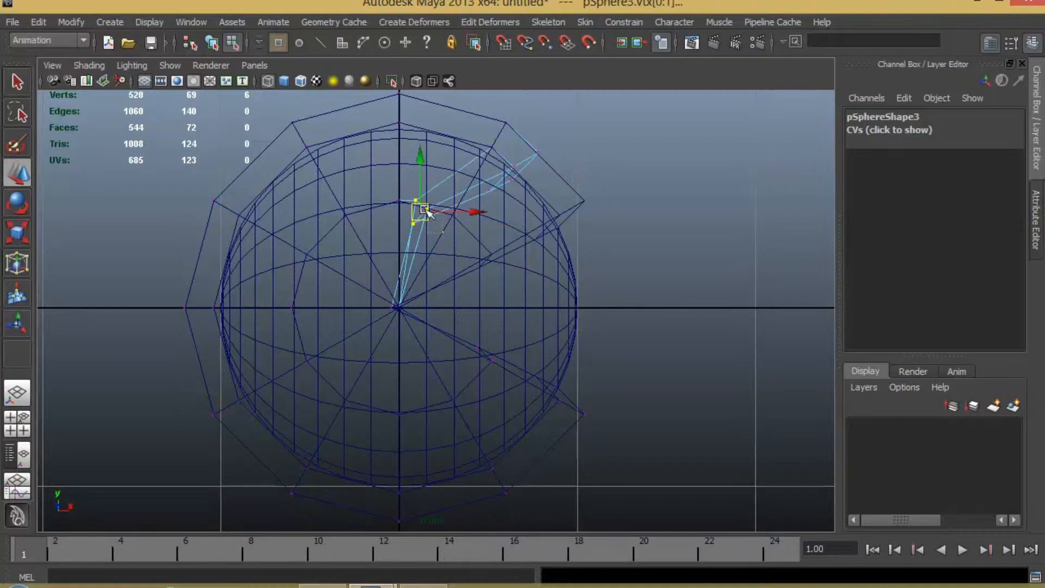
pyautogui.moveTo(424, 210); pyautogui.dragTo(430, 204)
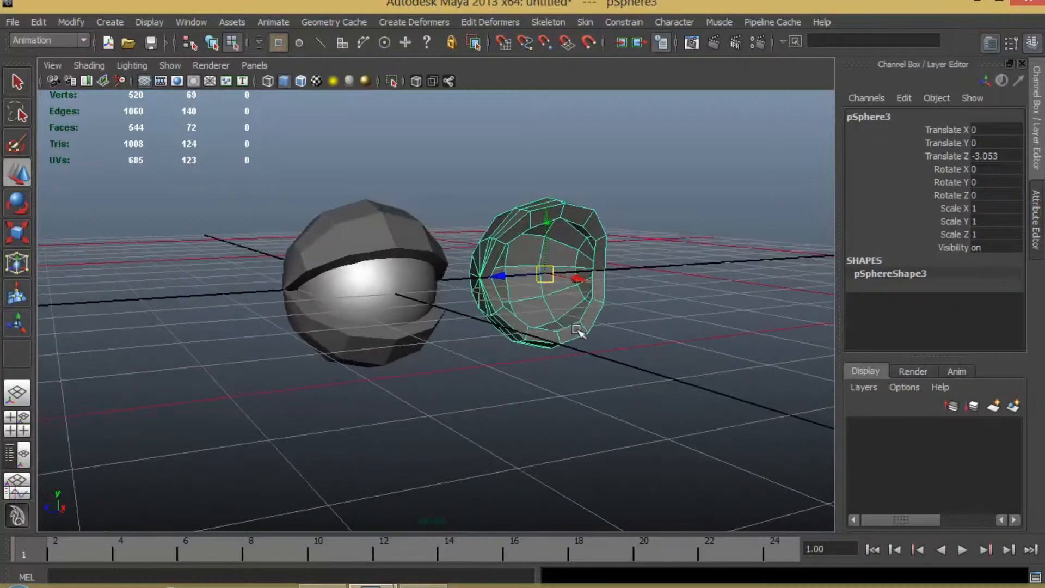
pyautogui.press('3')
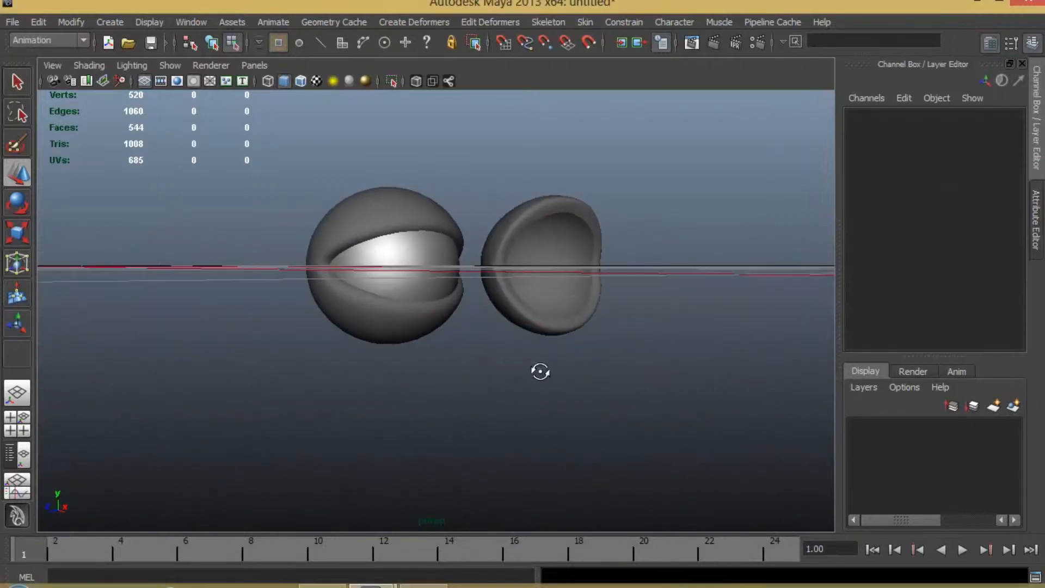
# Create a blend shape named Eye using the closed-lid copy as the eyelid's target
pyautogui.moveTo(540, 371); pyautogui.dragTo(493, 301)
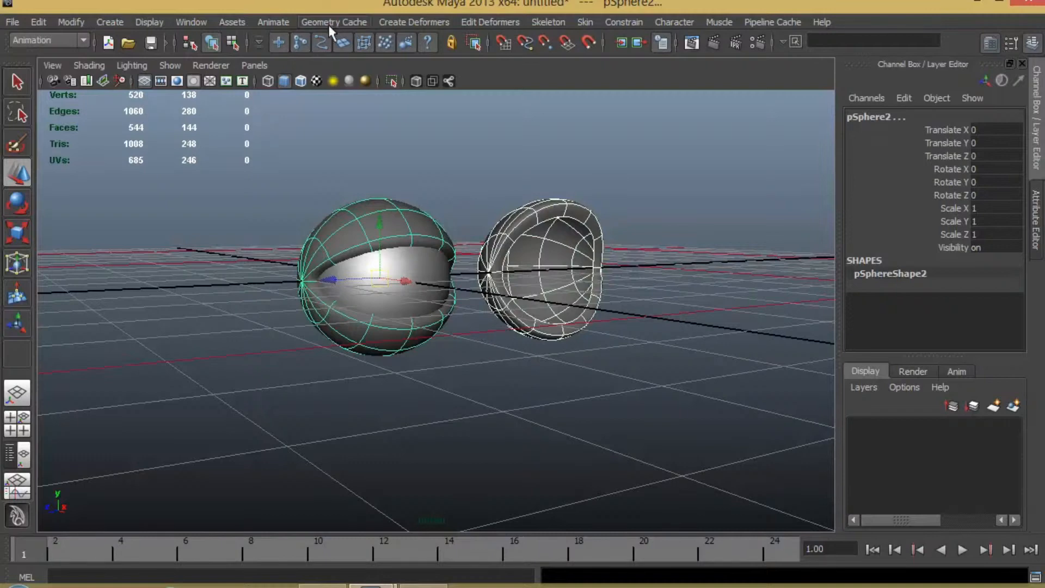
pyautogui.click(413, 22)
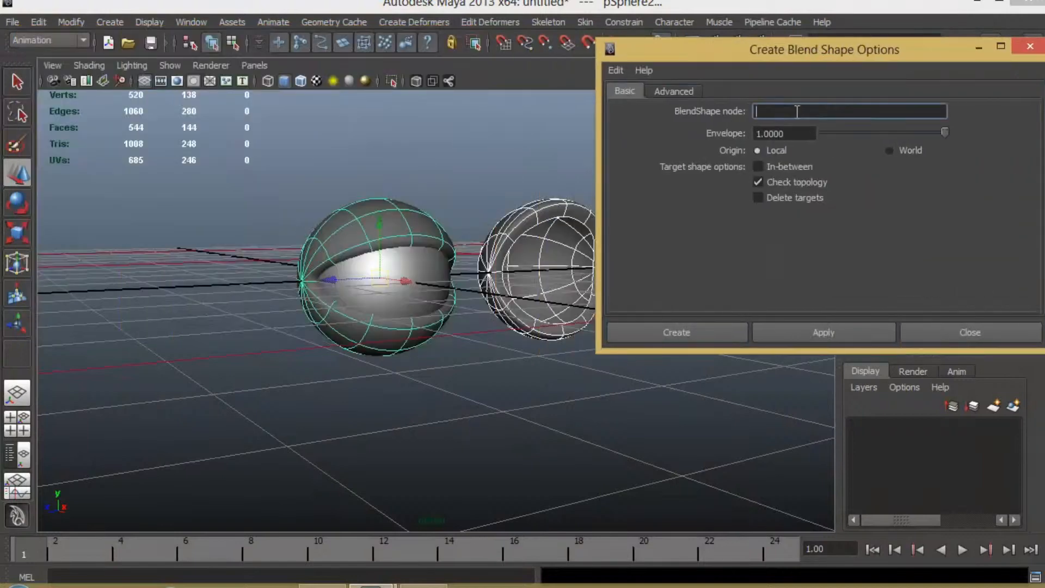
pyautogui.write('E')
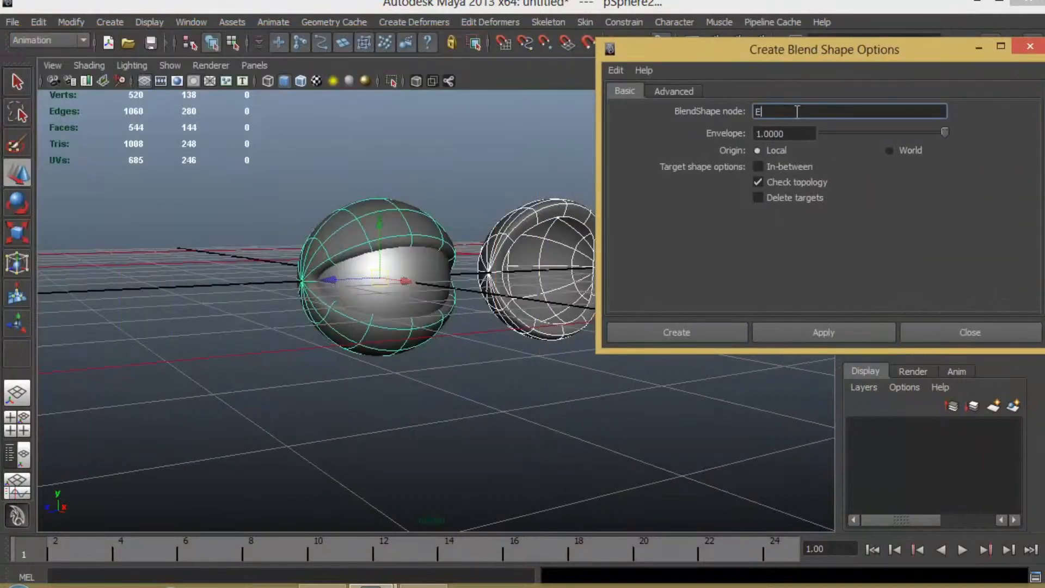
pyautogui.write('ye')
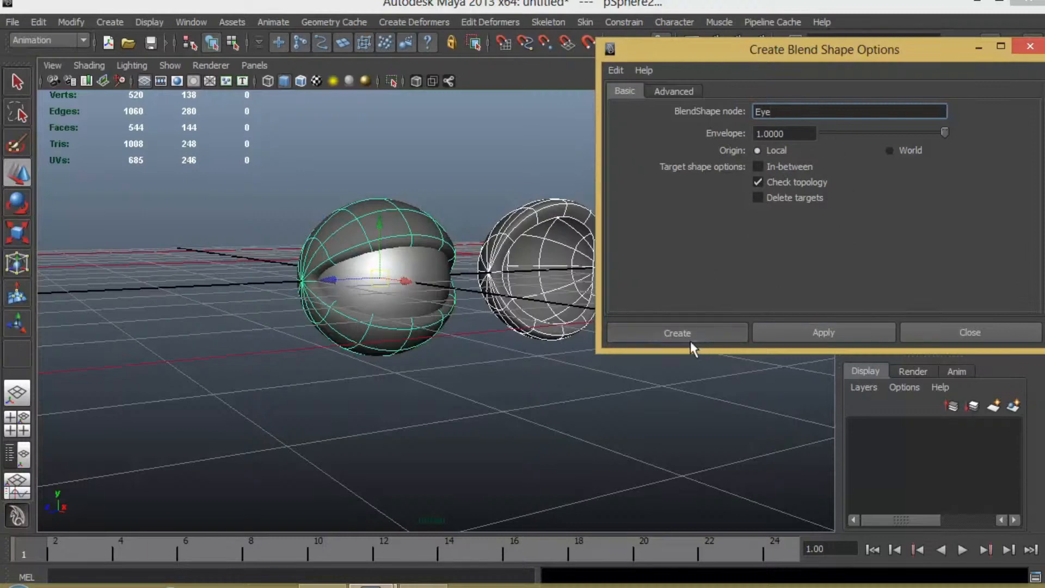
pyautogui.click(676, 333)
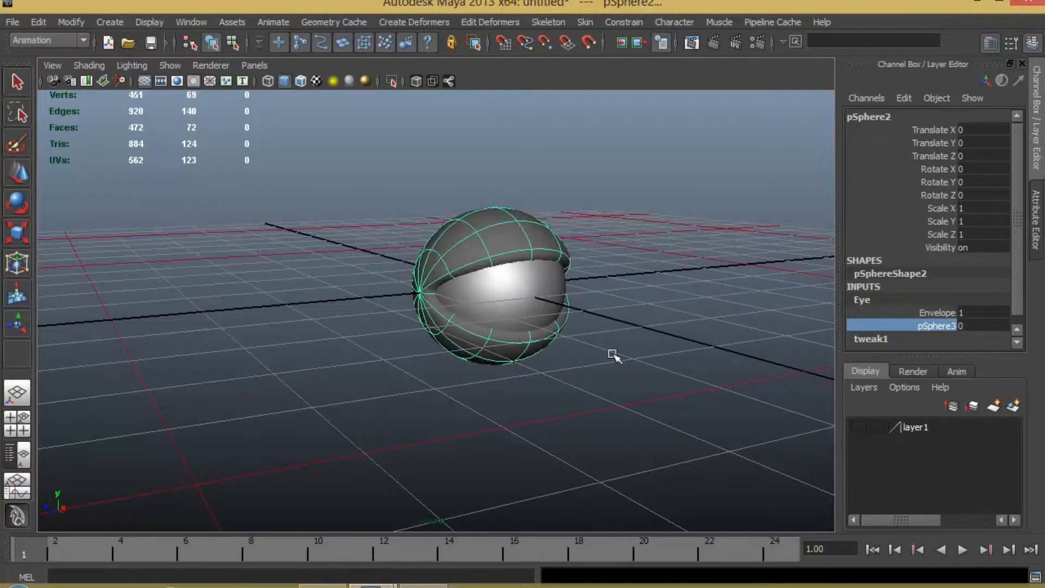
# Duplicate the eyelid to start a second blend-shape target
pyautogui.press('1')
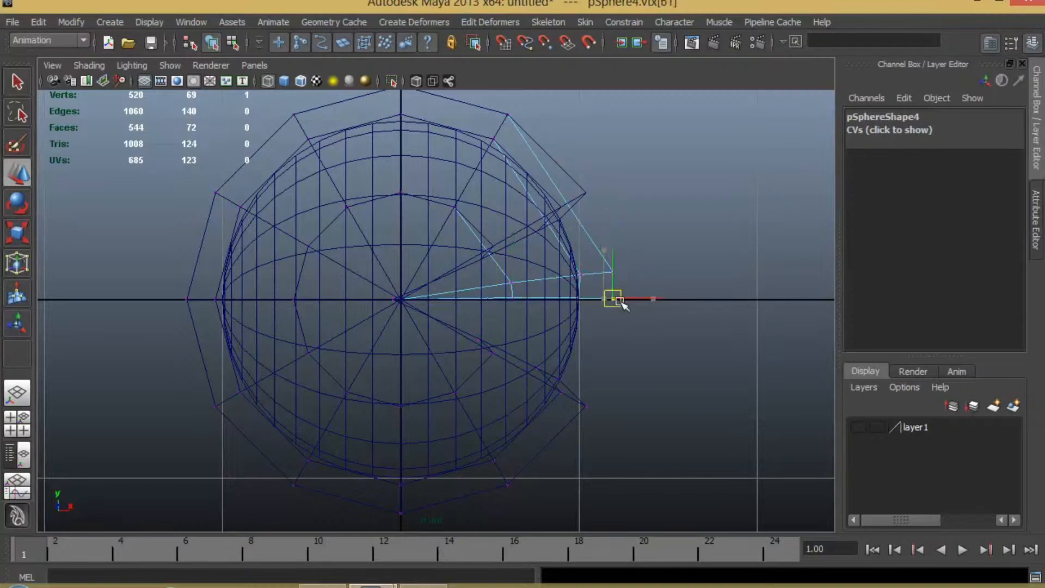
# Move the second copy's edge vertices into a different, nearly shut lid pose
pyautogui.moveTo(613, 299); pyautogui.dragTo(402, 260)
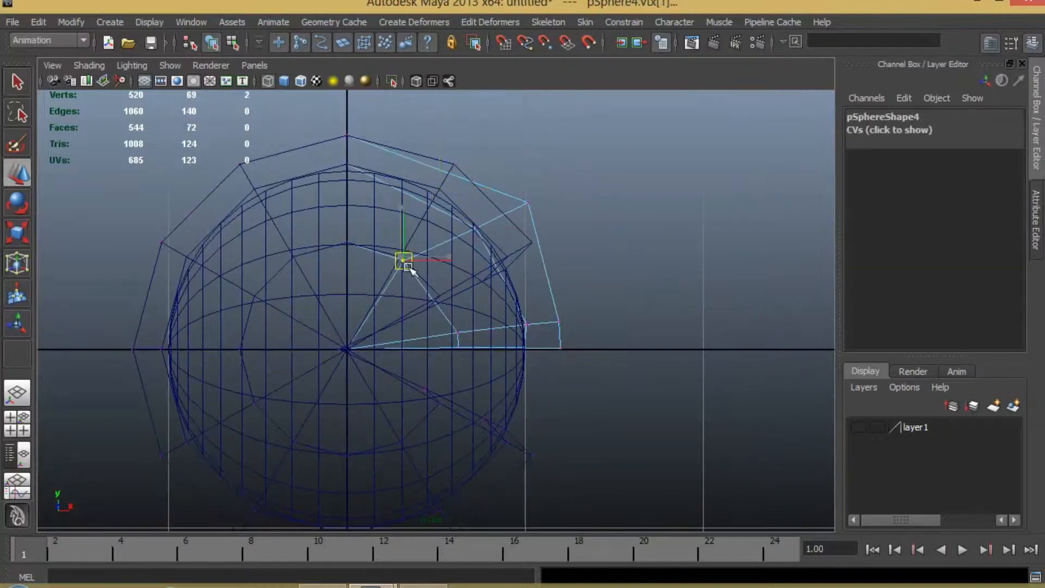
pyautogui.moveTo(405, 261); pyautogui.dragTo(413, 122)
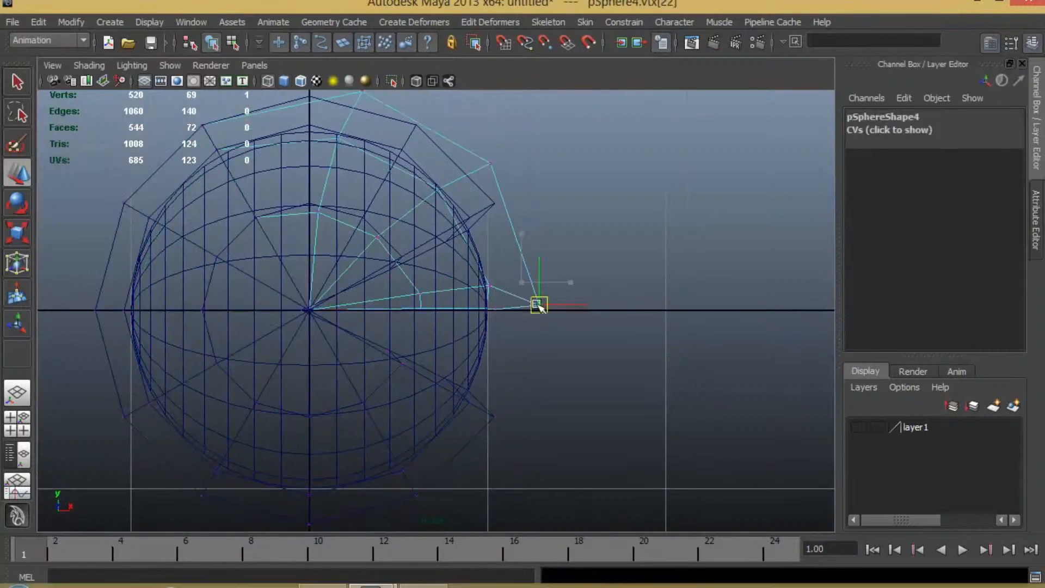
pyautogui.moveTo(539, 304); pyautogui.dragTo(385, 239)
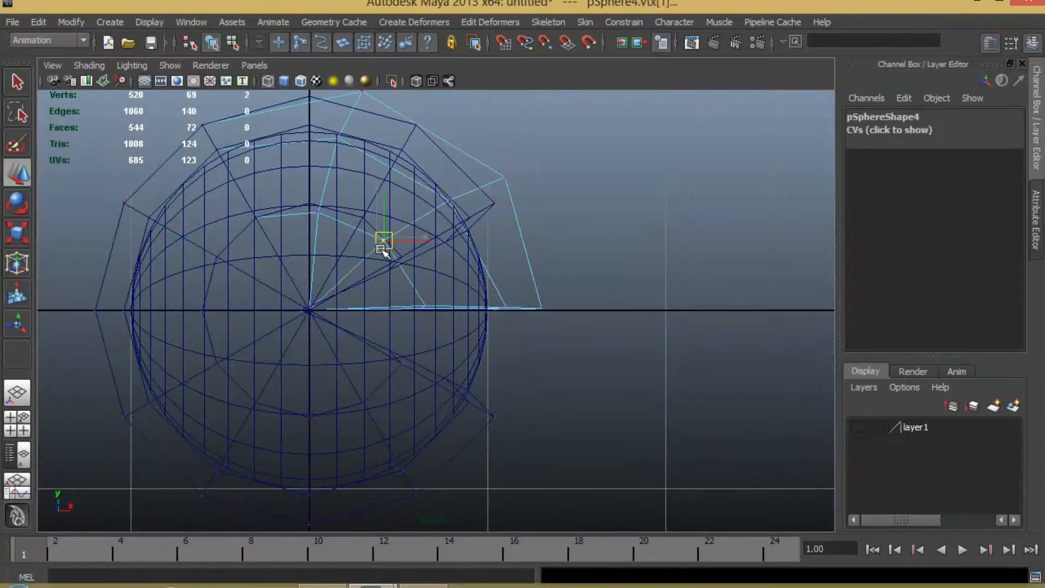
pyautogui.moveTo(384, 239); pyautogui.dragTo(275, 223)
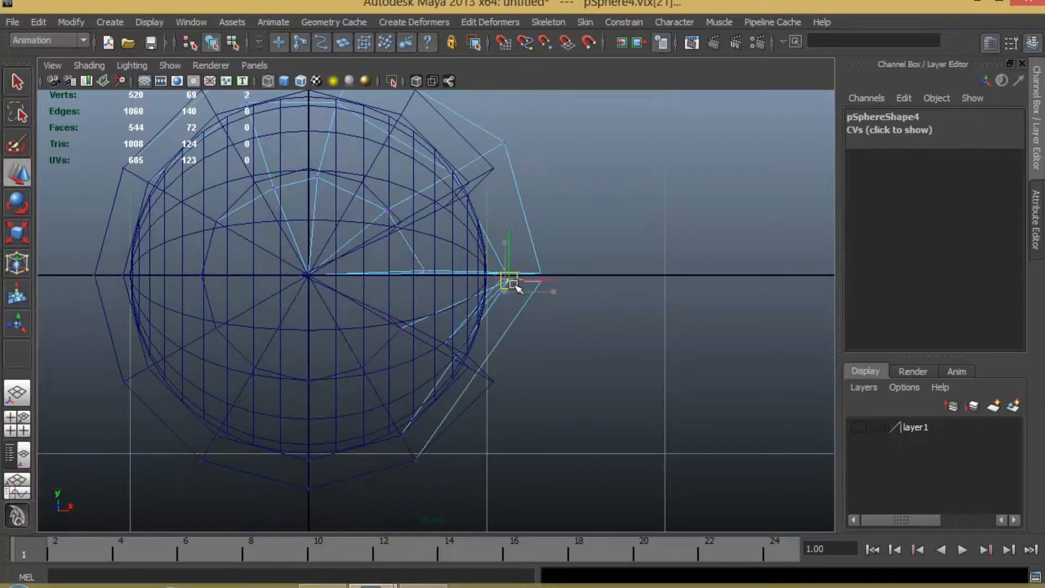
pyautogui.moveTo(513, 279); pyautogui.dragTo(397, 280)
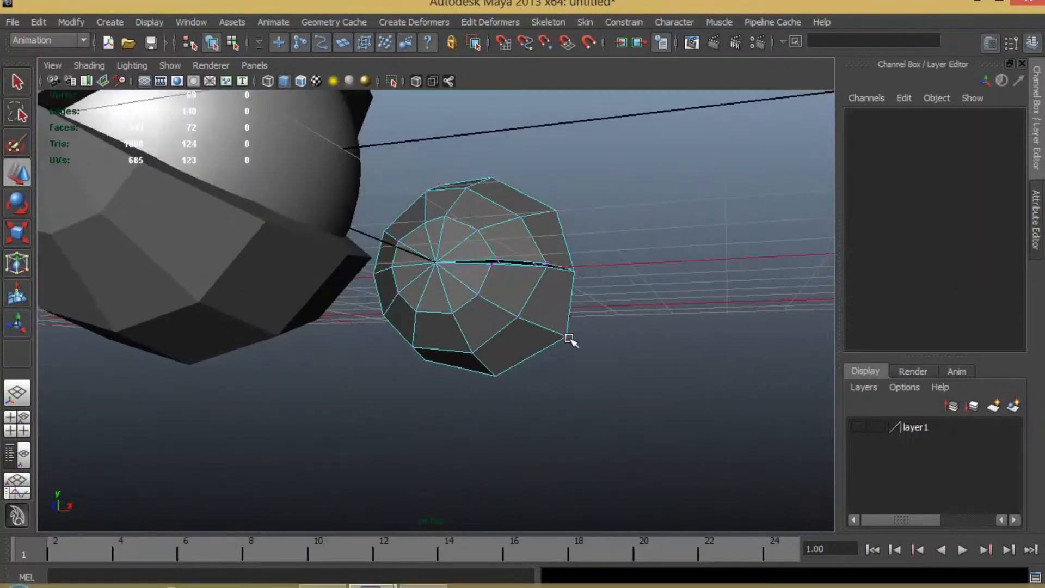
# Add the second lid copy as a new target on the Eye blend shape
pyautogui.click(569, 338)
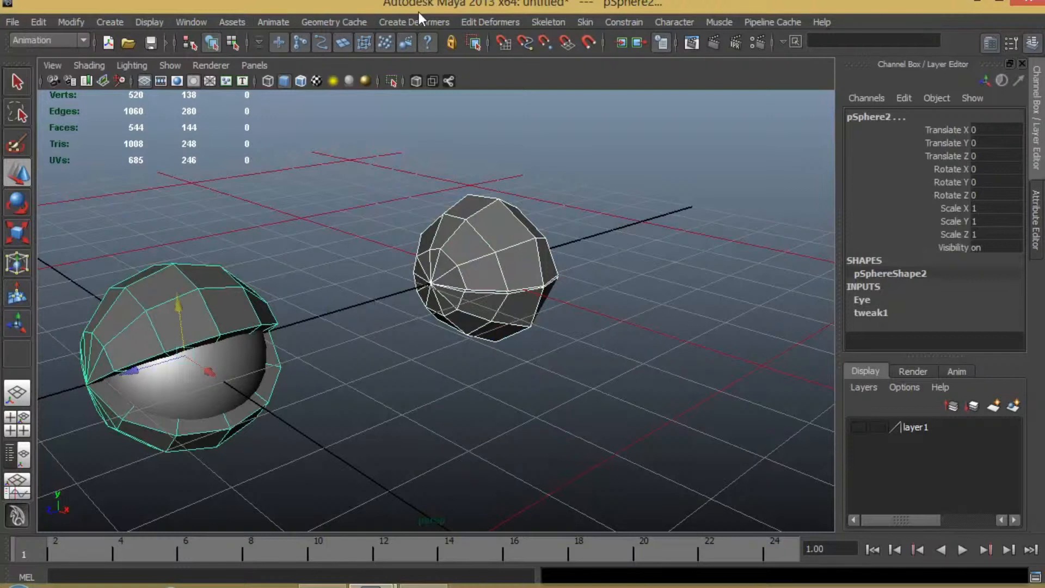
pyautogui.click(488, 22)
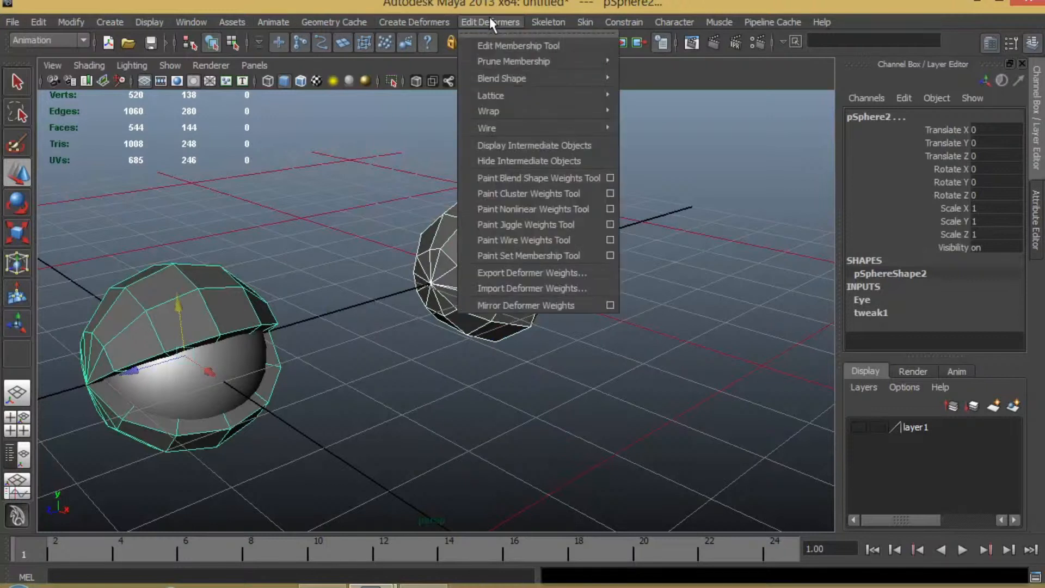
pyautogui.moveTo(500, 78)
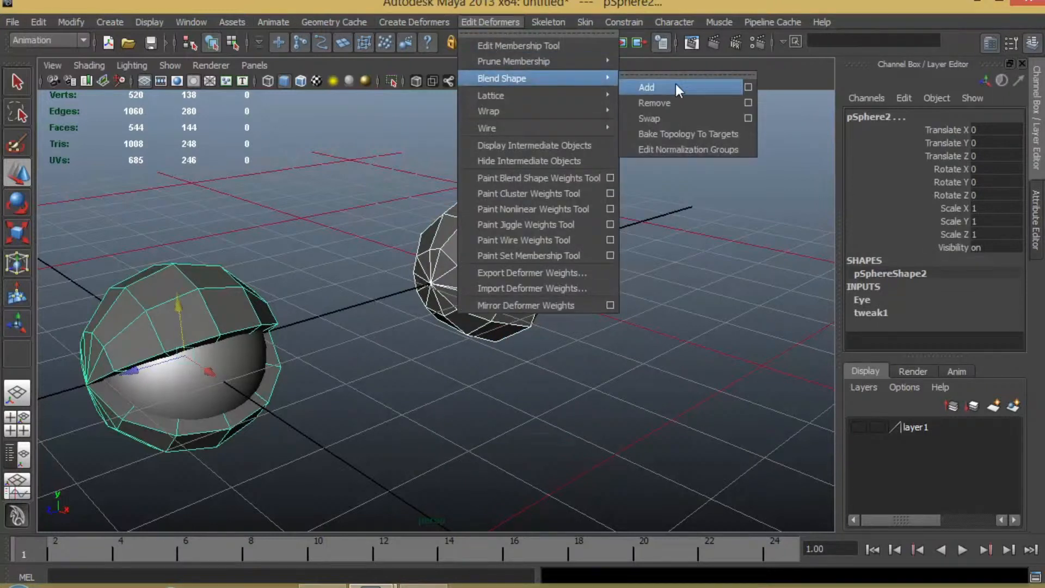
pyautogui.click(646, 87)
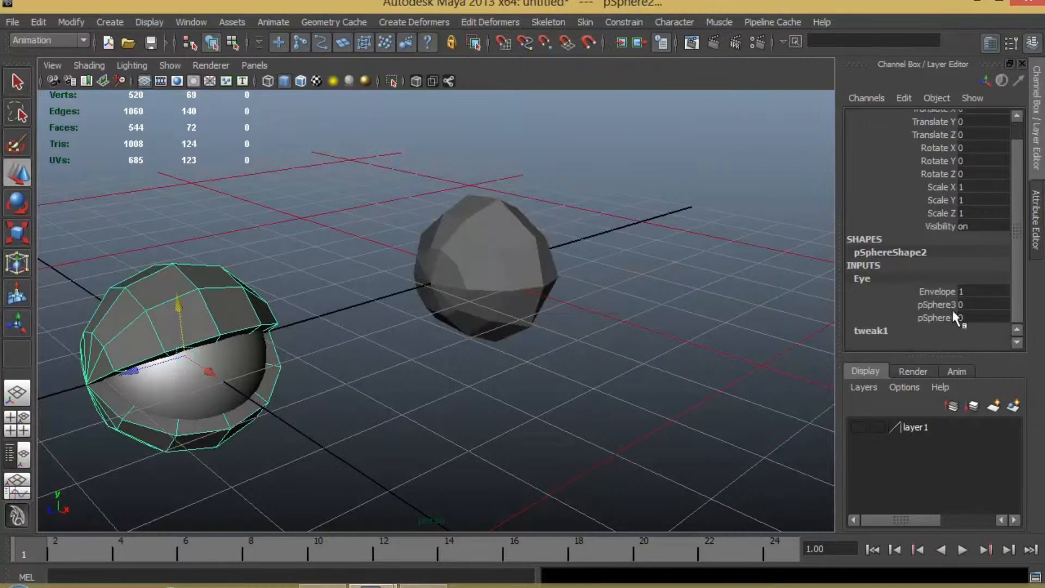
# Test the pSphere3 and pSphere4 target channels in the Channel Box
pyautogui.click(932, 317)
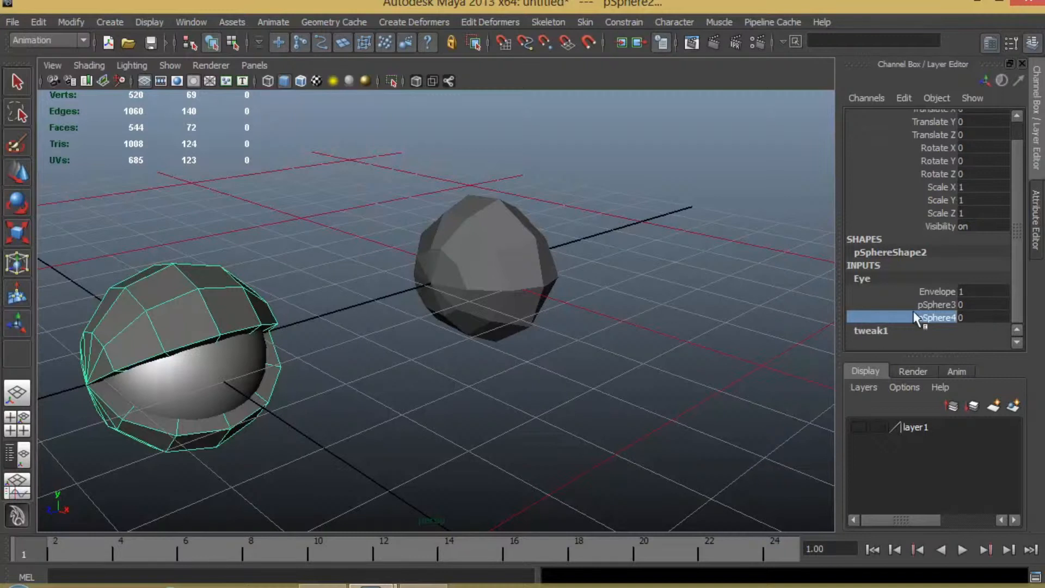
pyautogui.click(936, 304)
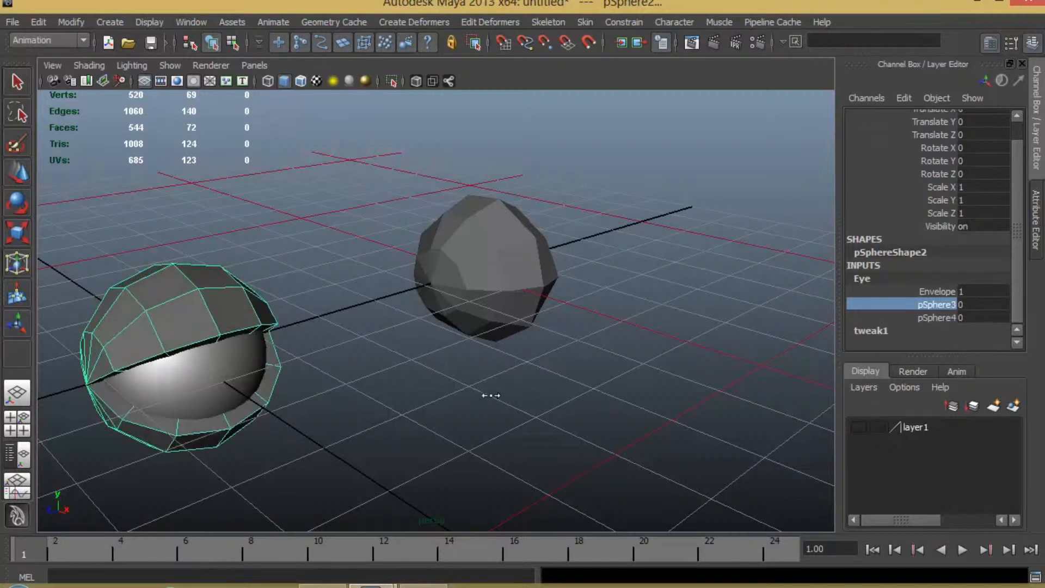
pyautogui.click(939, 316)
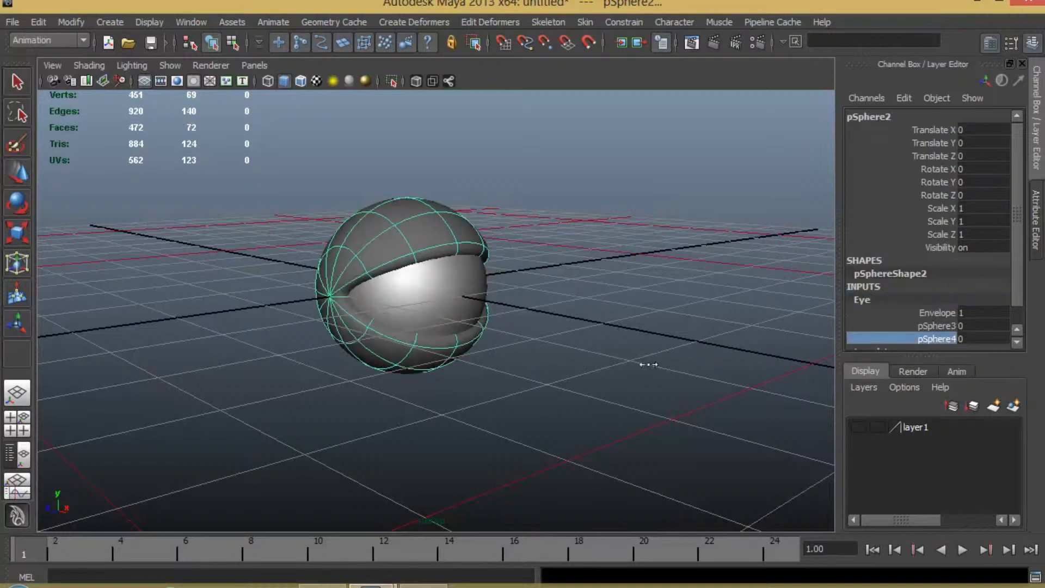
pyautogui.click(937, 325)
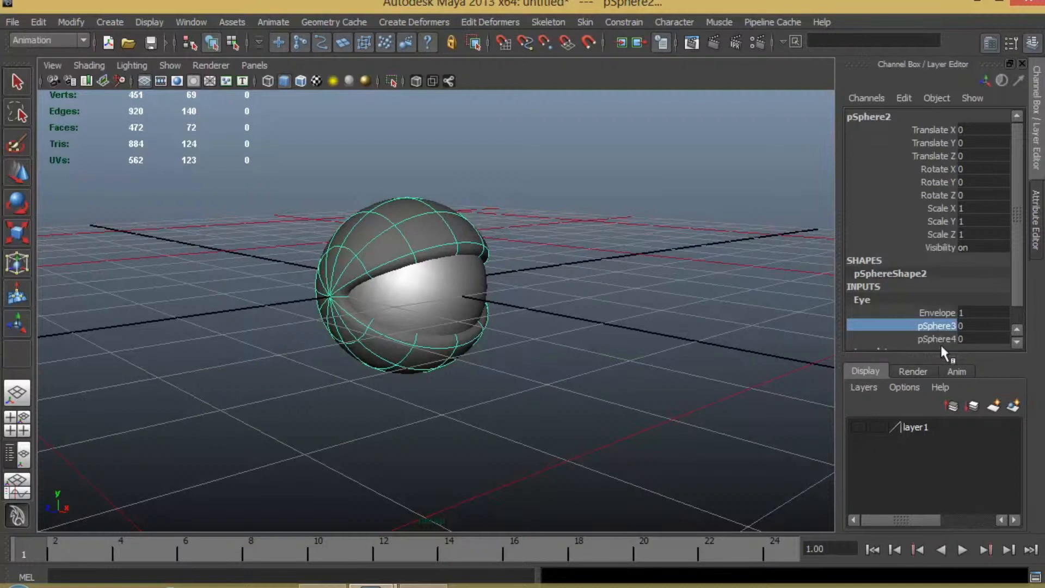
pyautogui.click(935, 339)
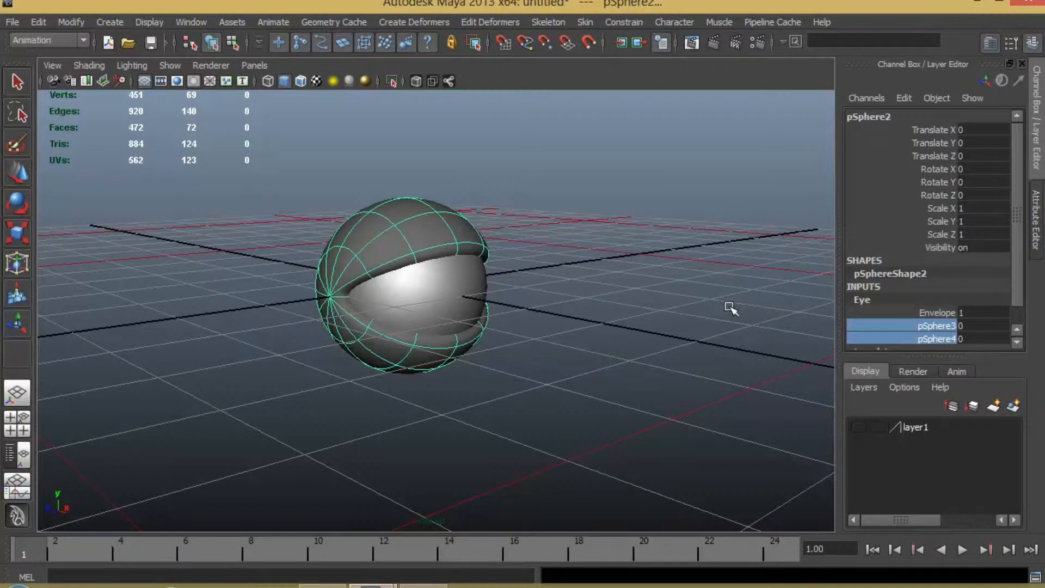
pyautogui.moveTo(763, 355)
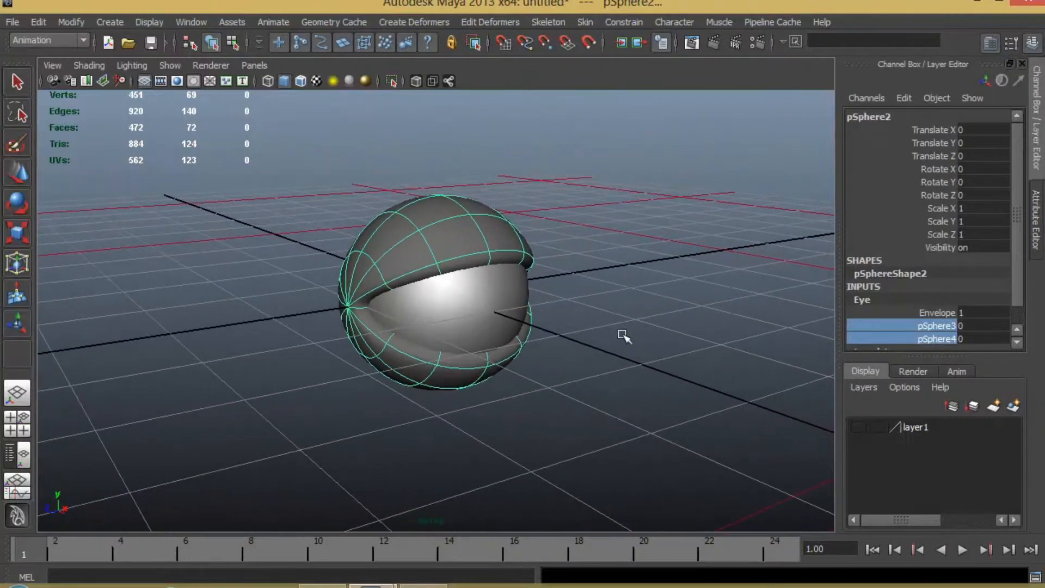
pyautogui.moveTo(478, 307)
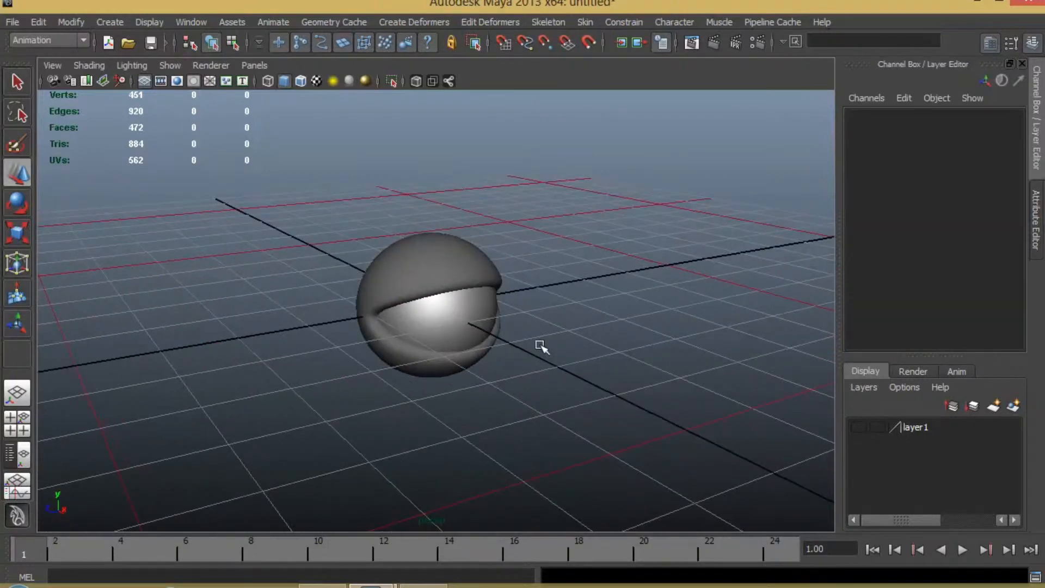
pyautogui.click(439, 300)
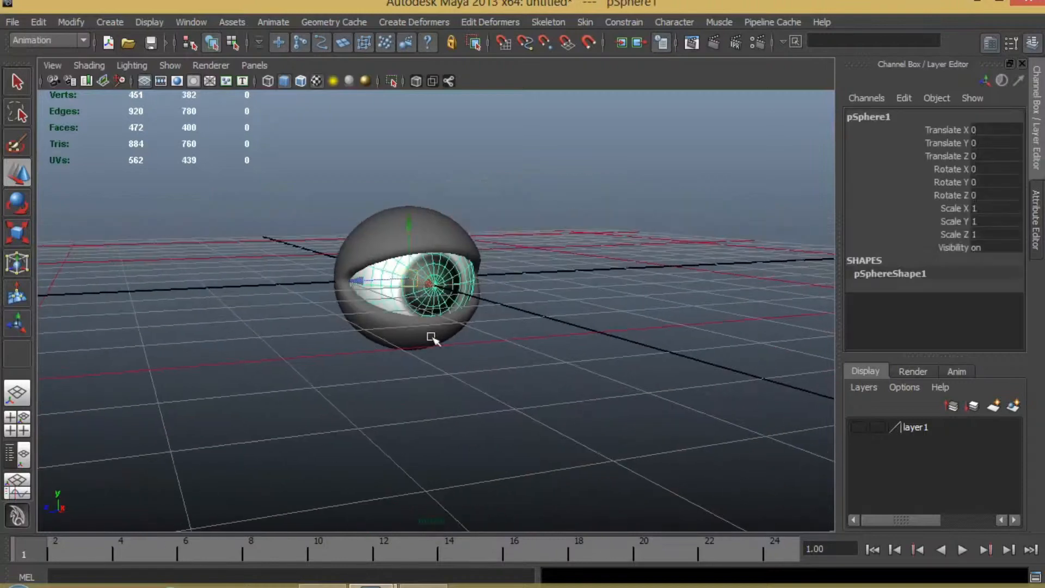
# Create locator1 in front of the eye and freeze its transforms to zero
pyautogui.click(109, 22)
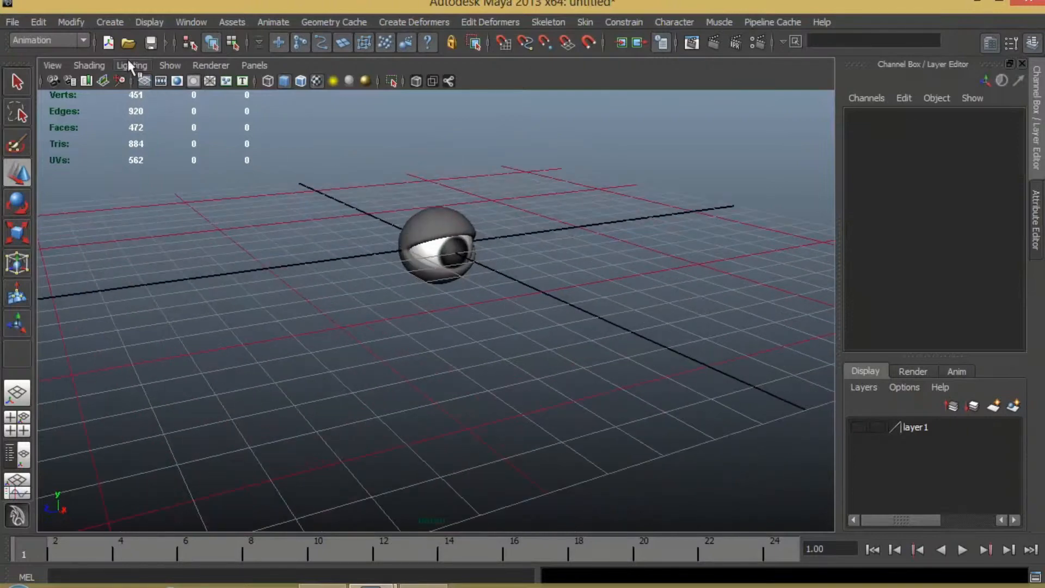
pyautogui.click(109, 22)
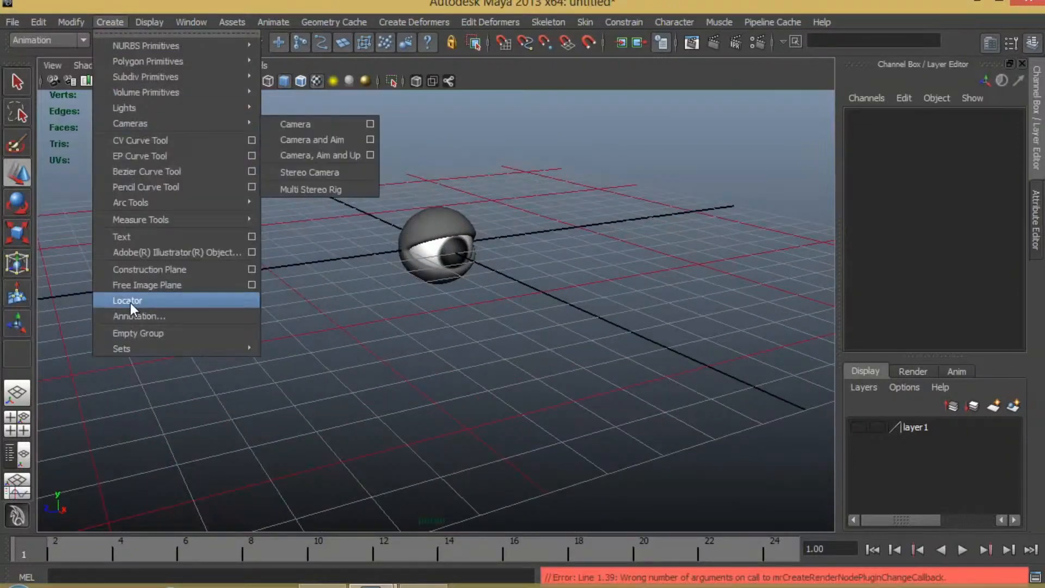
pyautogui.click(128, 301)
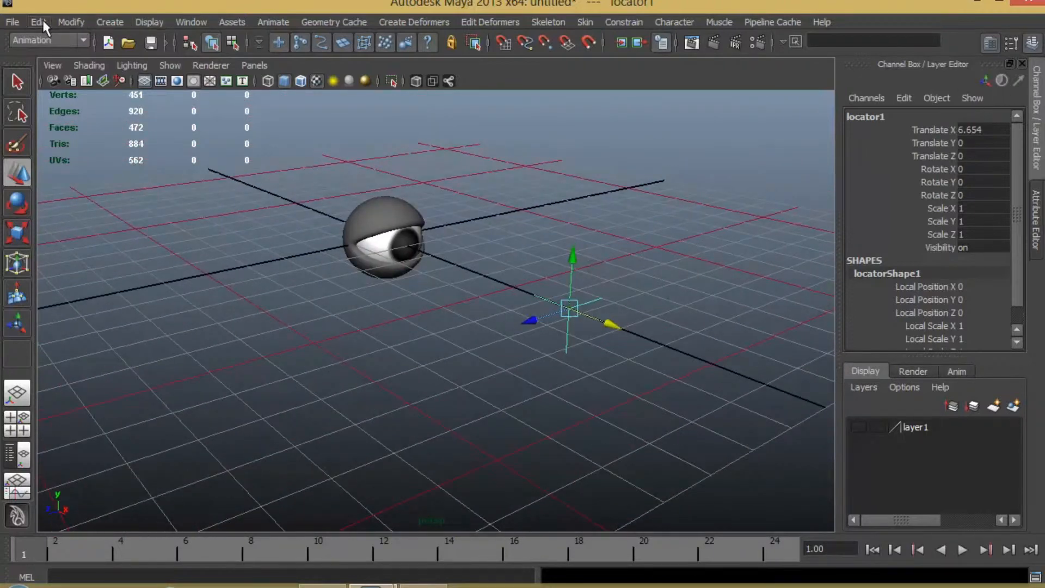
pyautogui.click(38, 21)
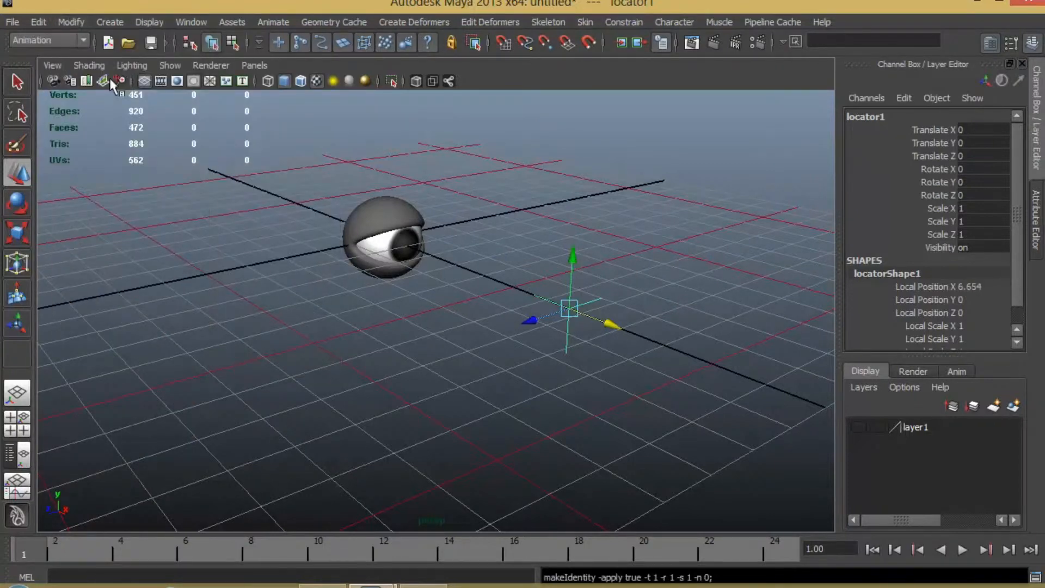
pyautogui.click(37, 22)
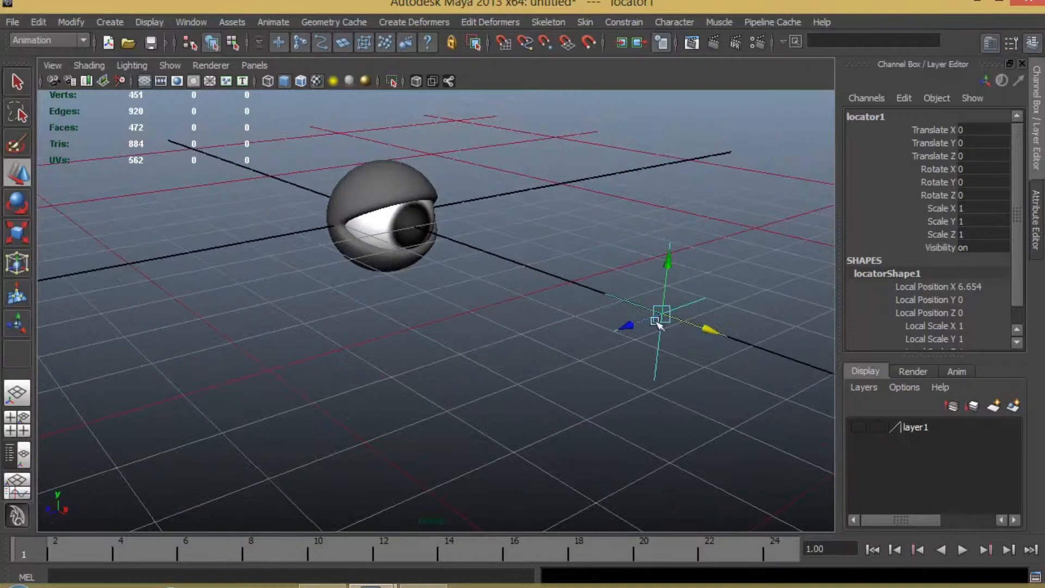
pyautogui.moveTo(672, 296)
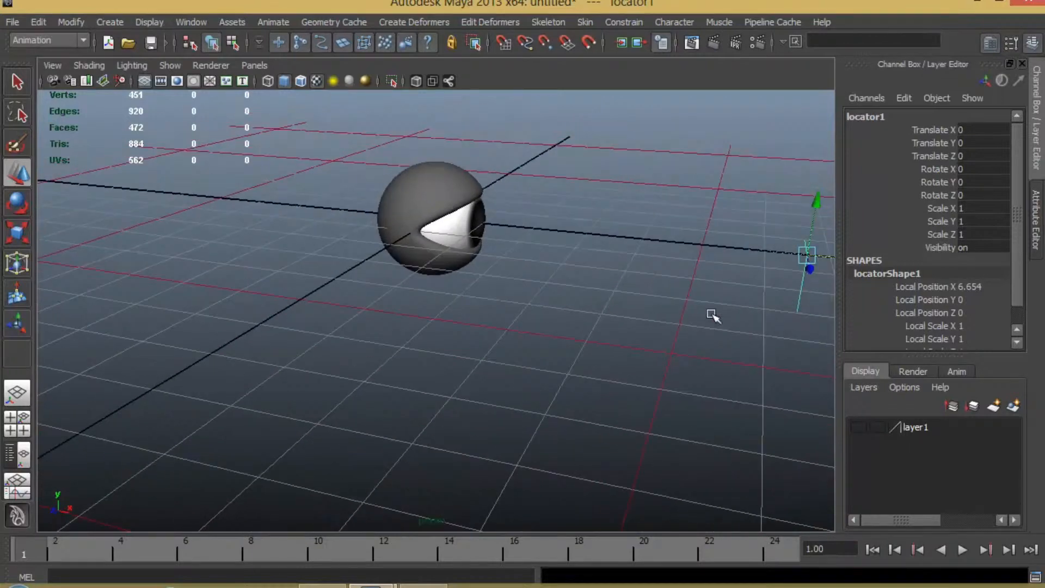
# Select the eye sphere together with the frozen locator for constraining
pyautogui.moveTo(713, 317); pyautogui.dragTo(370, 243)
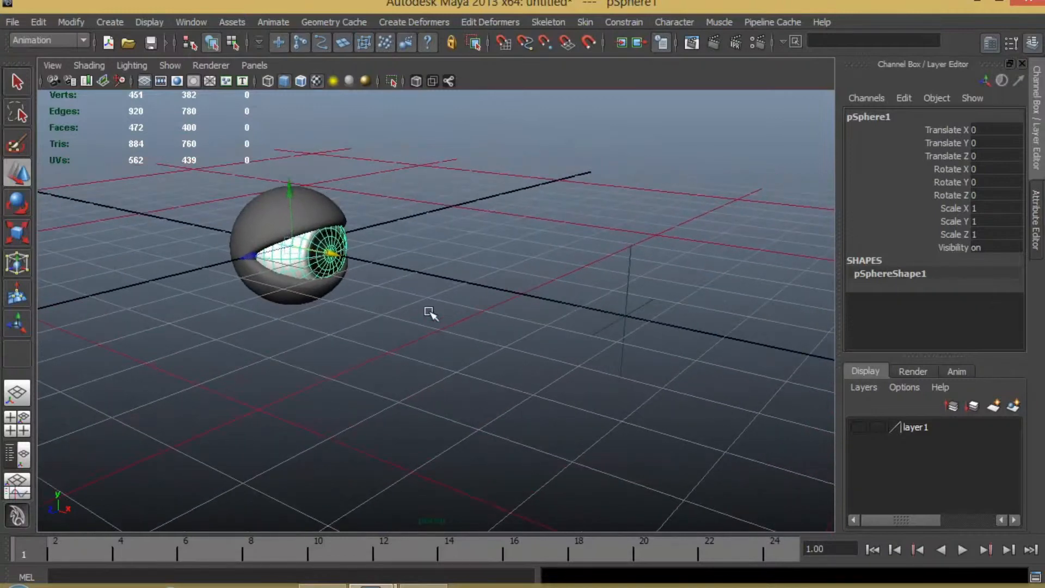
pyautogui.moveTo(302, 254)
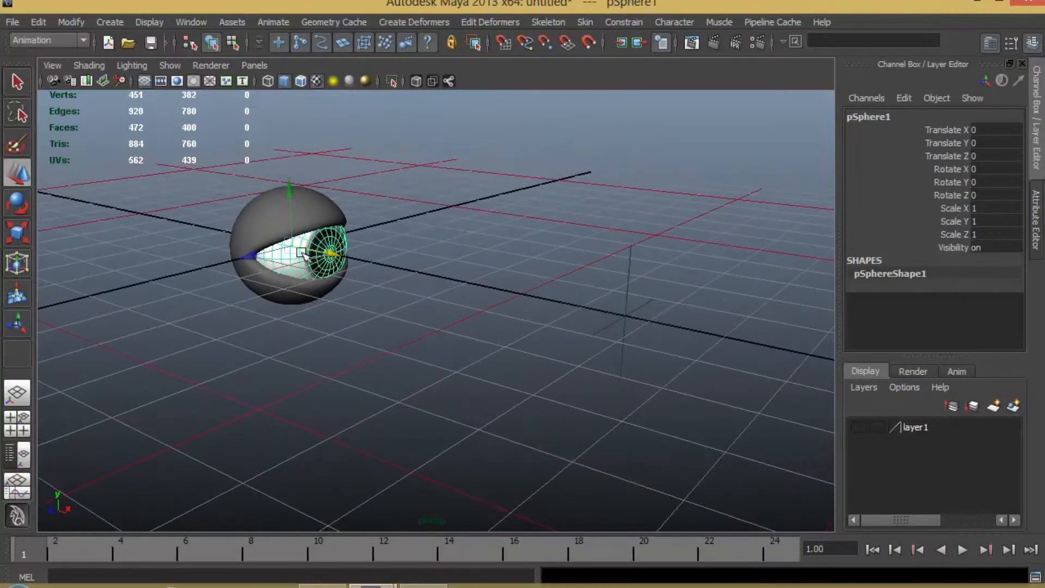
pyautogui.moveTo(643, 382)
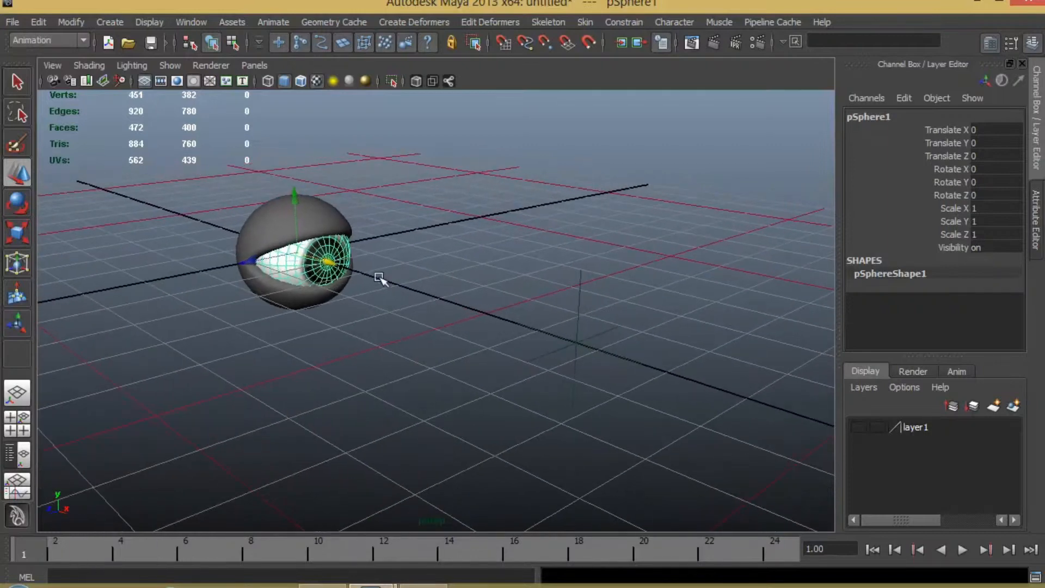
pyautogui.moveTo(543, 370)
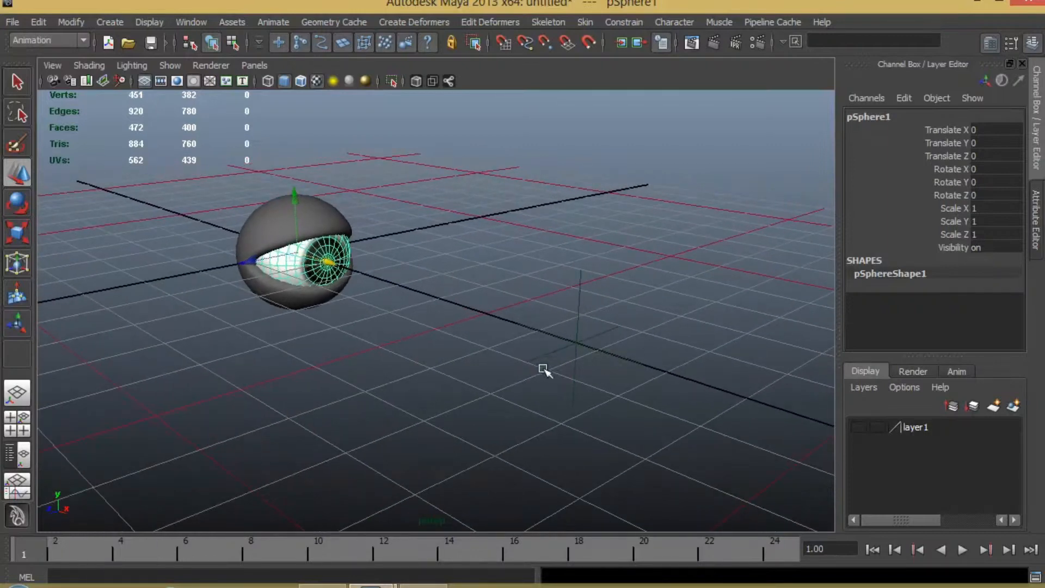
pyautogui.moveTo(589, 333)
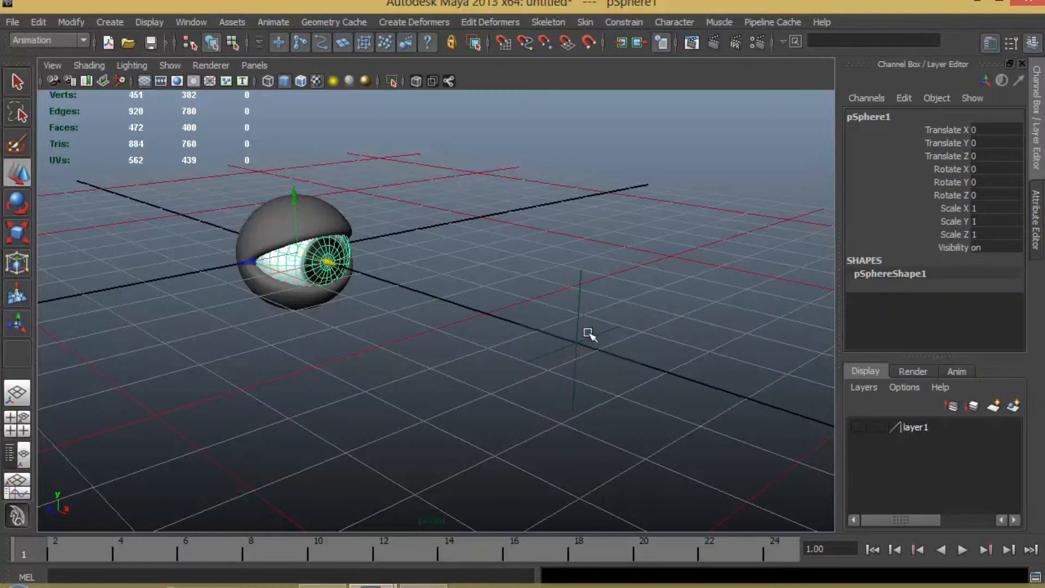
pyautogui.click(584, 352)
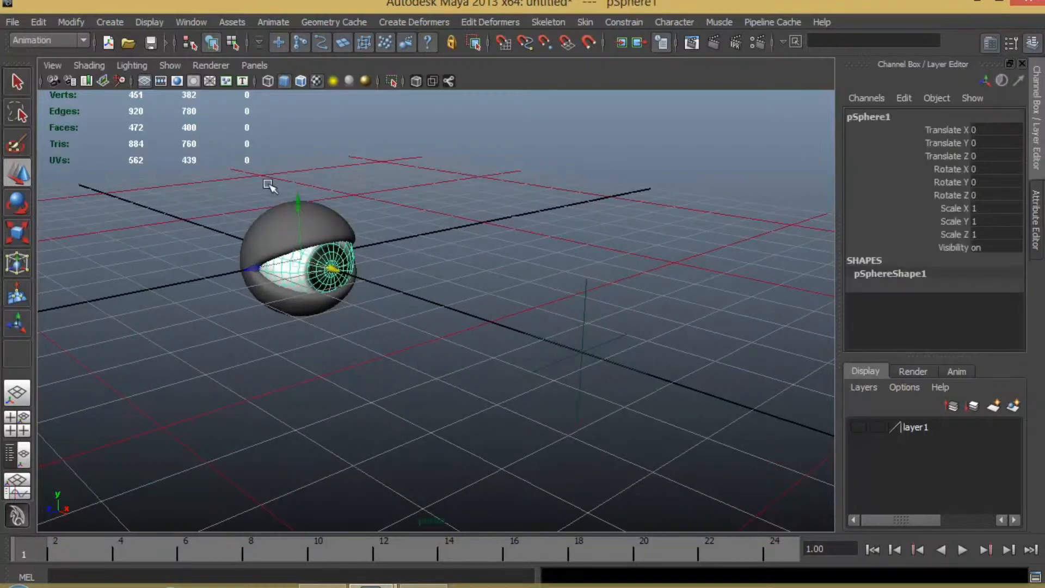
pyautogui.click(149, 21)
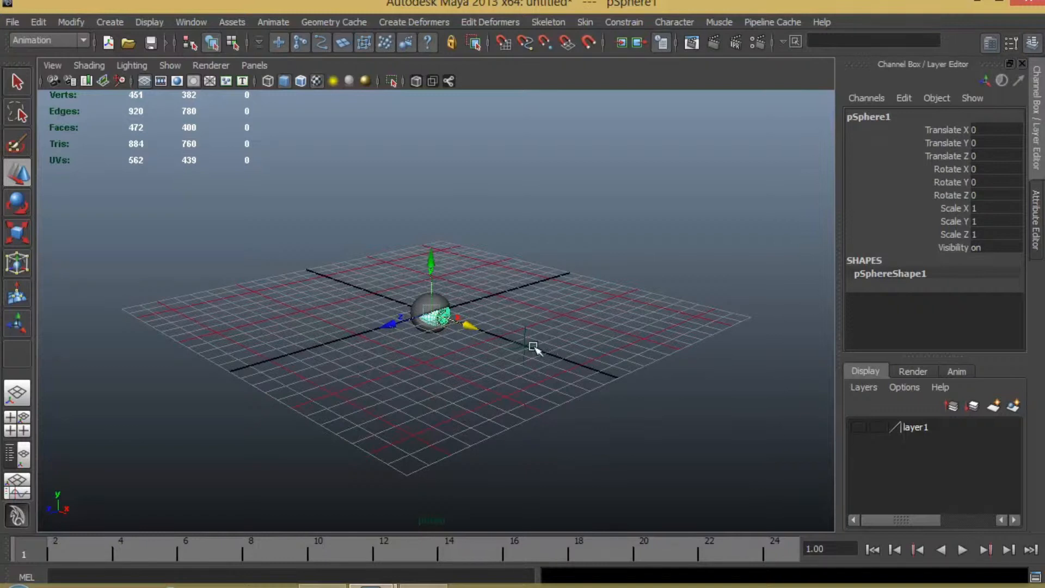
pyautogui.moveTo(458, 317)
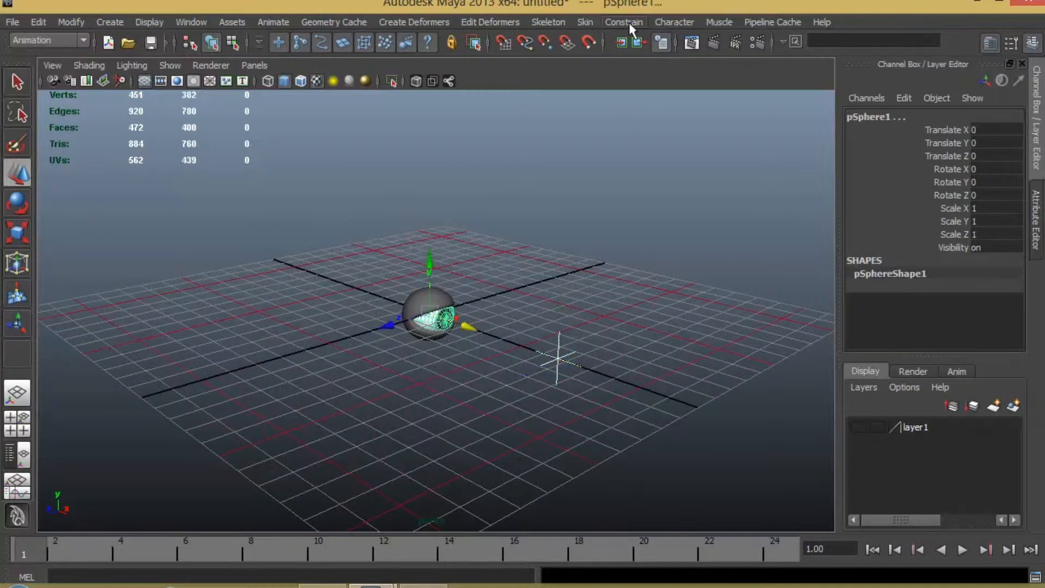
# Add an Aim constraint from the locator to the eye with aim vector 1 0 0
pyautogui.click(622, 21)
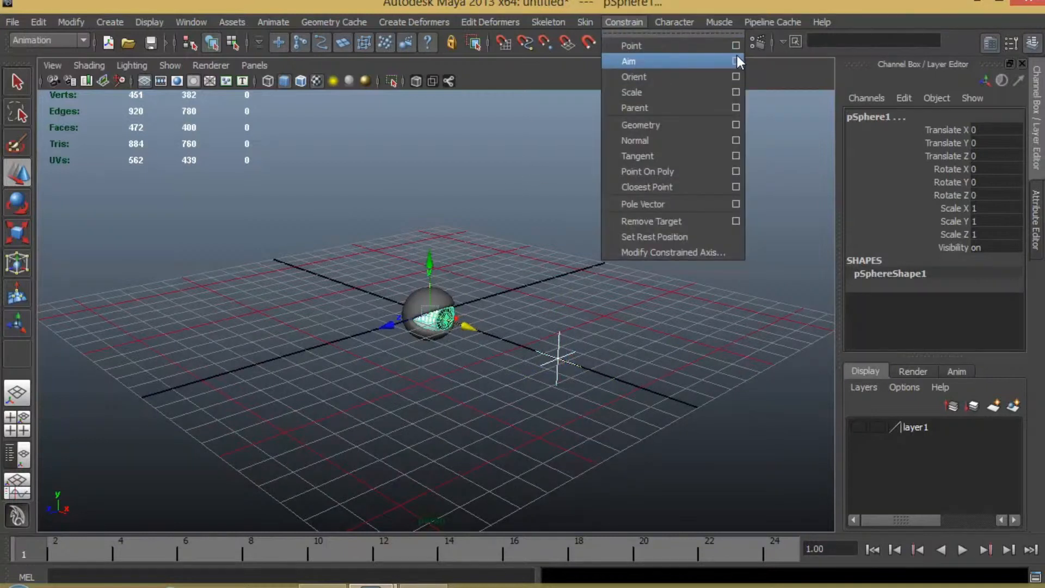
pyautogui.click(736, 61)
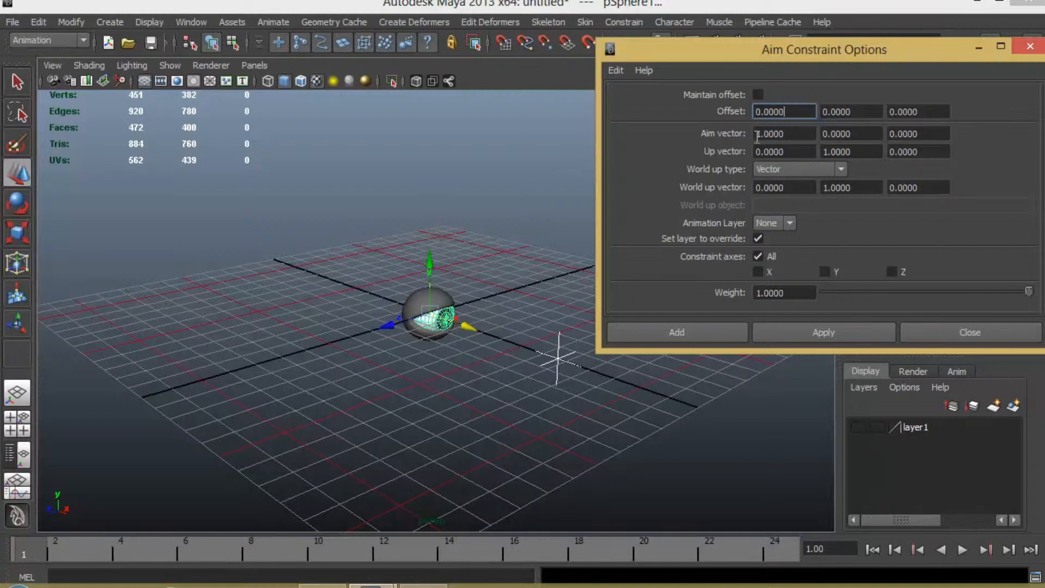
pyautogui.moveTo(922, 138)
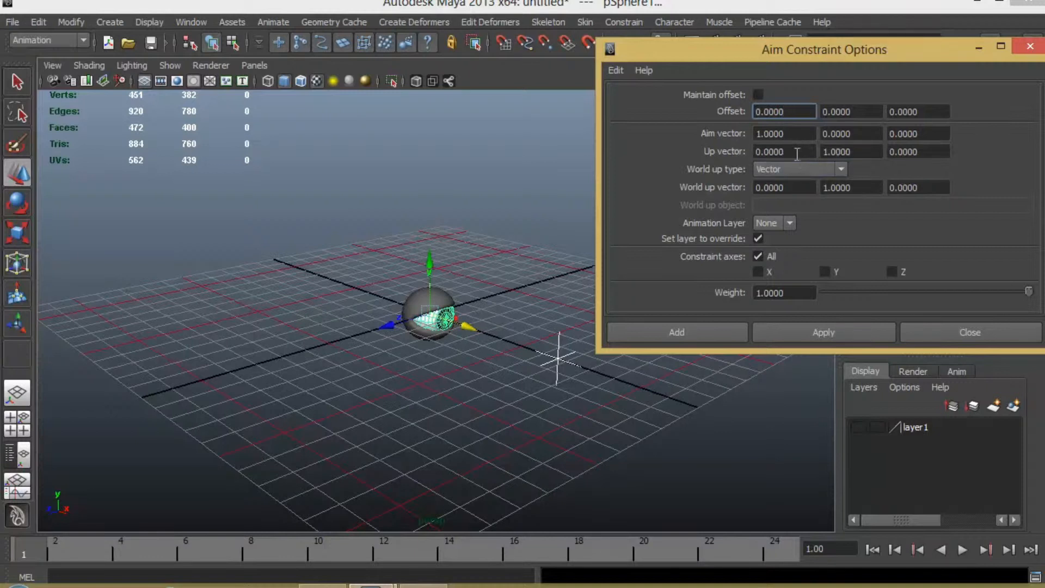
pyautogui.moveTo(732, 280)
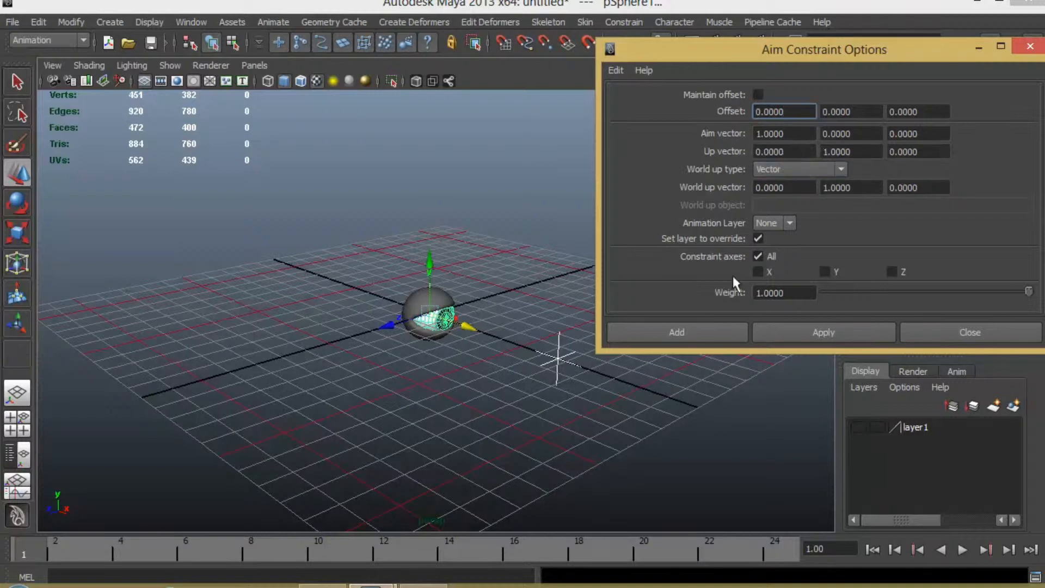
pyautogui.click(675, 332)
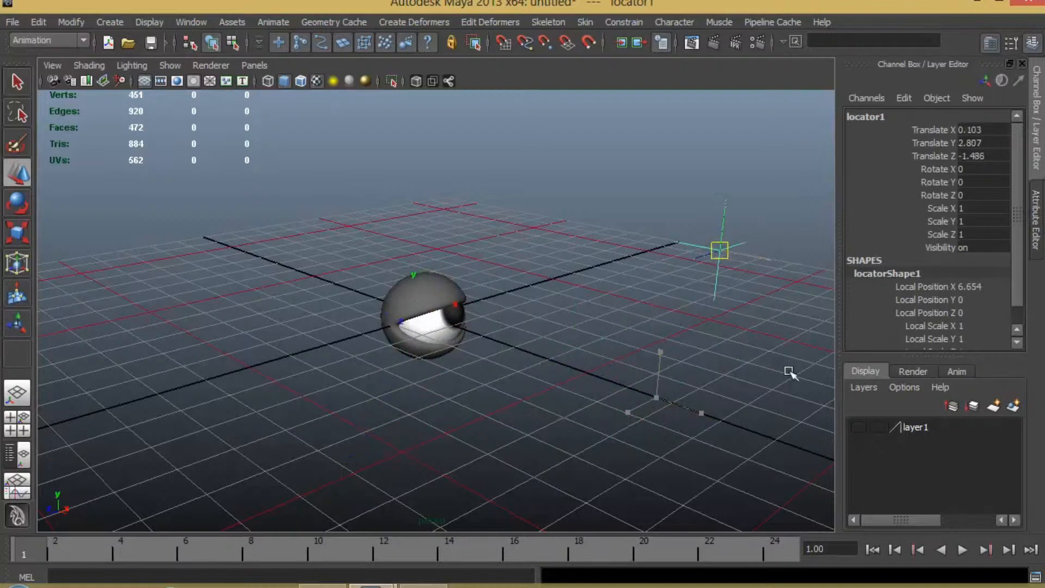
# Test the eye following its locator, then select both for Duplicate Special with input graph
pyautogui.moveTo(720, 250); pyautogui.dragTo(415, 410)
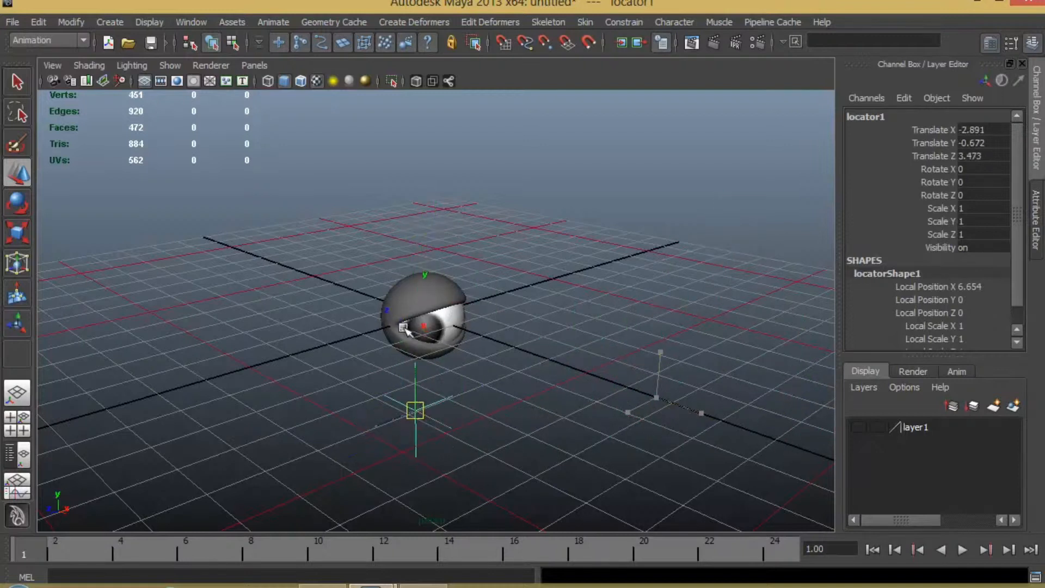
pyautogui.moveTo(415, 410); pyautogui.dragTo(527, 366)
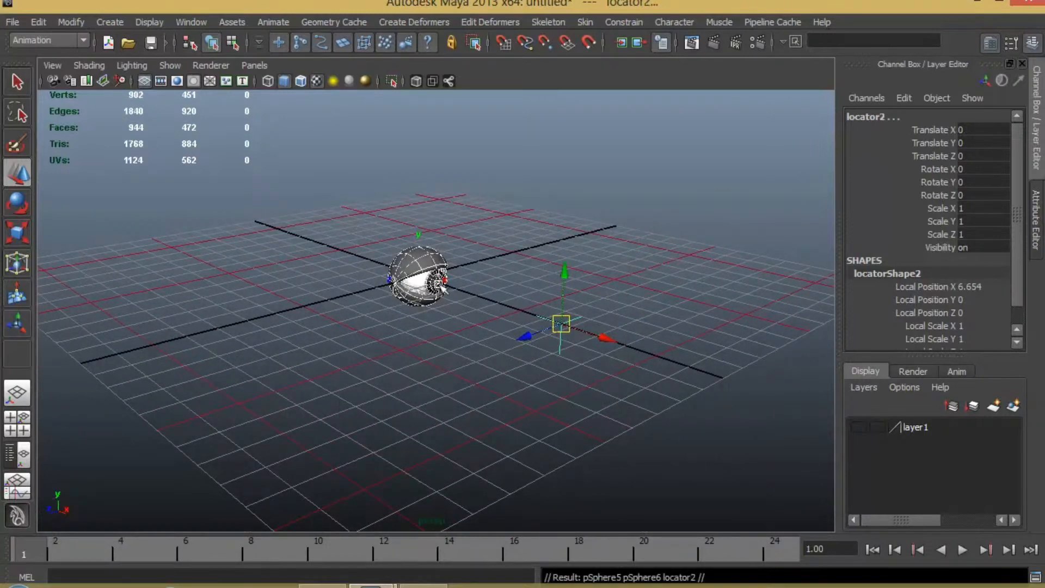
# Move the duplicate eye sideways and place each locator in front of its own eye
pyautogui.moveTo(559, 323); pyautogui.dragTo(393, 383)
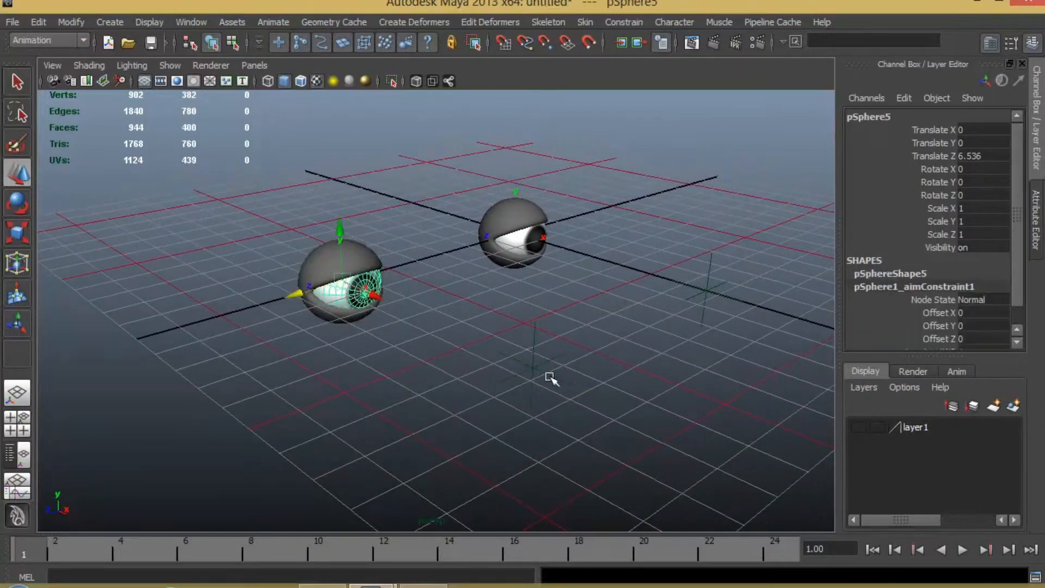
pyautogui.click(533, 368)
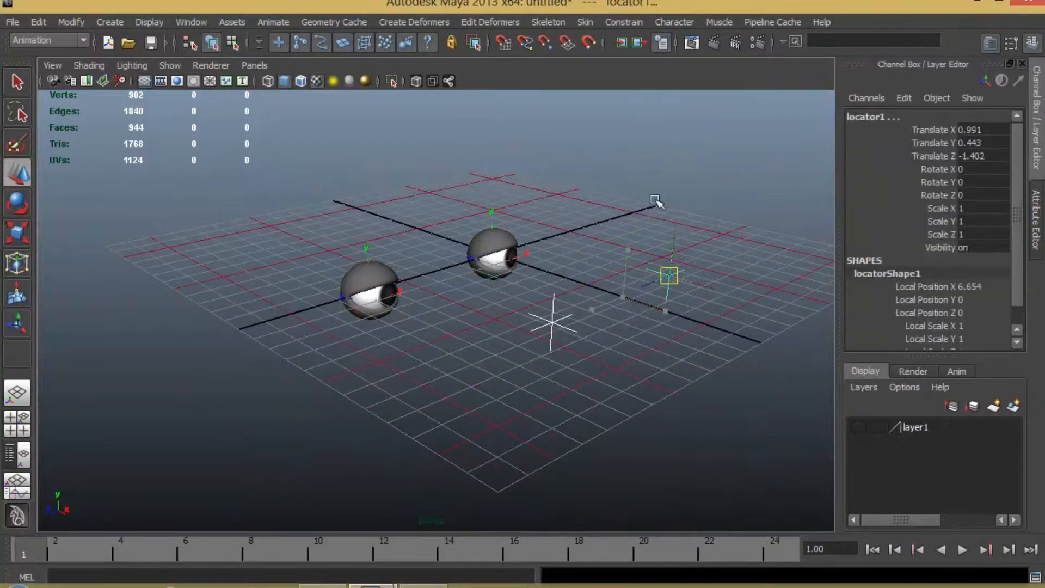
pyautogui.moveTo(666, 275); pyautogui.dragTo(361, 326)
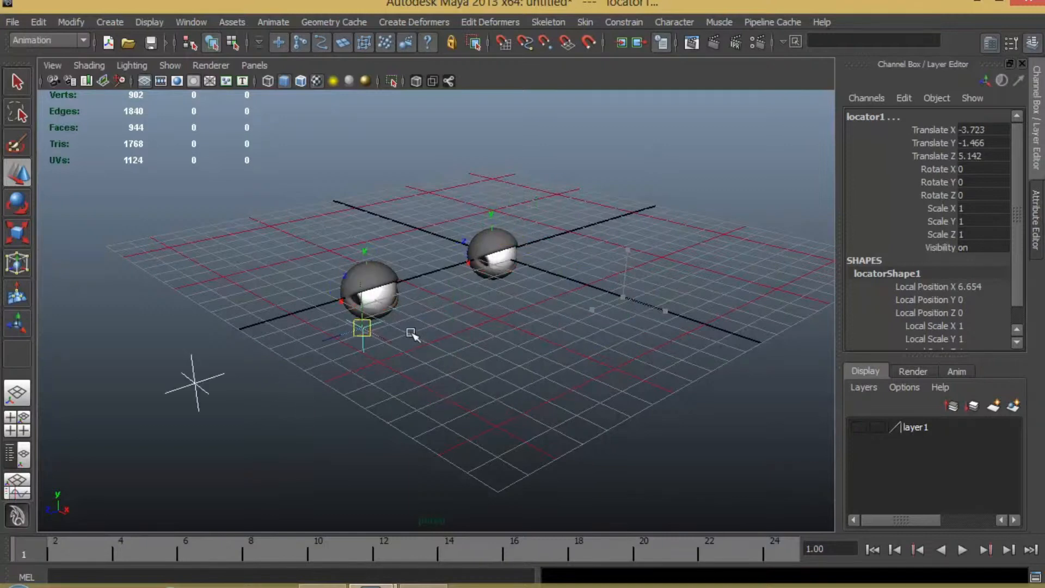
pyautogui.moveTo(361, 327); pyautogui.dragTo(607, 273)
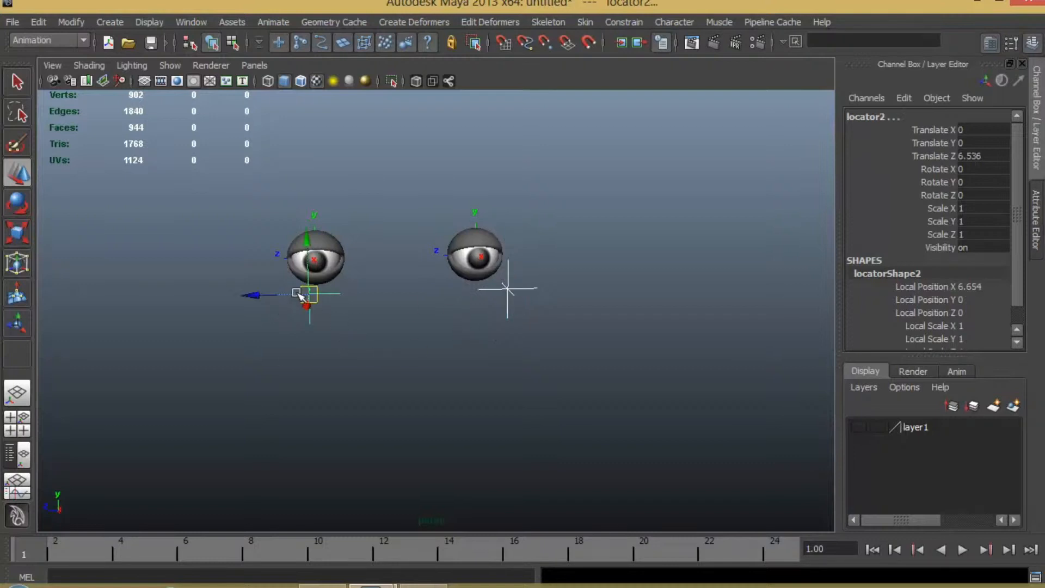
pyautogui.click(390, 297)
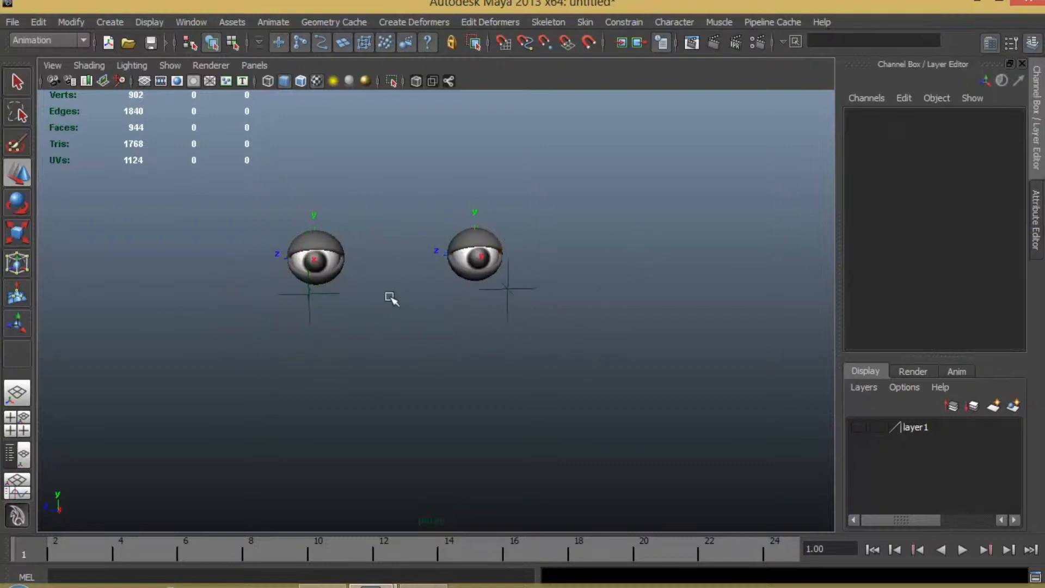
# Create a NURBS circle, rotate it Z 90, scale it into a wide oval and move it in front of both eyes
pyautogui.click(109, 22)
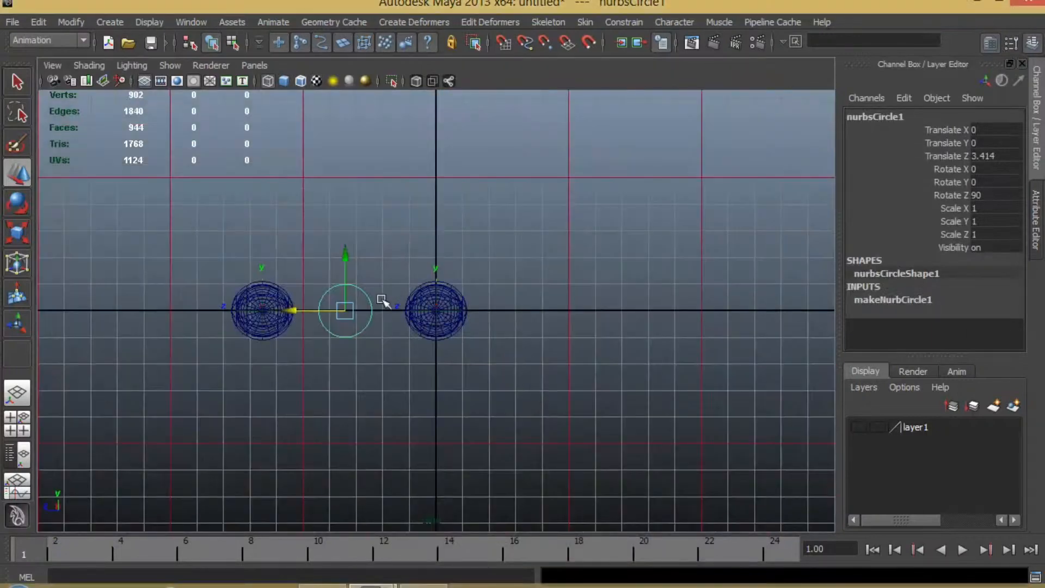
pyautogui.moveTo(345, 308); pyautogui.dragTo(355, 308)
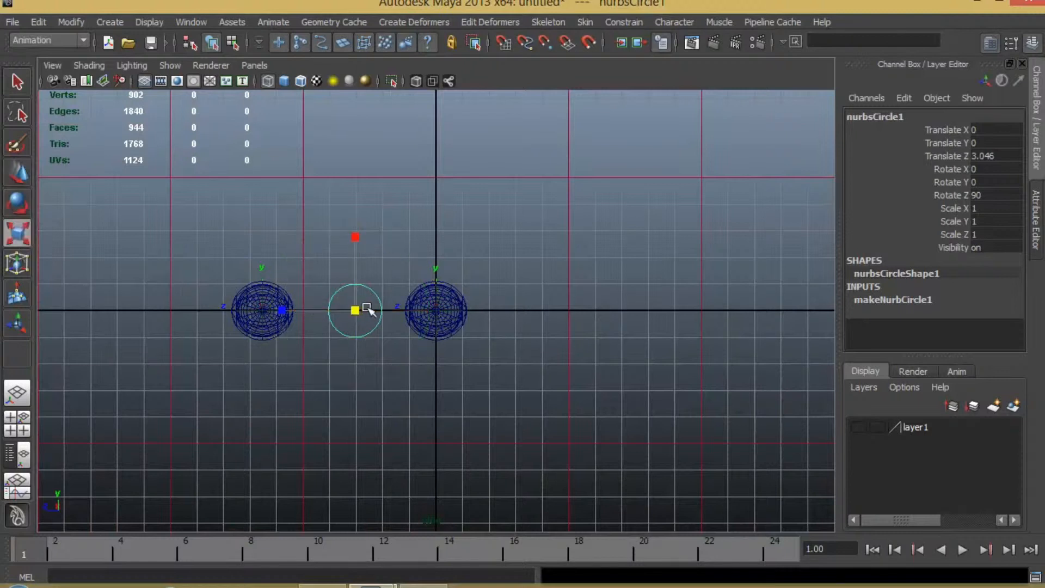
pyautogui.moveTo(355, 310); pyautogui.dragTo(276, 326)
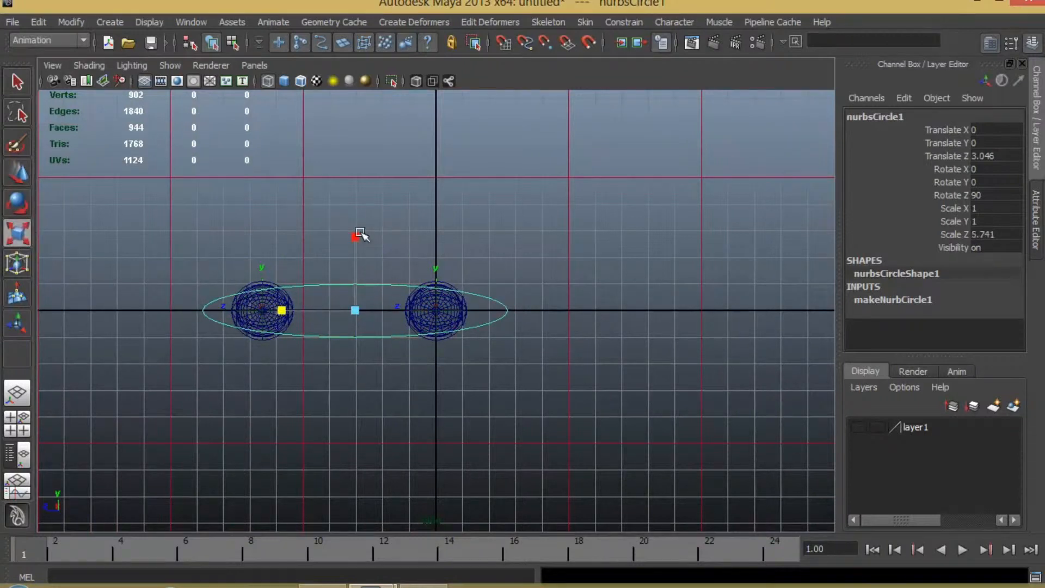
pyautogui.moveTo(281, 311); pyautogui.dragTo(354, 156)
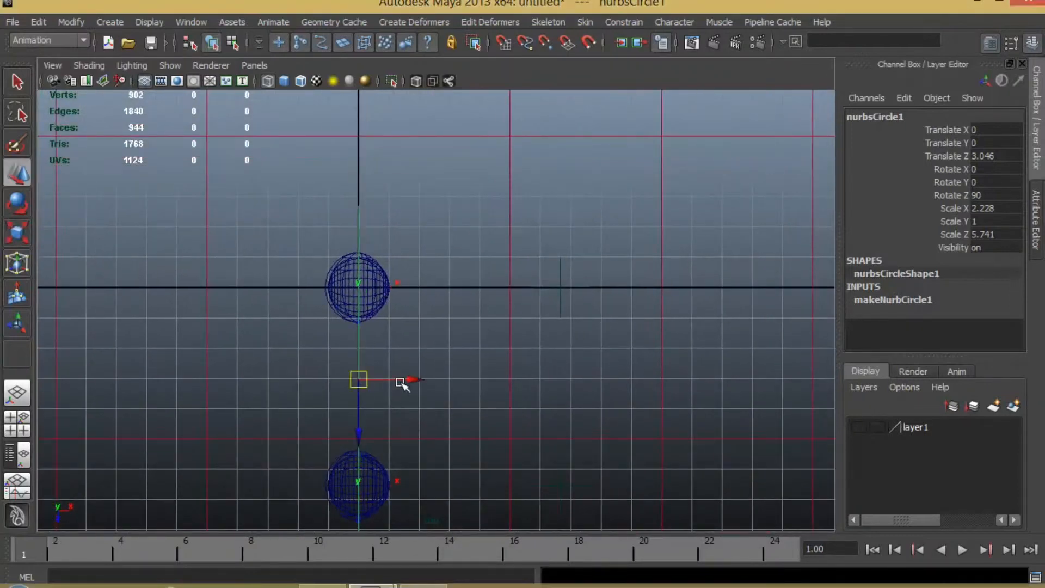
pyautogui.moveTo(400, 380); pyautogui.dragTo(610, 380)
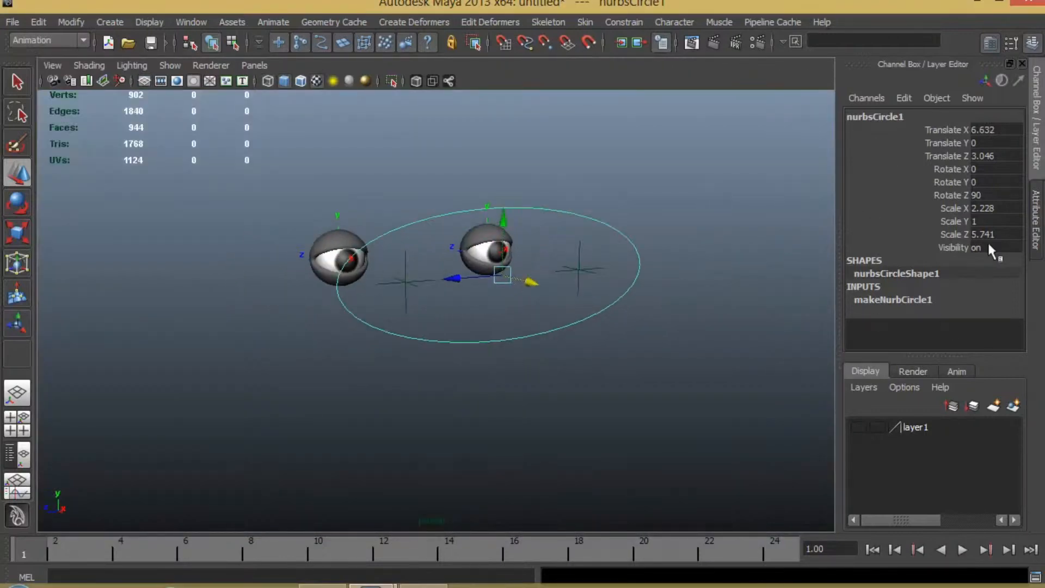
# Rename the circle ccEye, freeze its transforms and move it to test that both eyes follow
pyautogui.click(70, 21)
pyautogui.write('ccEye')
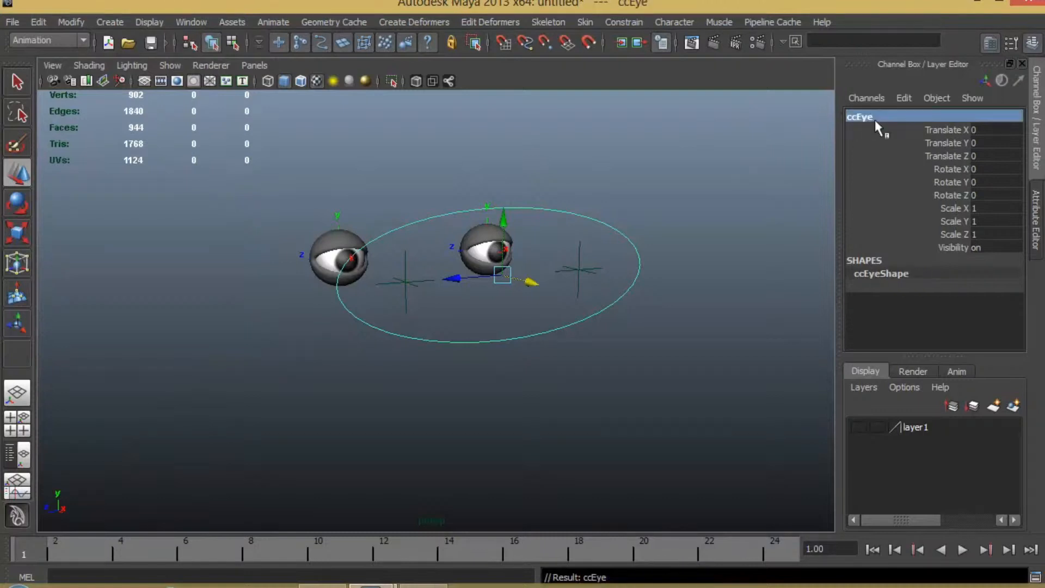
pyautogui.click(585, 295)
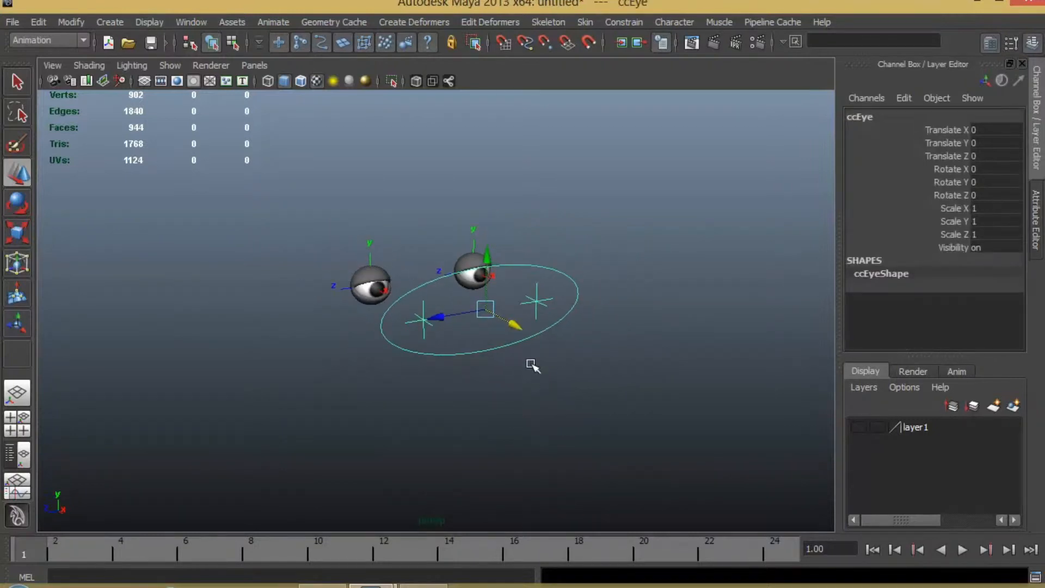
pyautogui.moveTo(485, 308); pyautogui.dragTo(298, 351)
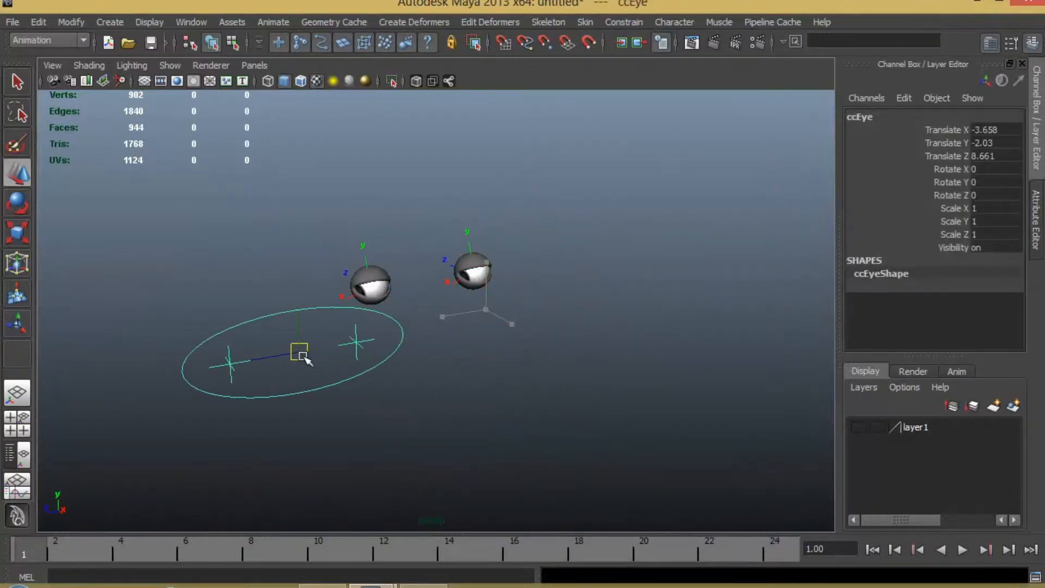
pyautogui.moveTo(299, 351); pyautogui.dragTo(370, 300)
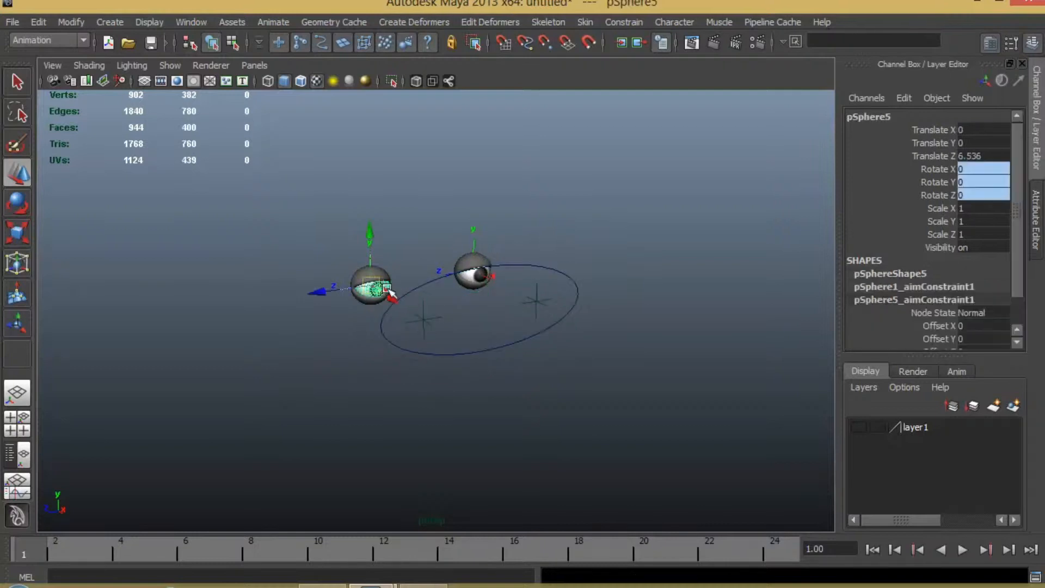
# Zero ccEye's Translate X, Y and Z so it sits back at the origin with the eyes looking ahead
pyautogui.click(149, 22)
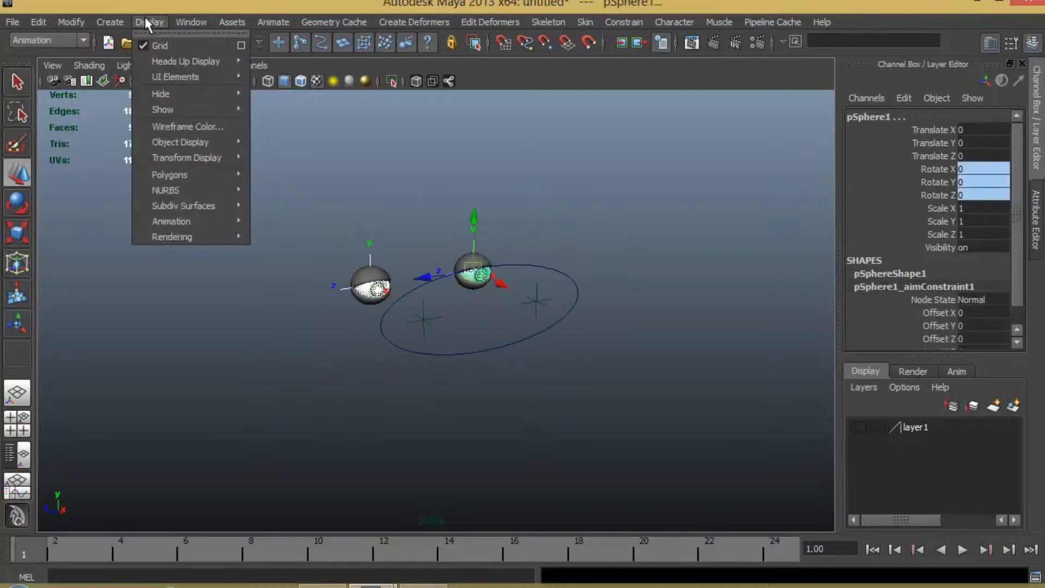
pyautogui.moveTo(188, 127)
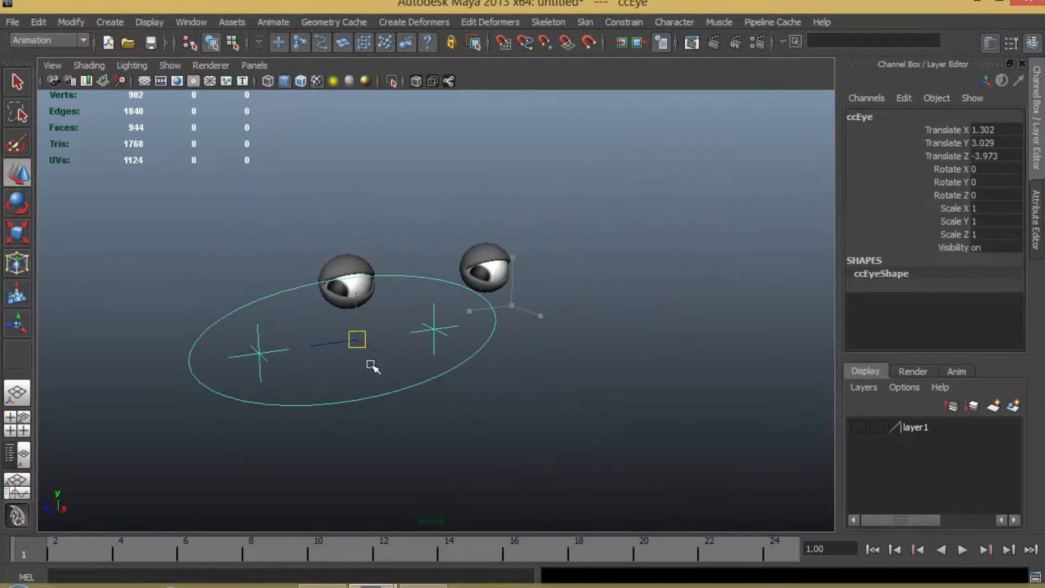
pyautogui.moveTo(357, 340); pyautogui.dragTo(414, 366)
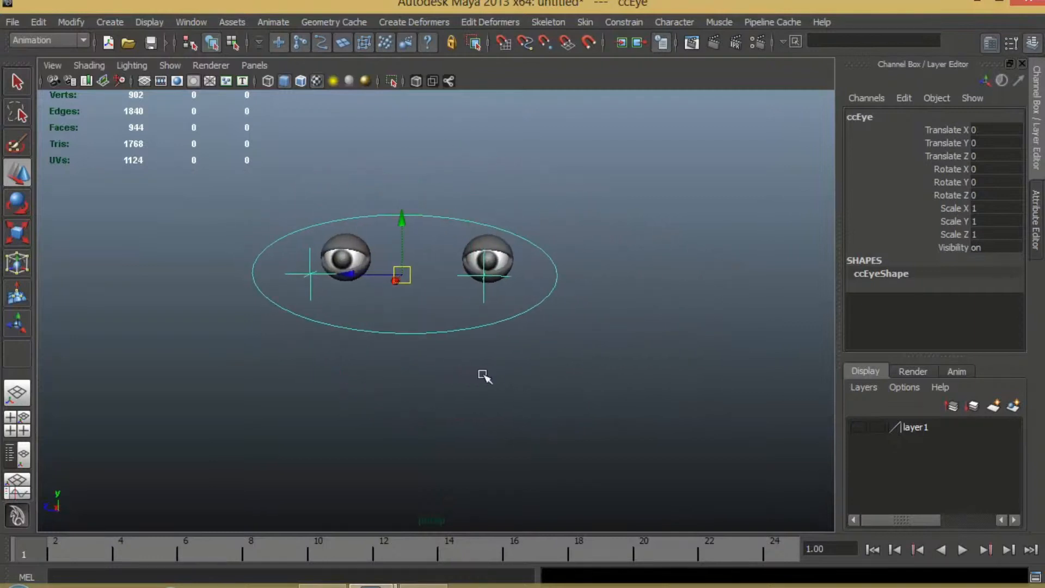
pyautogui.moveTo(483, 375); pyautogui.dragTo(507, 360)
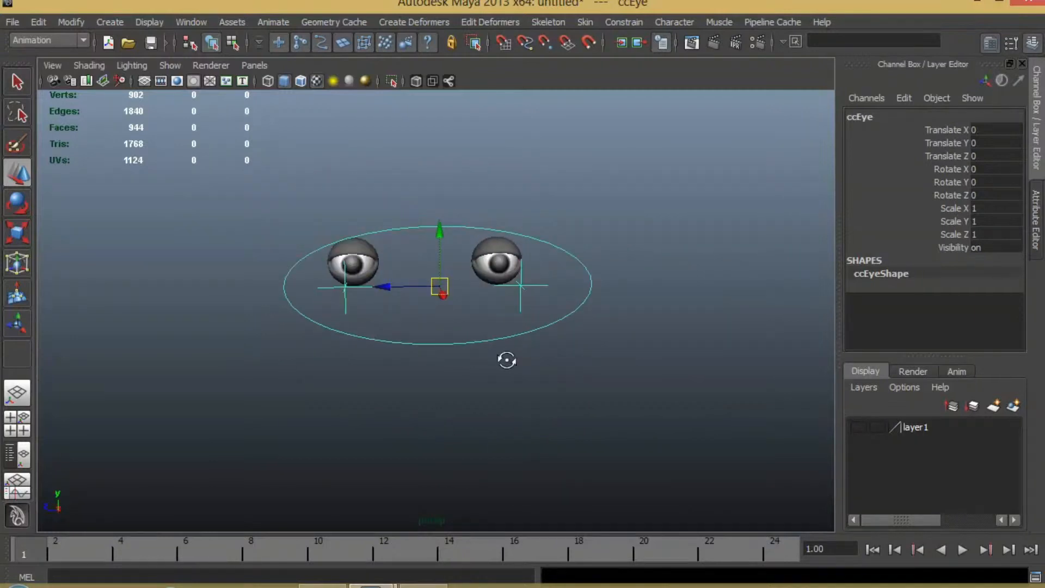
# Create a polygon torus with 6 subdivisions, rotated 90 upright, radius 1.8, below the eyes as the mouth
pyautogui.click(109, 21)
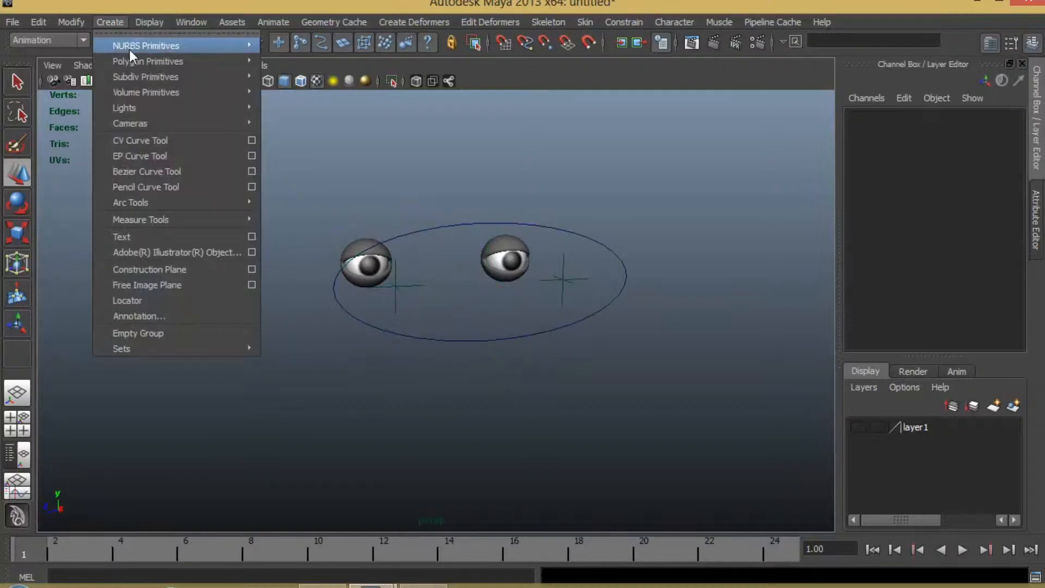
pyautogui.moveTo(148, 61)
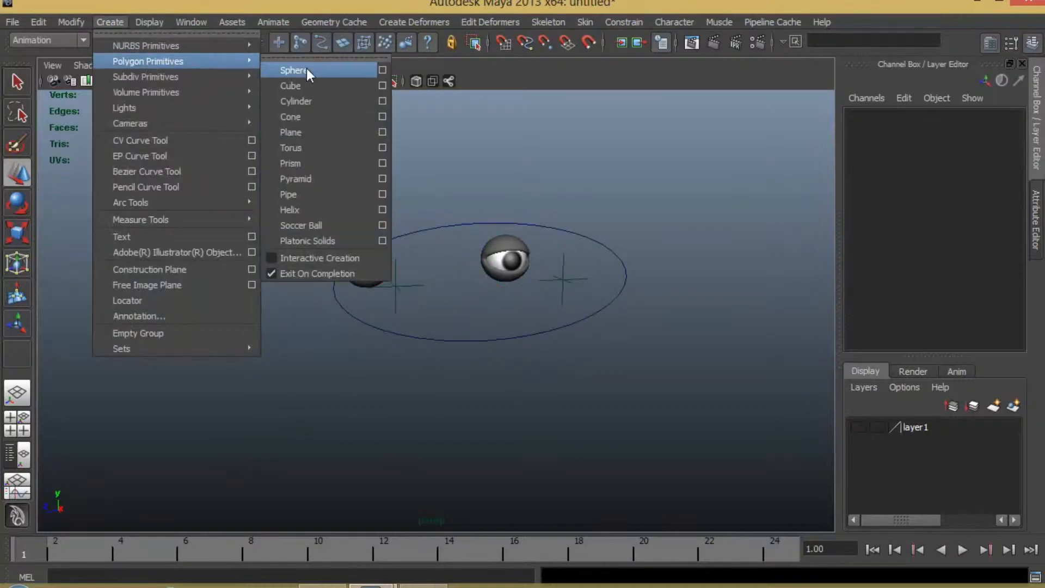
pyautogui.click(290, 147)
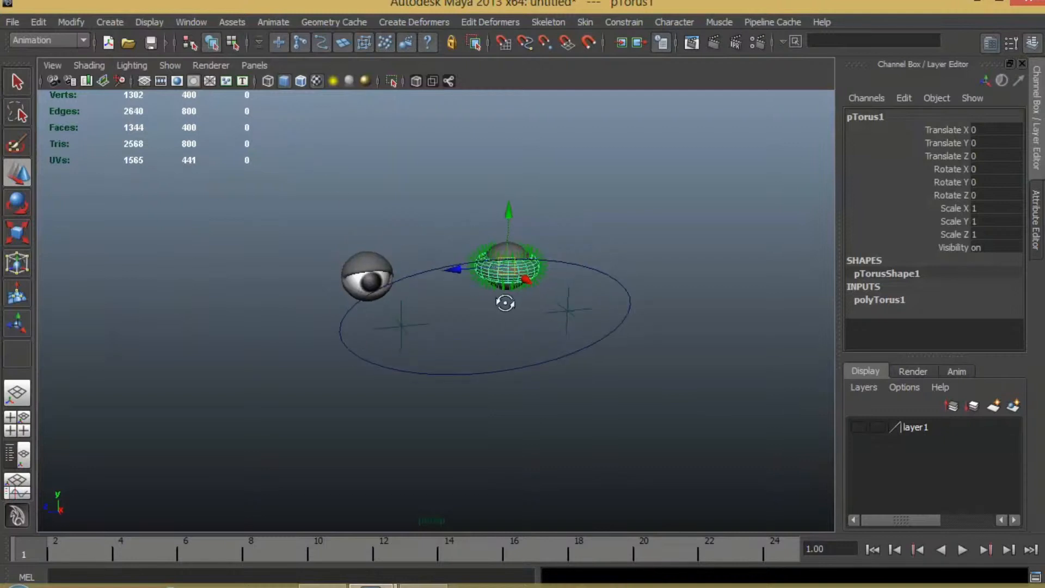
pyautogui.click(191, 21)
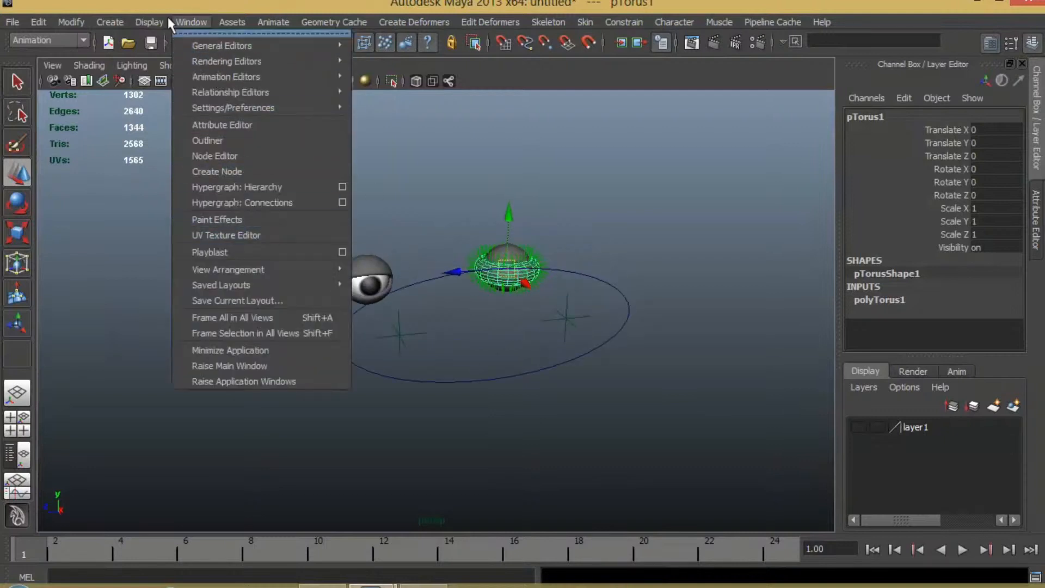
pyautogui.click(149, 22)
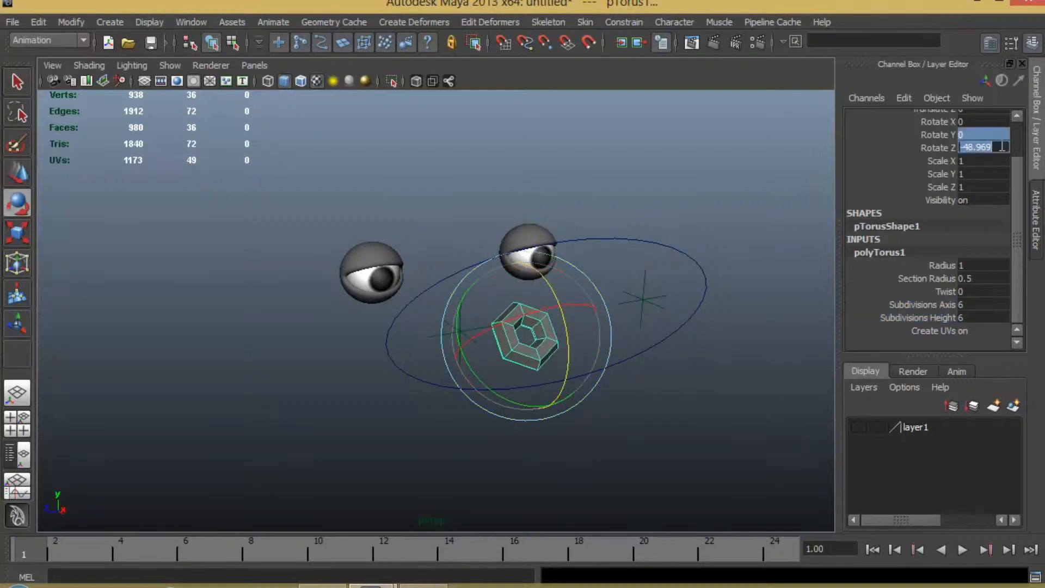
pyautogui.write('90')
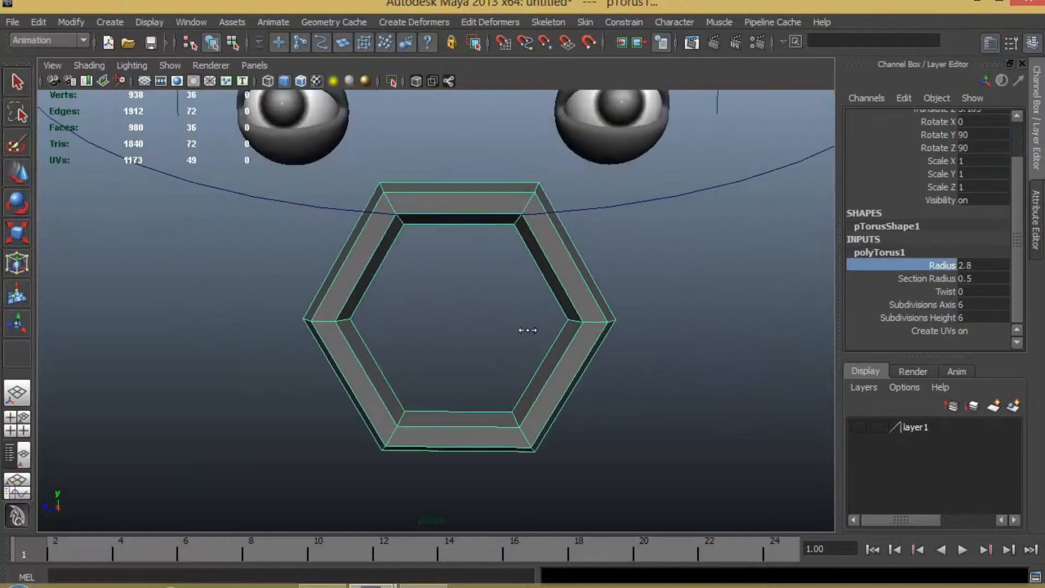
pyautogui.moveTo(961, 264); pyautogui.dragTo(961, 264)
pyautogui.write('1.')
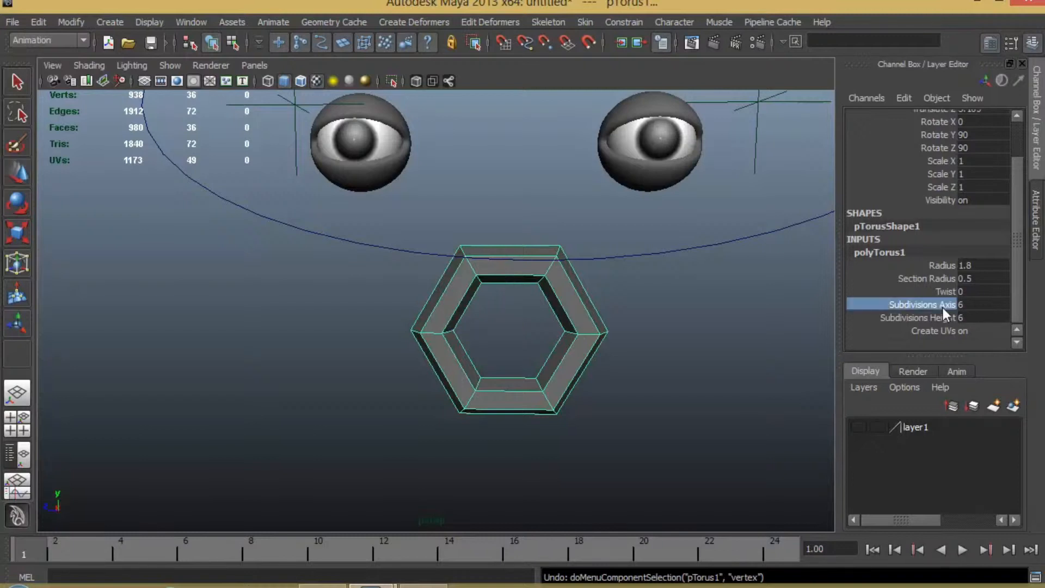
pyautogui.write('8')
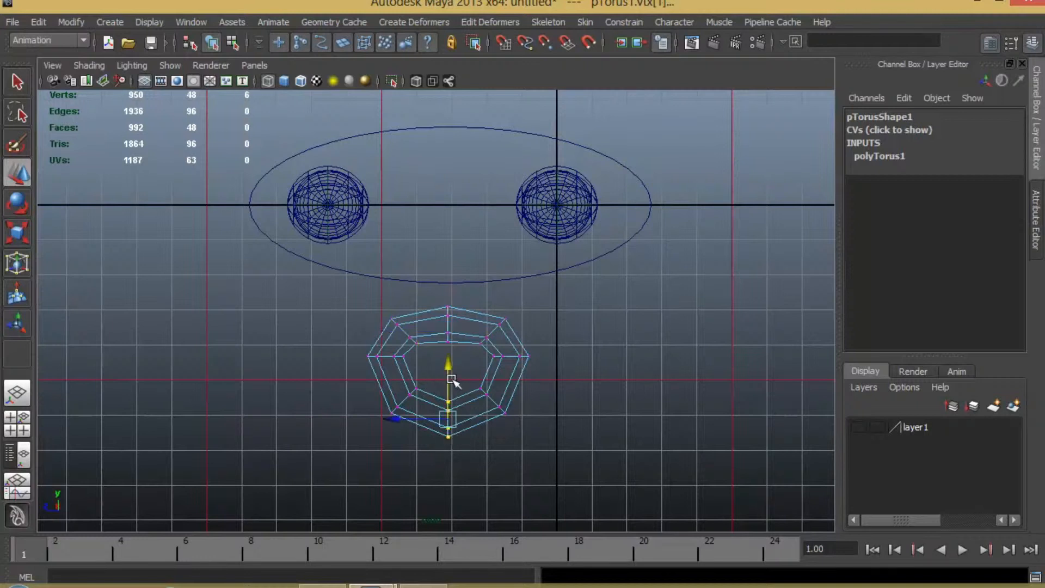
# Move the torus's lower vertices to shape a rounded oval mouth and show it smoothed
pyautogui.moveTo(449, 383); pyautogui.dragTo(533, 424)
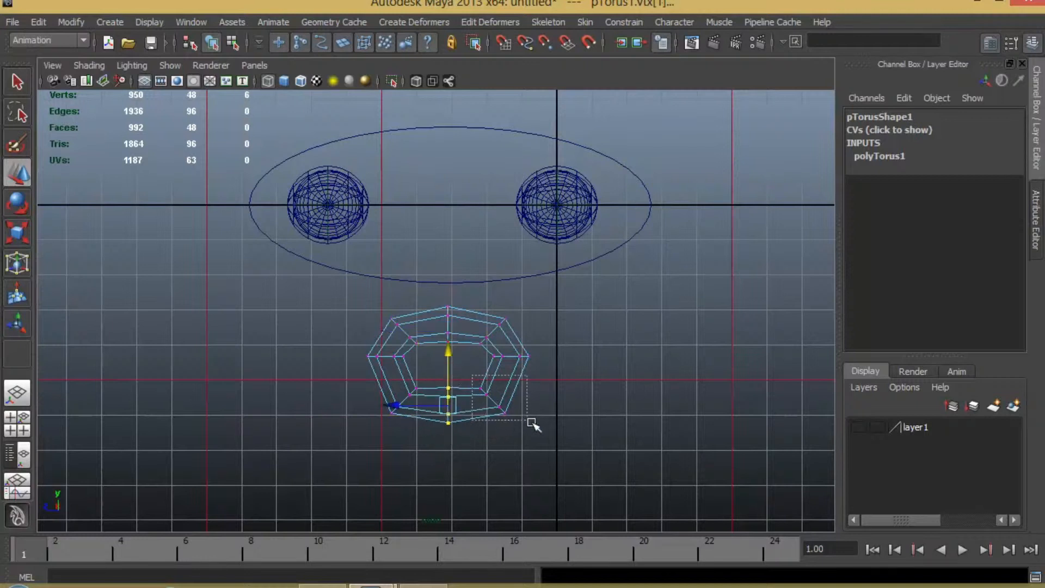
pyautogui.moveTo(530, 380); pyautogui.dragTo(446, 357)
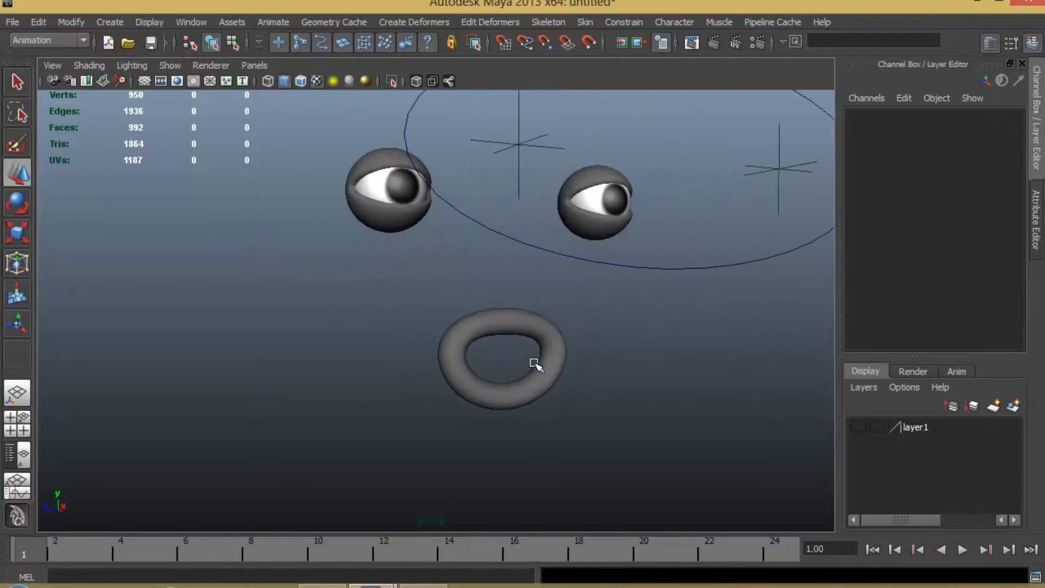
# Duplicate the mouth twice, move the copies aside and reshape their vertices into happy and sad poses, smoothed
pyautogui.click(503, 360)
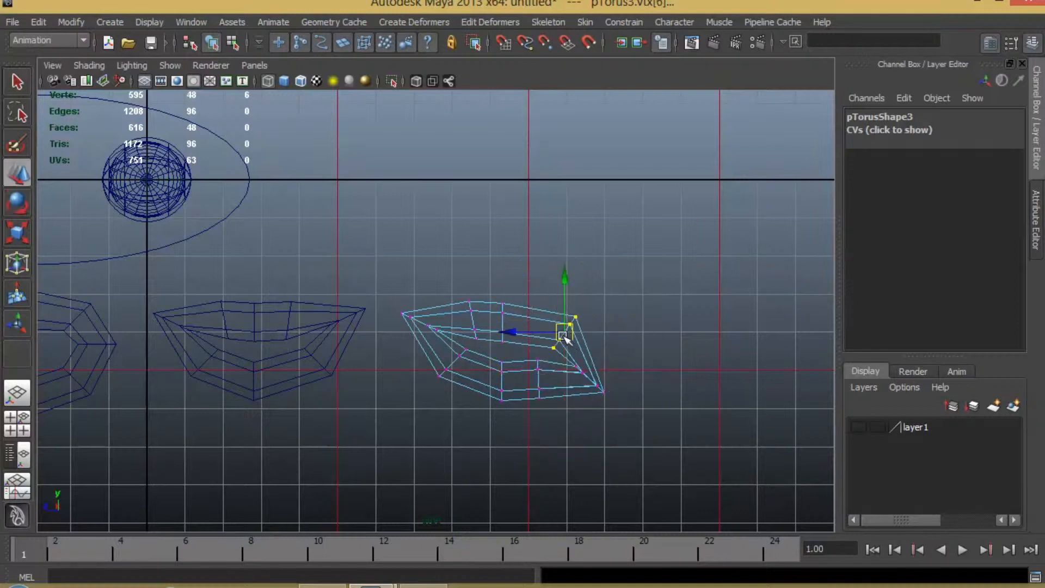
pyautogui.moveTo(563, 333); pyautogui.dragTo(467, 380)
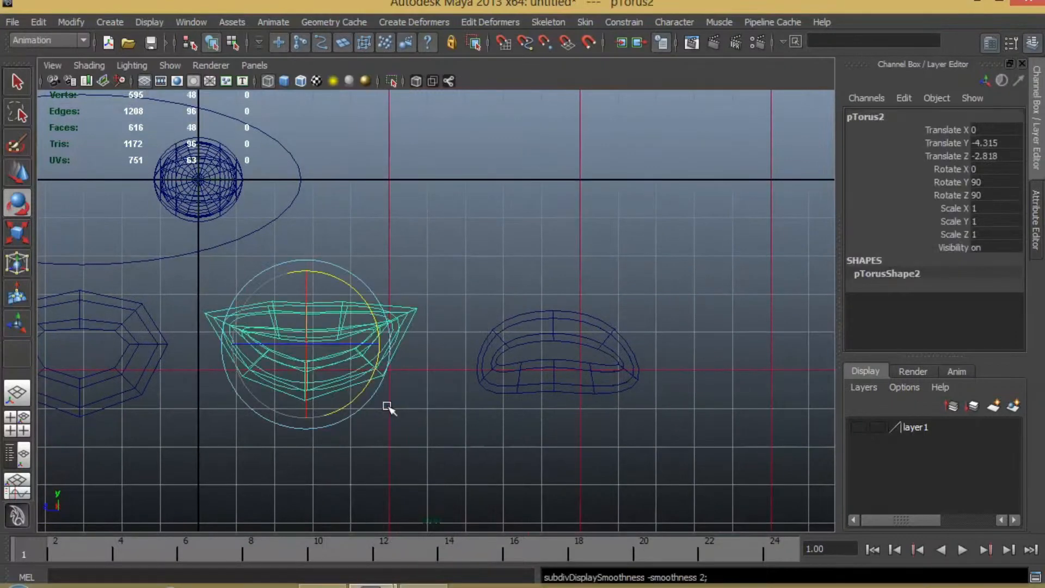
pyautogui.press('3')
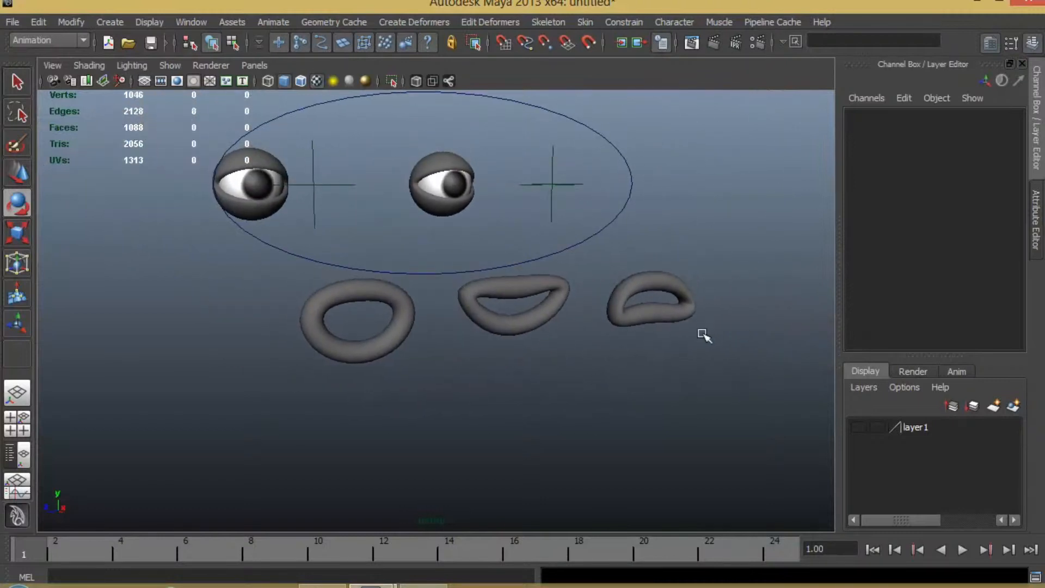
pyautogui.click(513, 303)
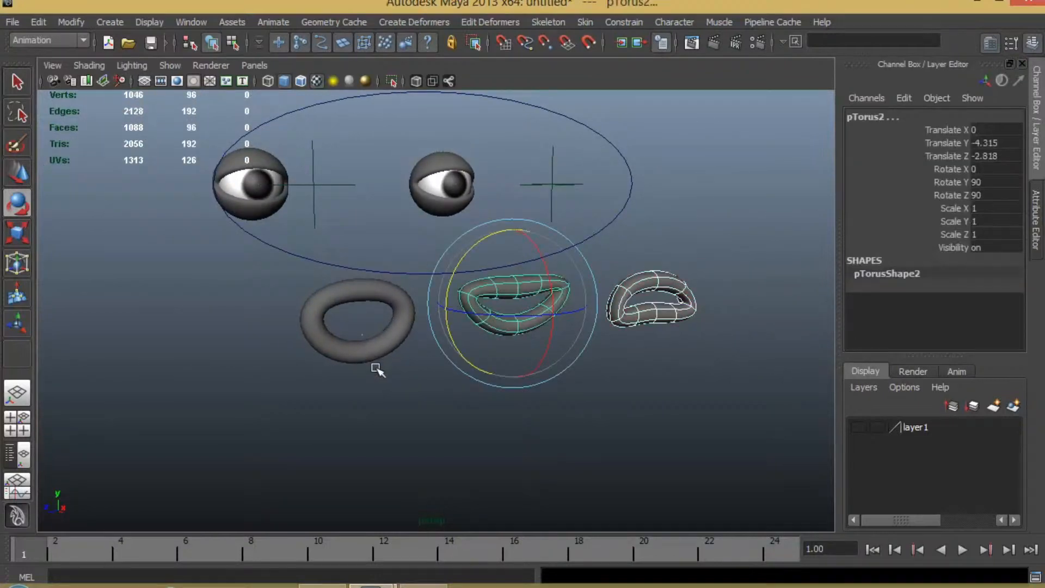
# Create a blend shape named Mouth on the original torus using both reshaped copies as targets
pyautogui.click(414, 22)
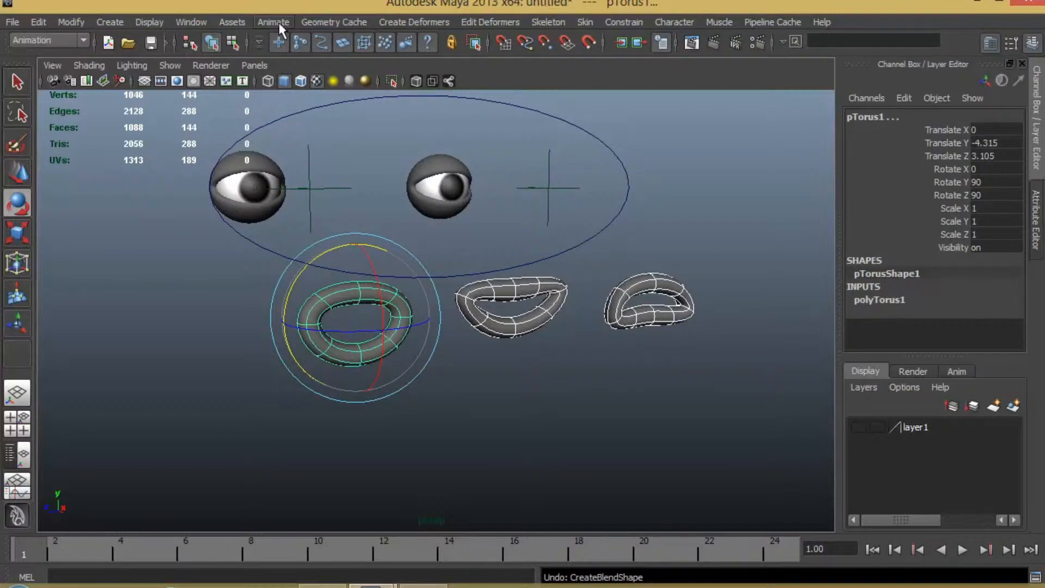
pyautogui.click(414, 22)
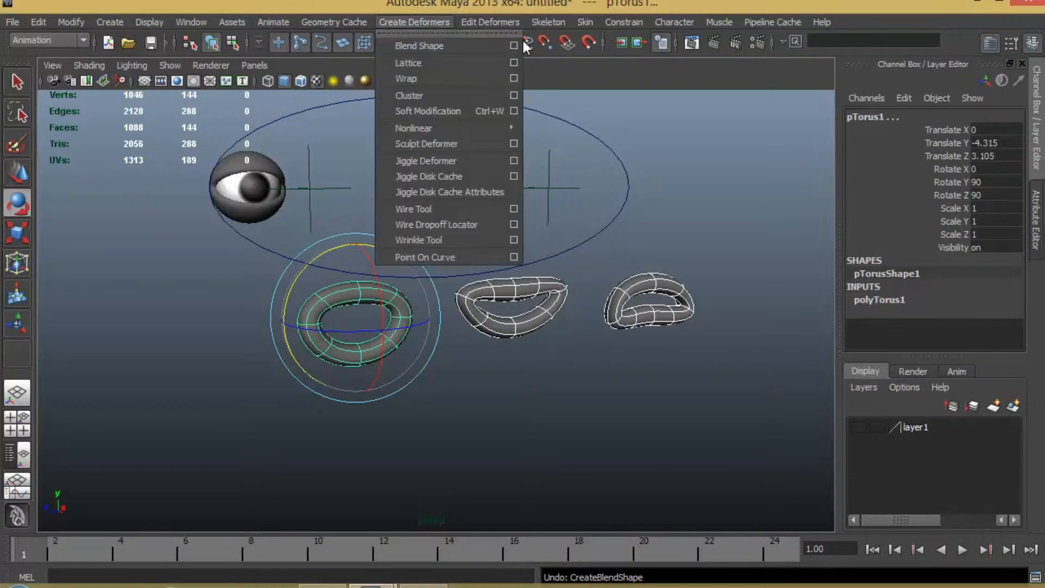
pyautogui.click(512, 45)
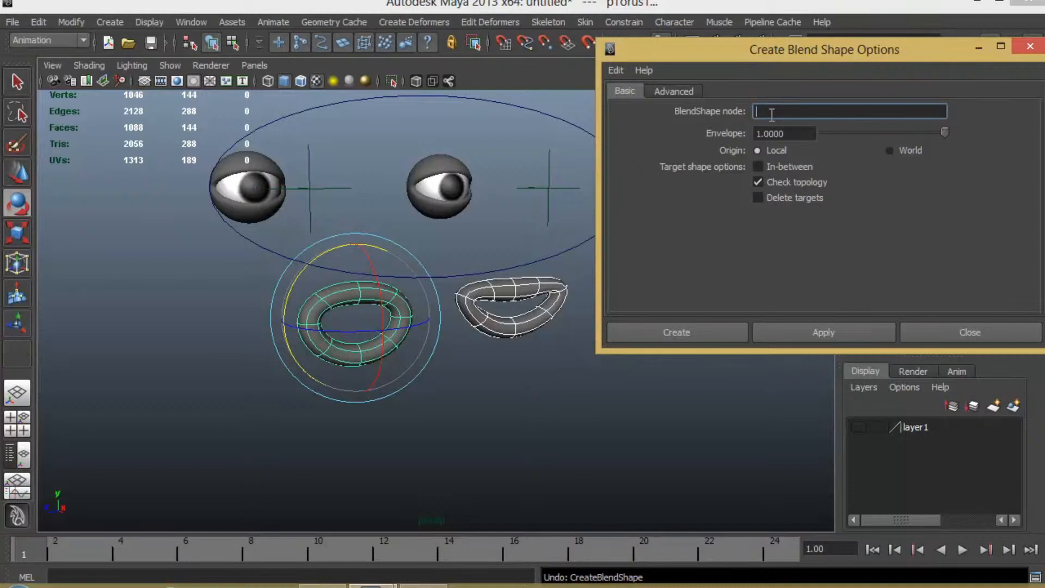
pyautogui.write('Mouth')
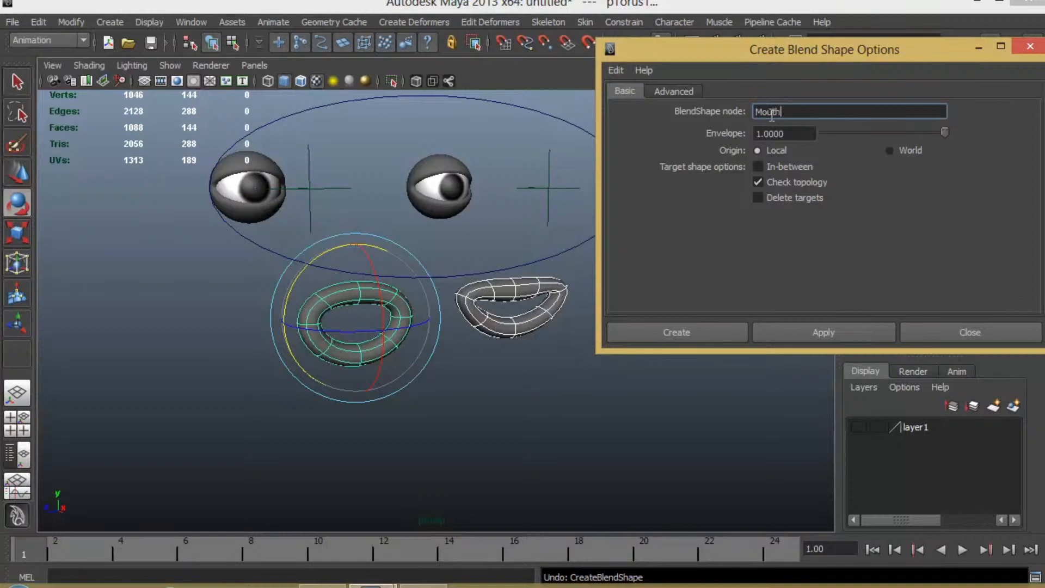
pyautogui.click(676, 332)
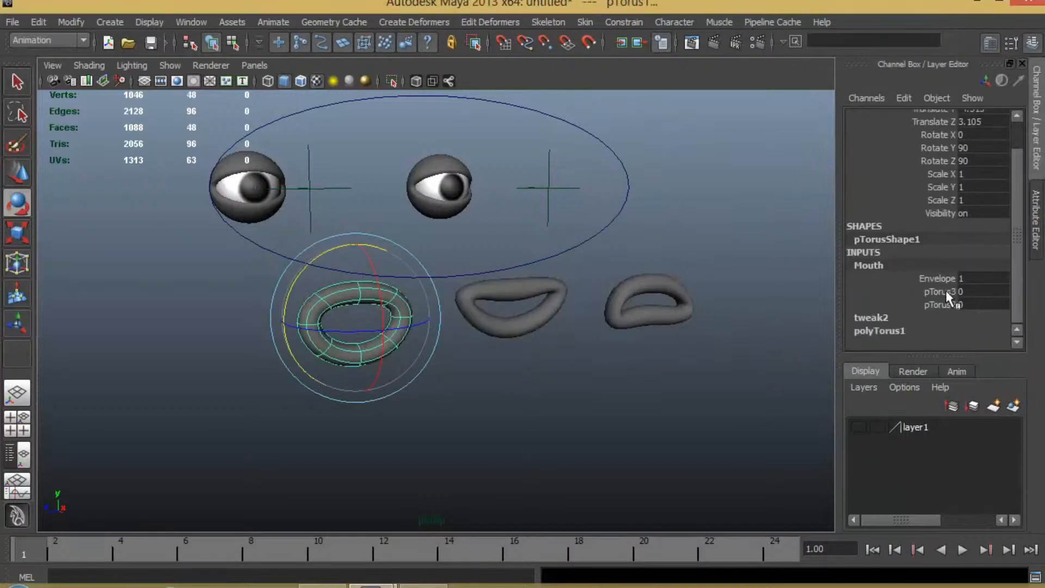
# Check the pTorus target weight channels, then select both target copies and bring up layer1's options
pyautogui.click(939, 291)
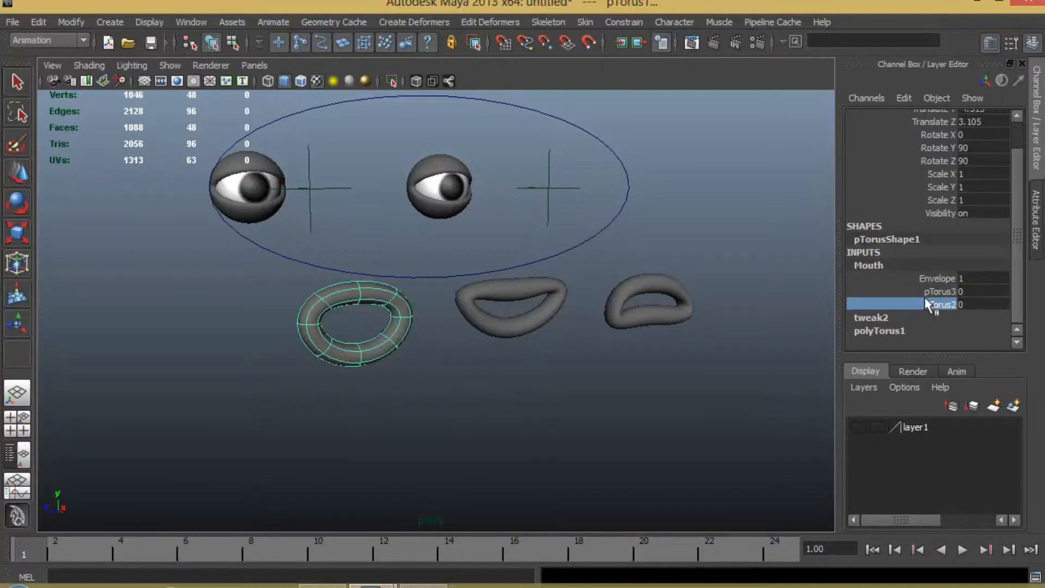
pyautogui.click(939, 304)
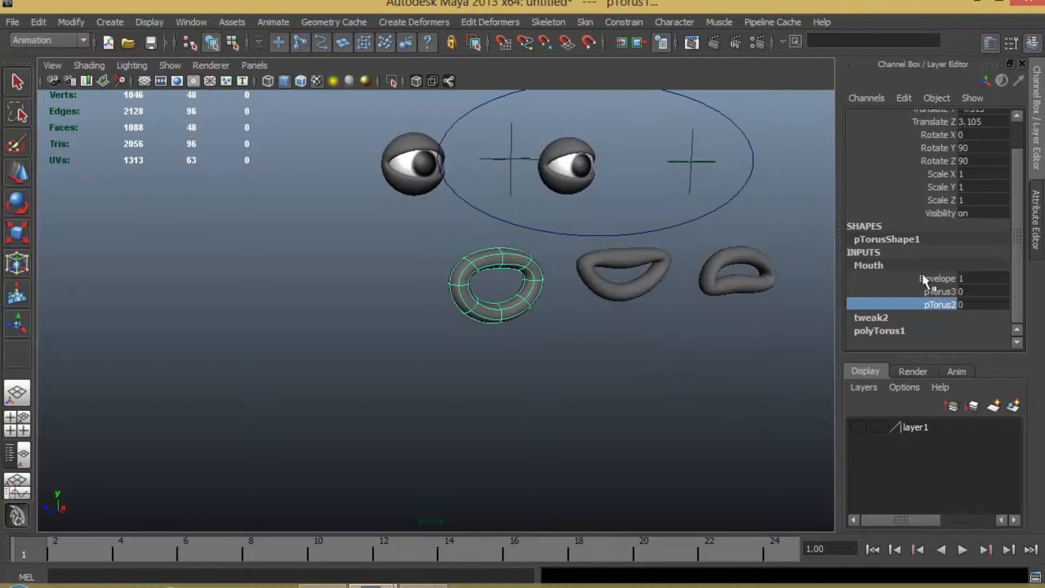
pyautogui.click(738, 273)
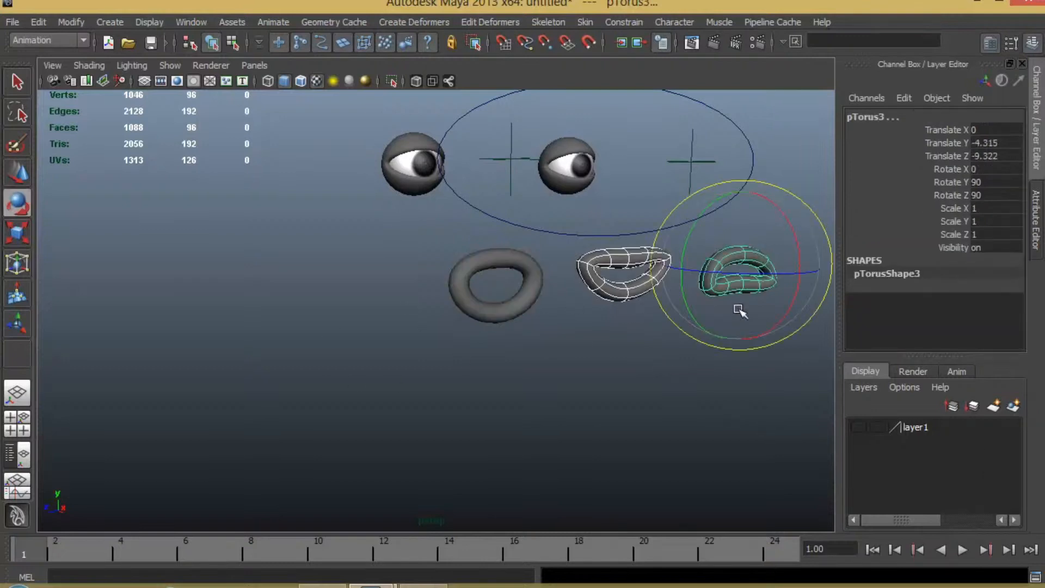
pyautogui.rightClick(917, 427)
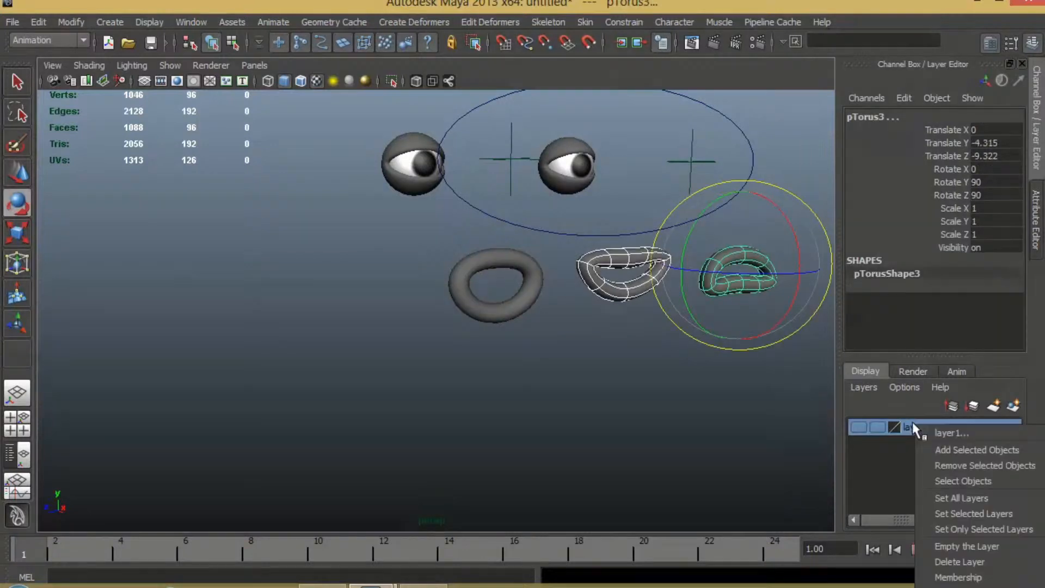